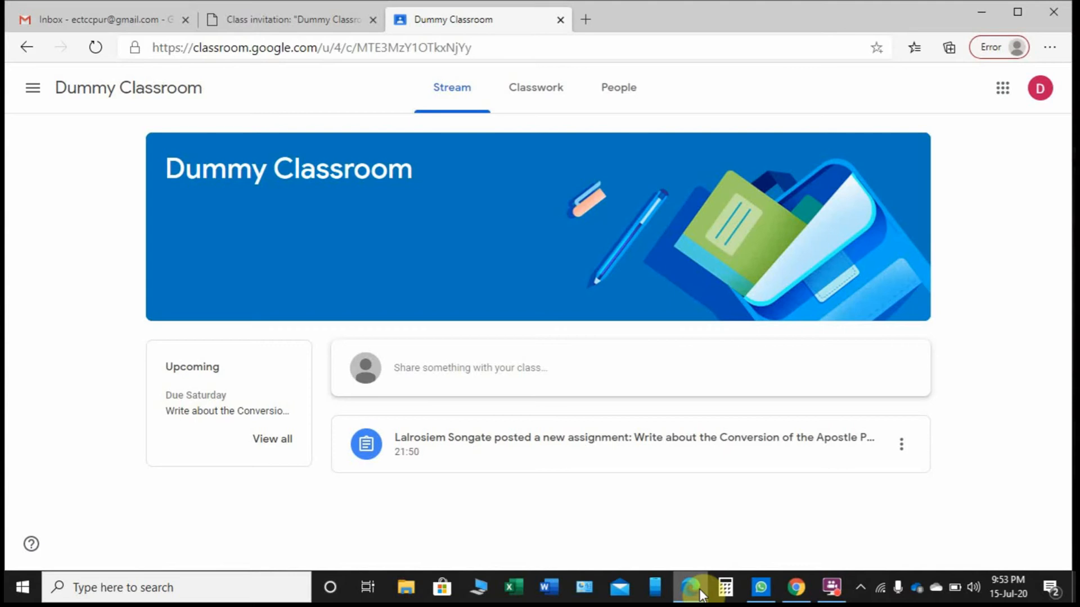
mouse_move(160, 559)
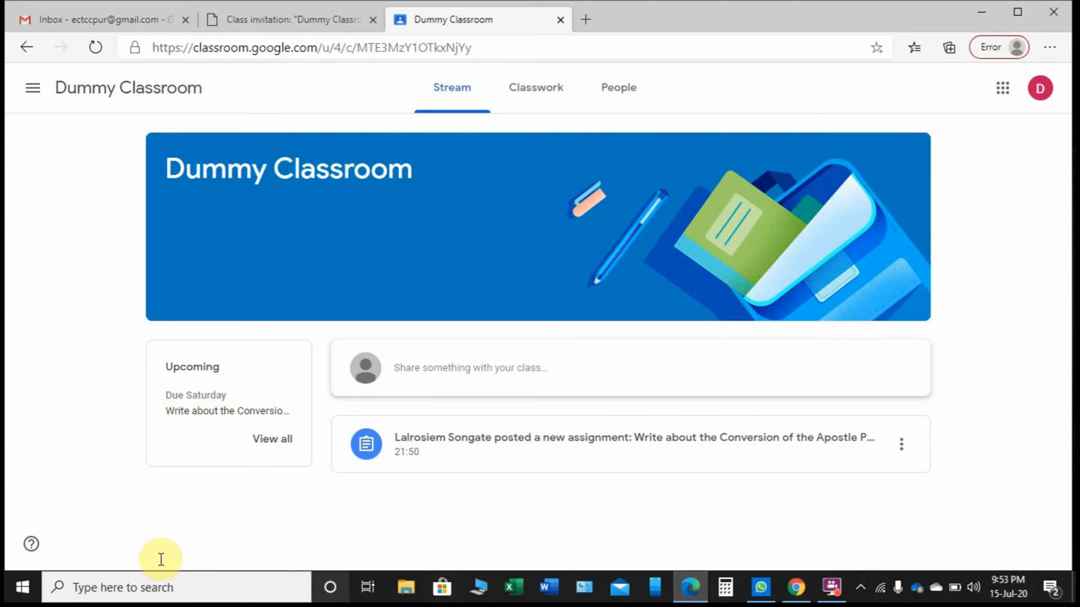
mouse_move(128, 88)
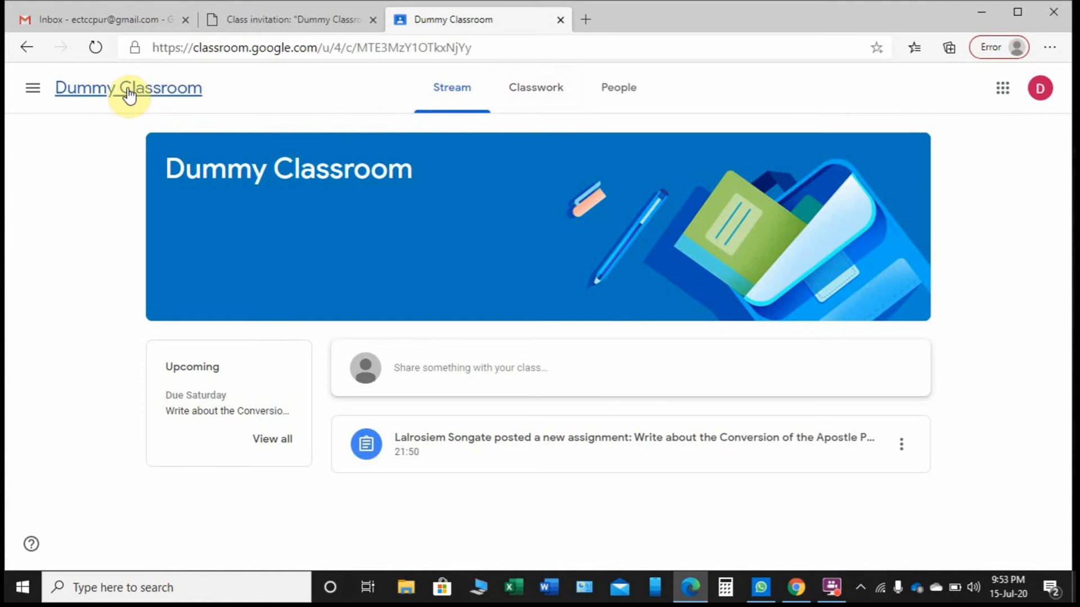
mouse_move(250, 169)
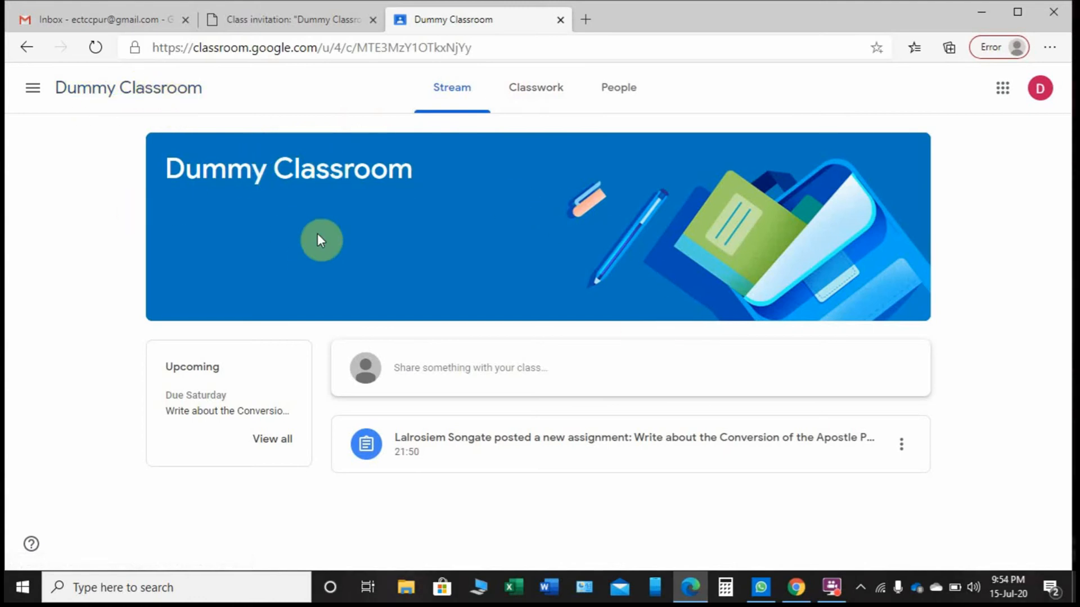
mouse_move(535, 88)
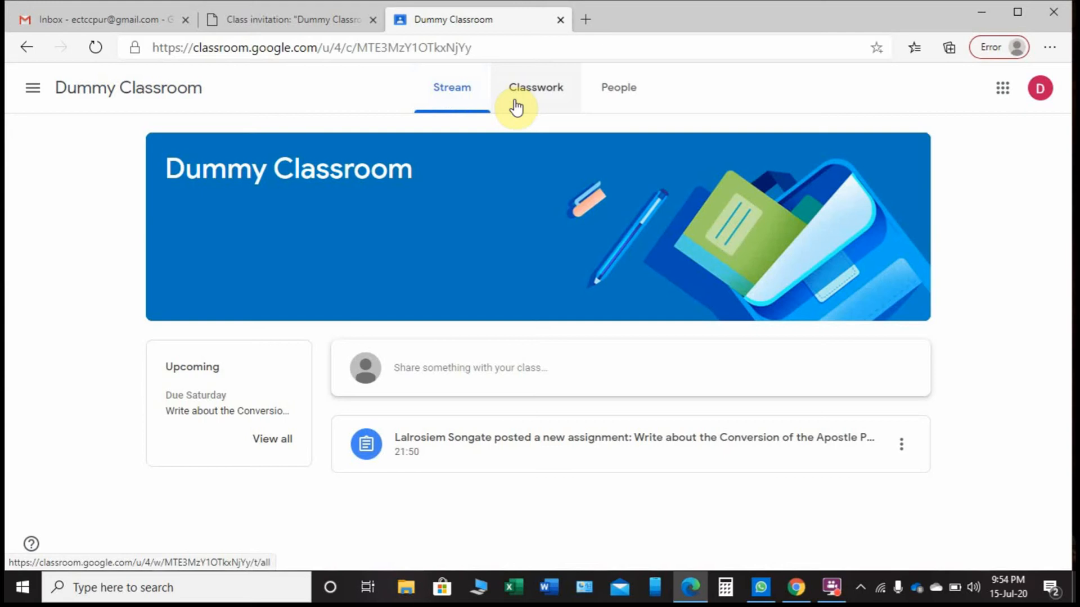
mouse_move(619, 88)
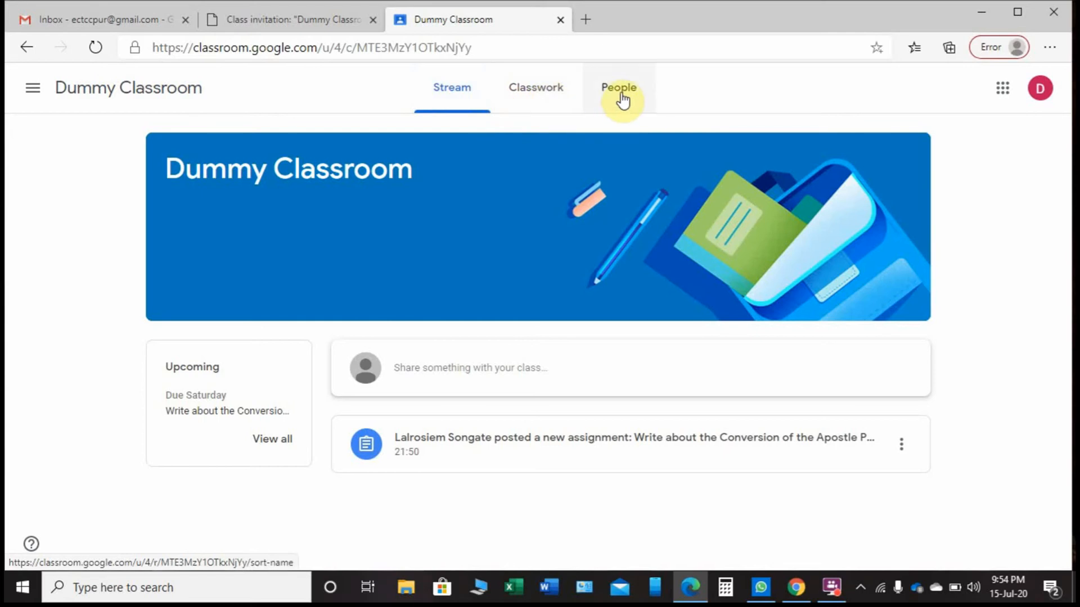
mouse_move(667, 94)
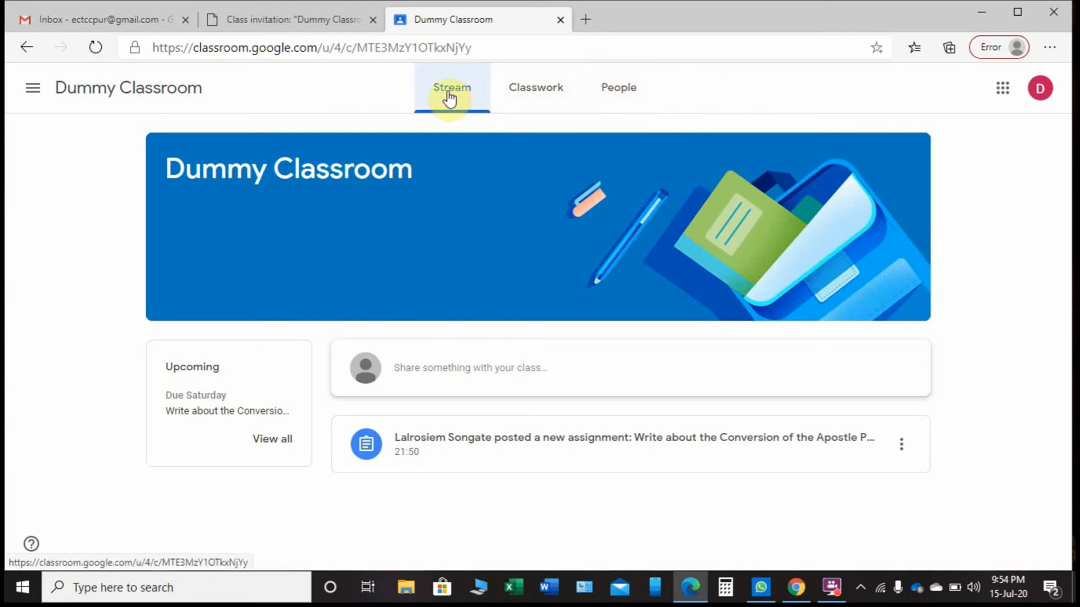
mouse_move(463, 395)
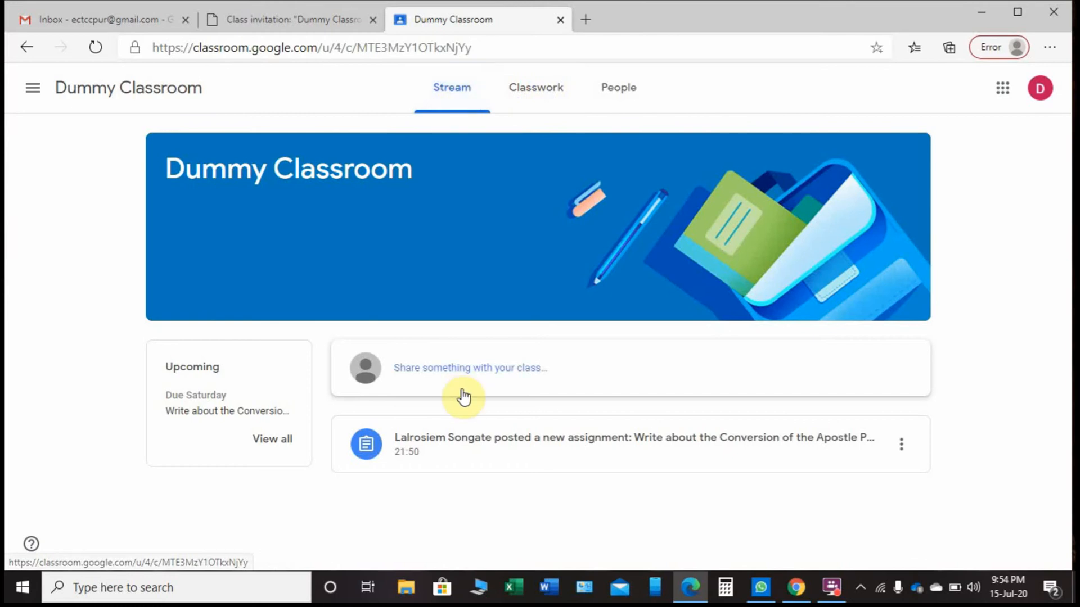
mouse_move(425, 464)
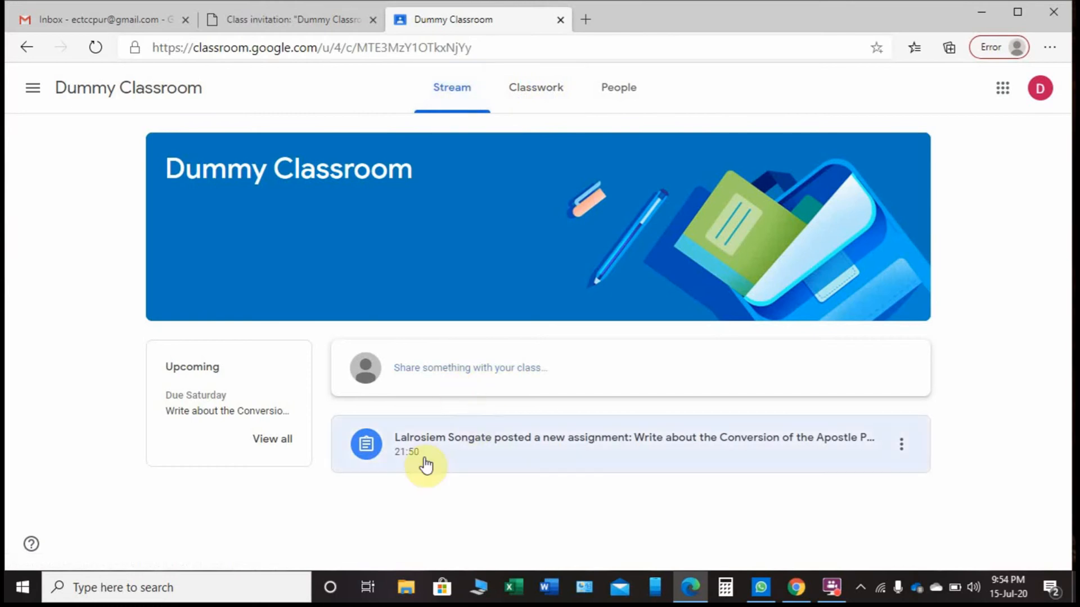
mouse_move(459, 445)
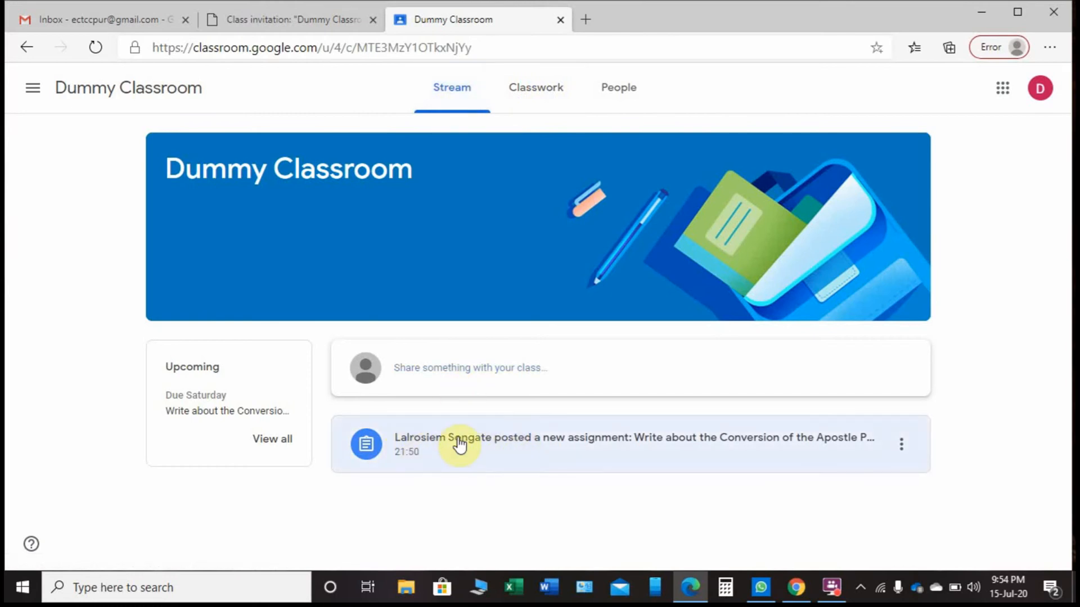
mouse_move(853, 448)
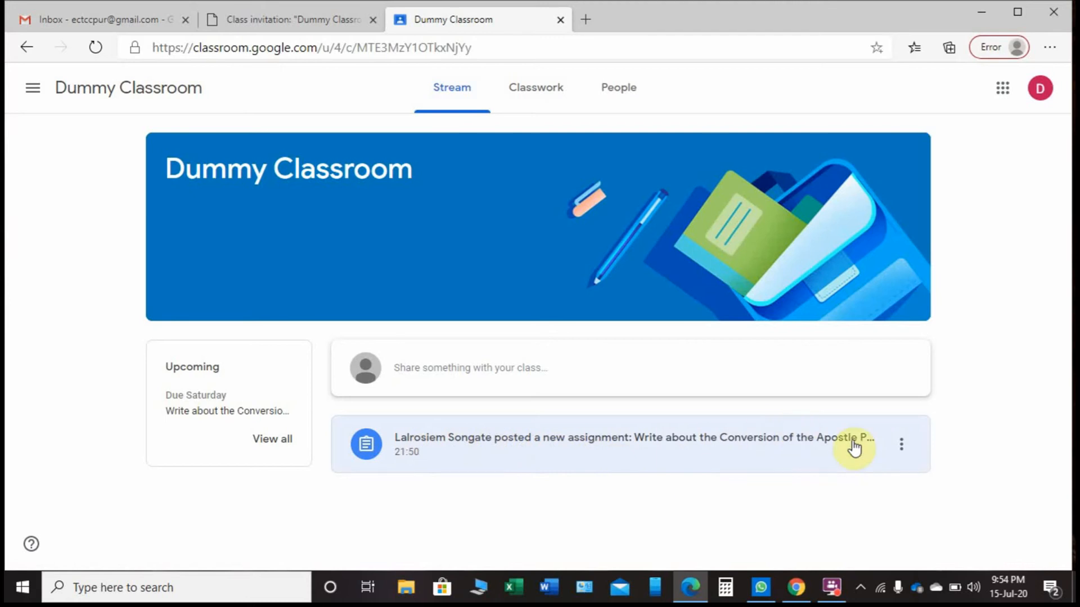
mouse_move(535, 87)
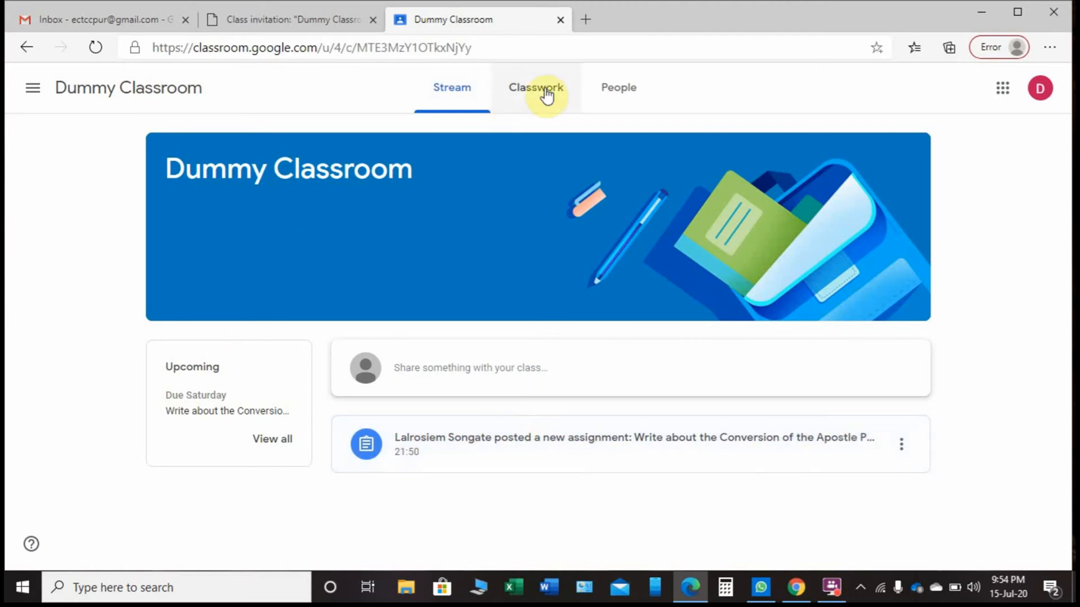
- Show the Classwork list, dismiss the progress tip, and expand the conversion essay assignment's details
left_click(536, 88)
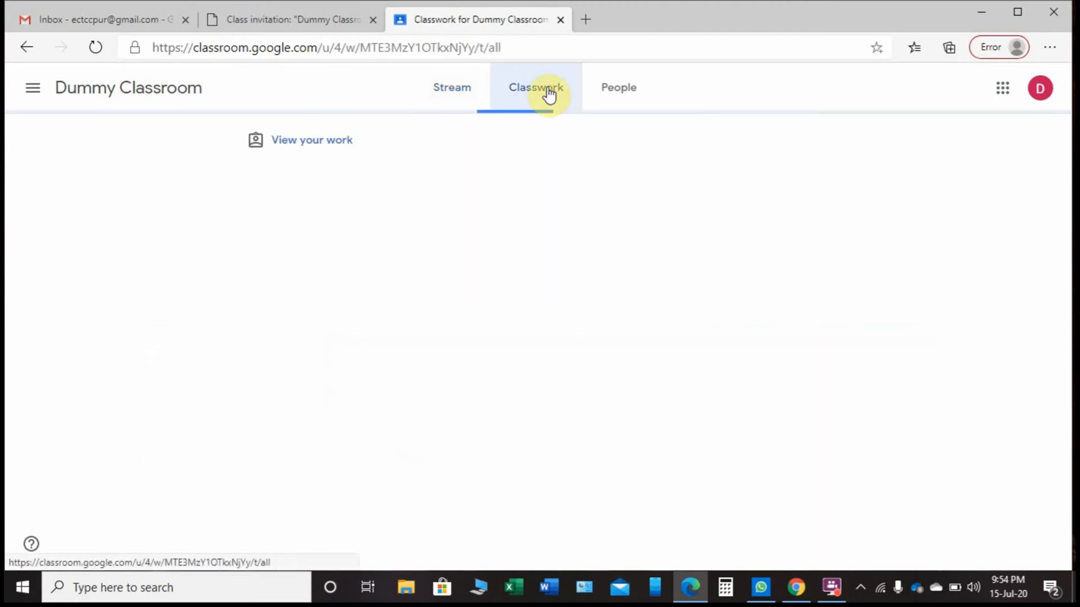
left_click(311, 139)
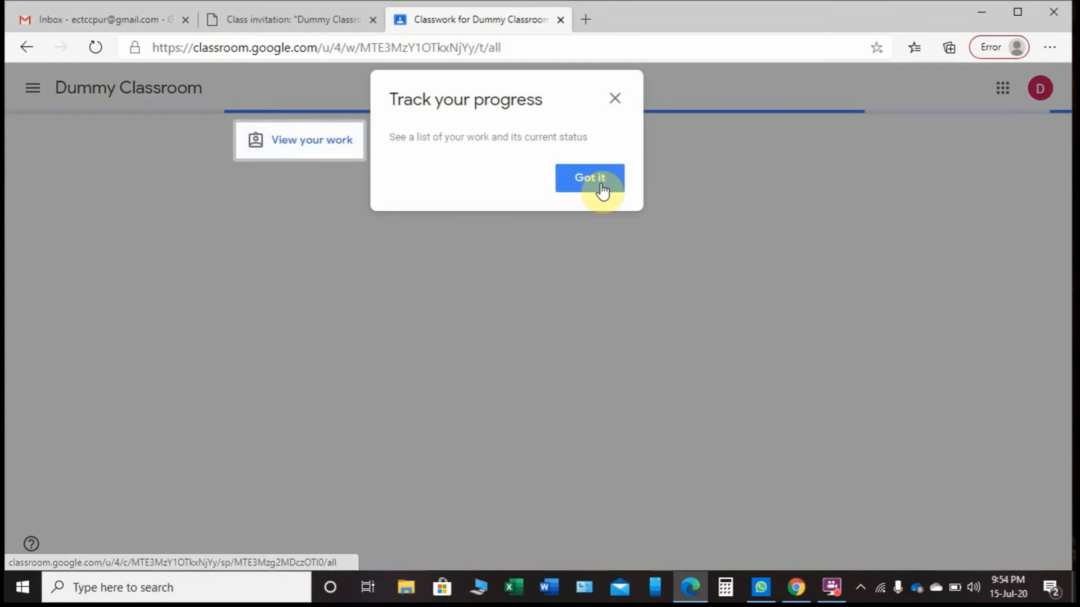
left_click(589, 178)
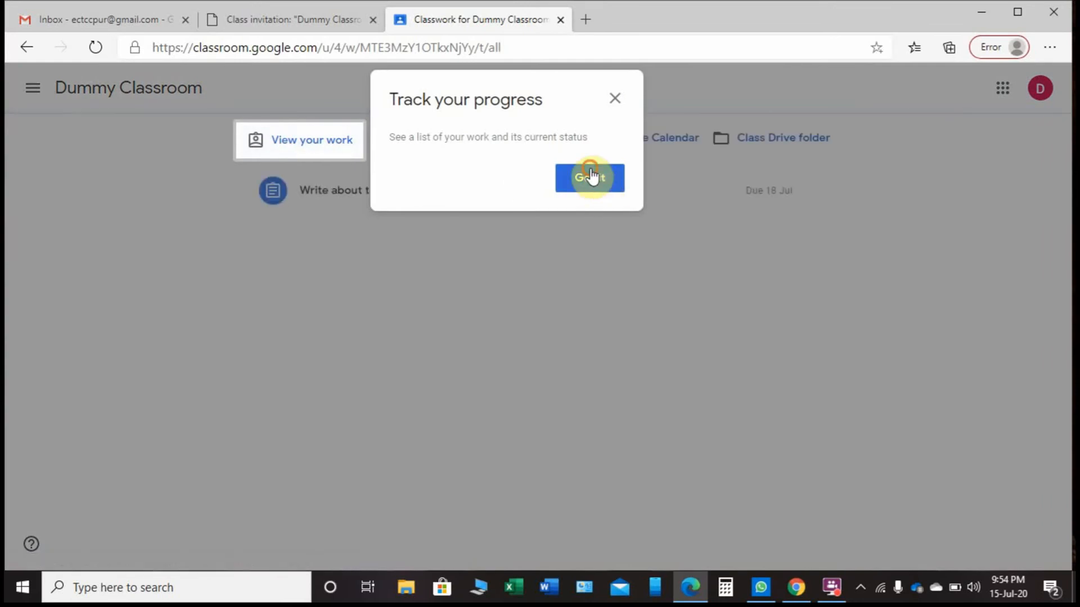
left_click(589, 178)
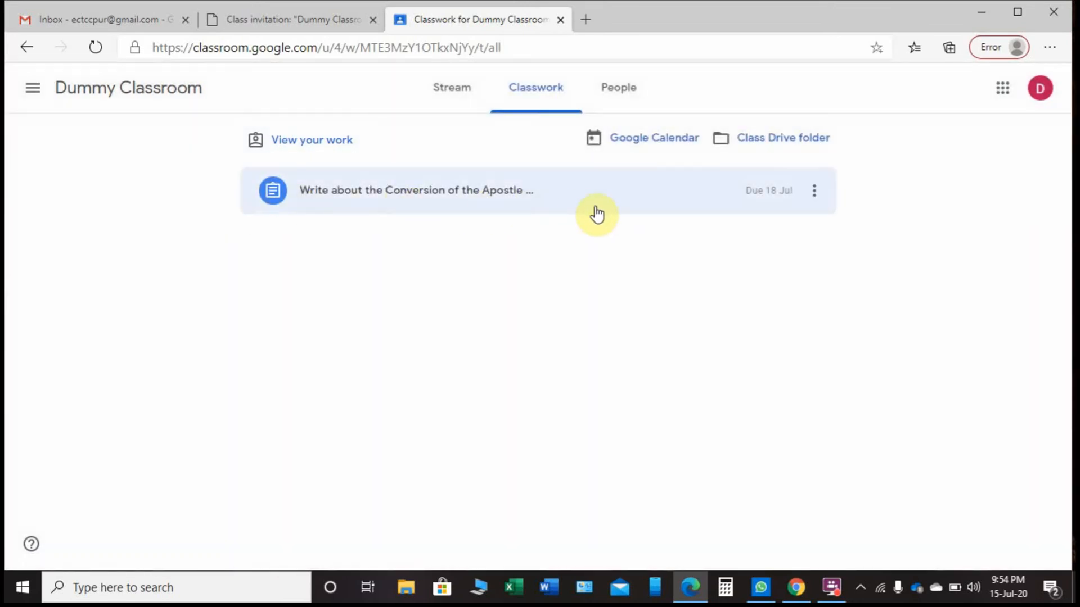
mouse_move(350, 197)
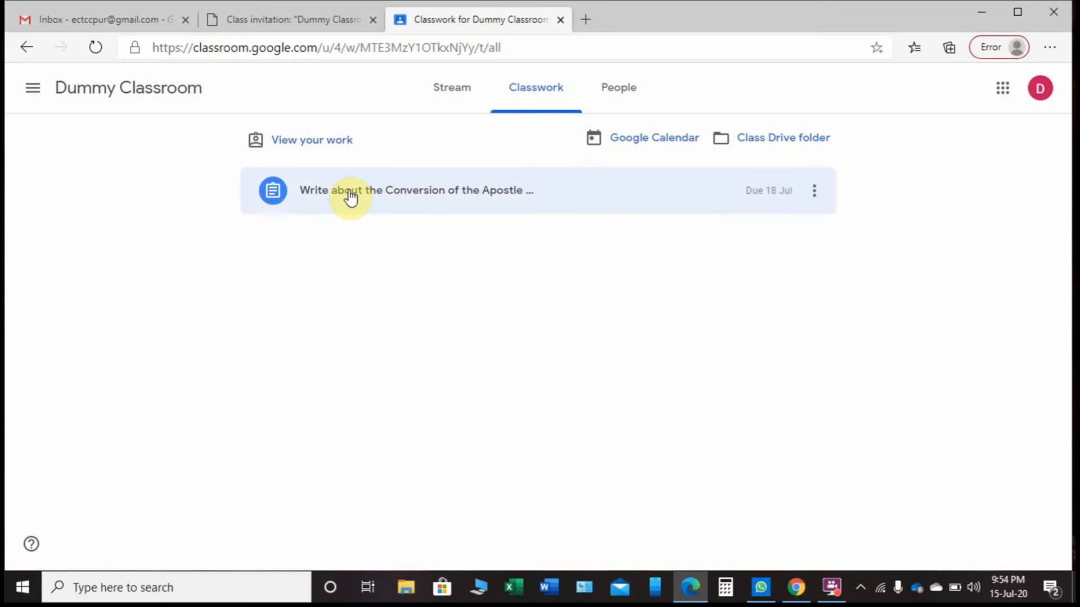
mouse_move(390, 208)
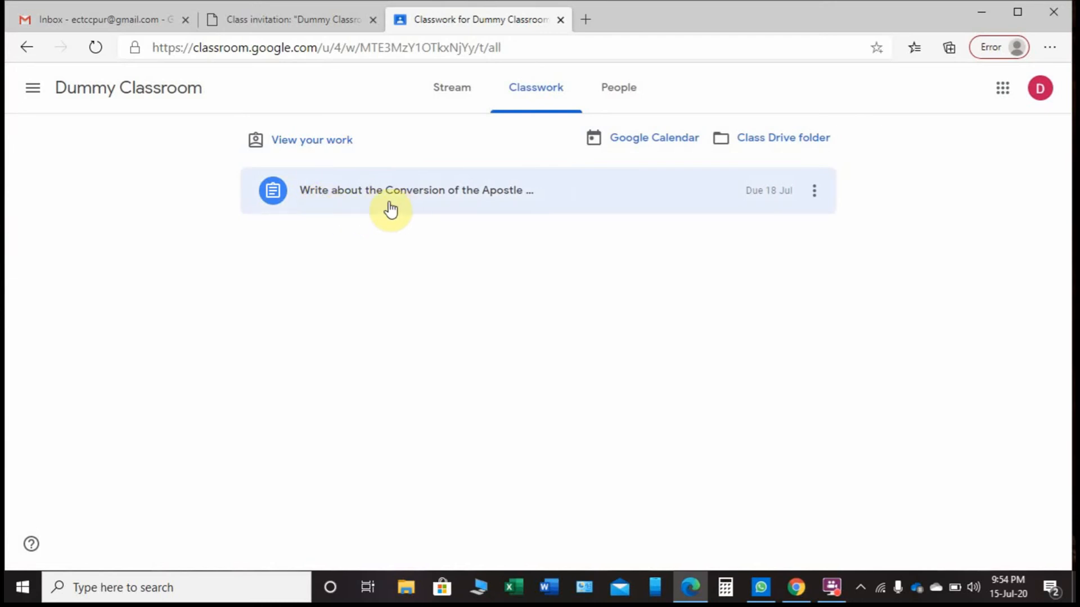
mouse_move(772, 204)
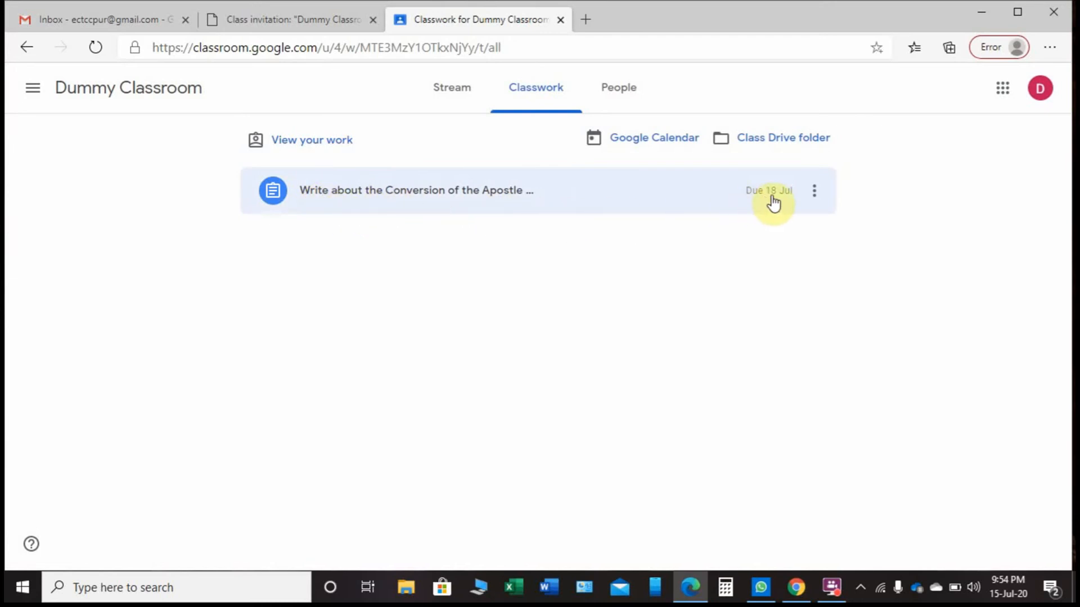
mouse_move(816, 200)
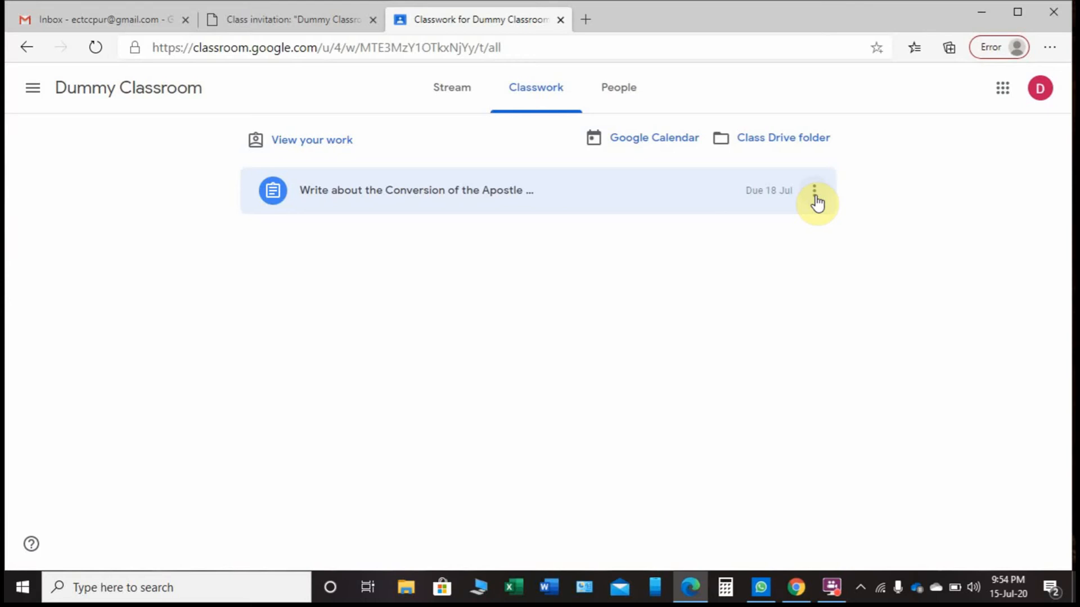
left_click(814, 191)
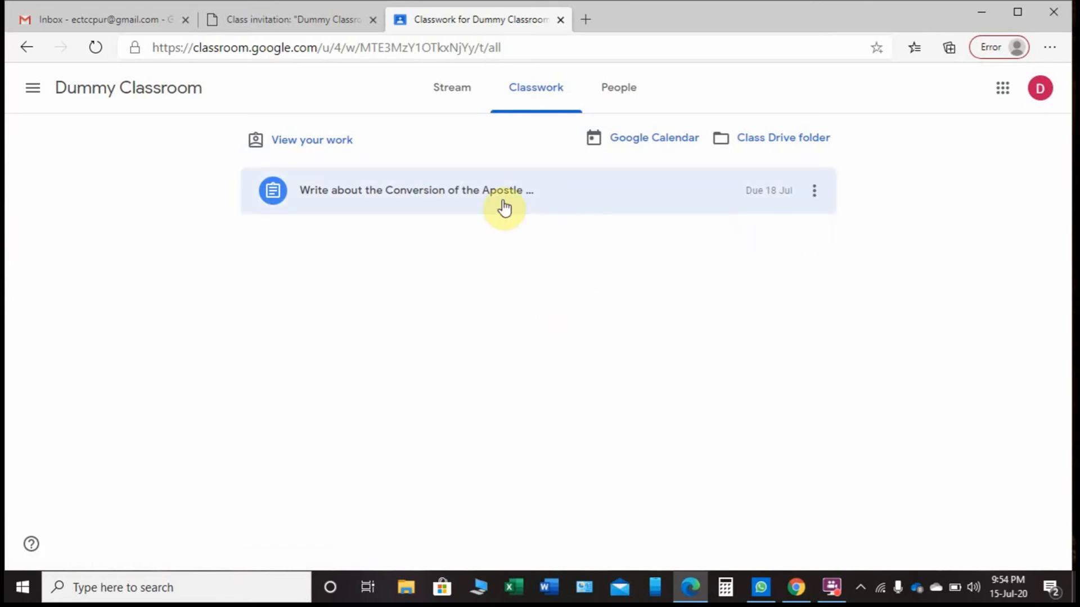
mouse_move(504, 197)
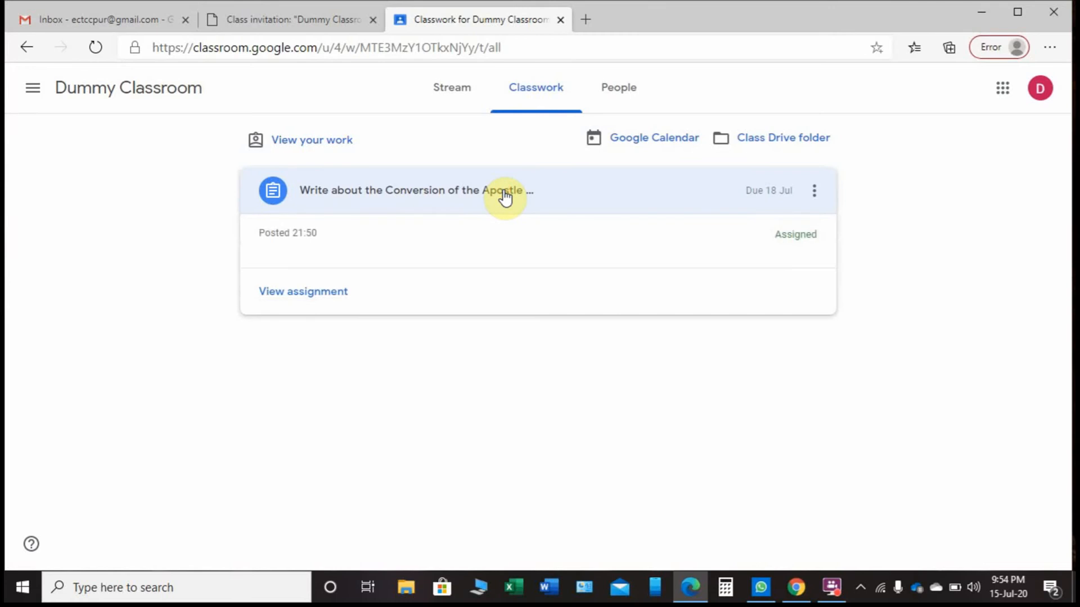
mouse_move(592, 243)
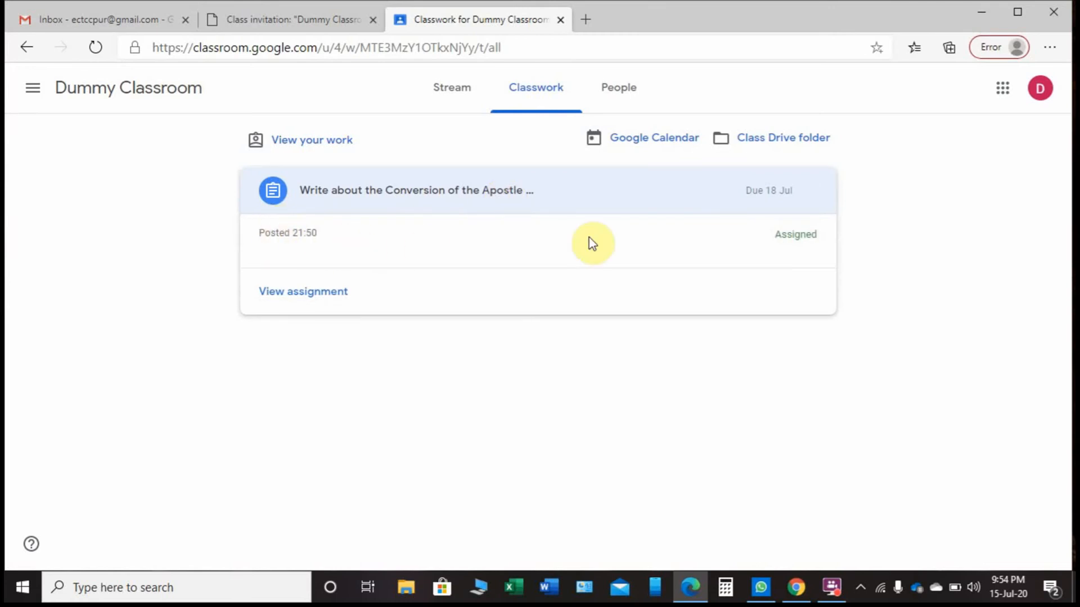
mouse_move(303, 291)
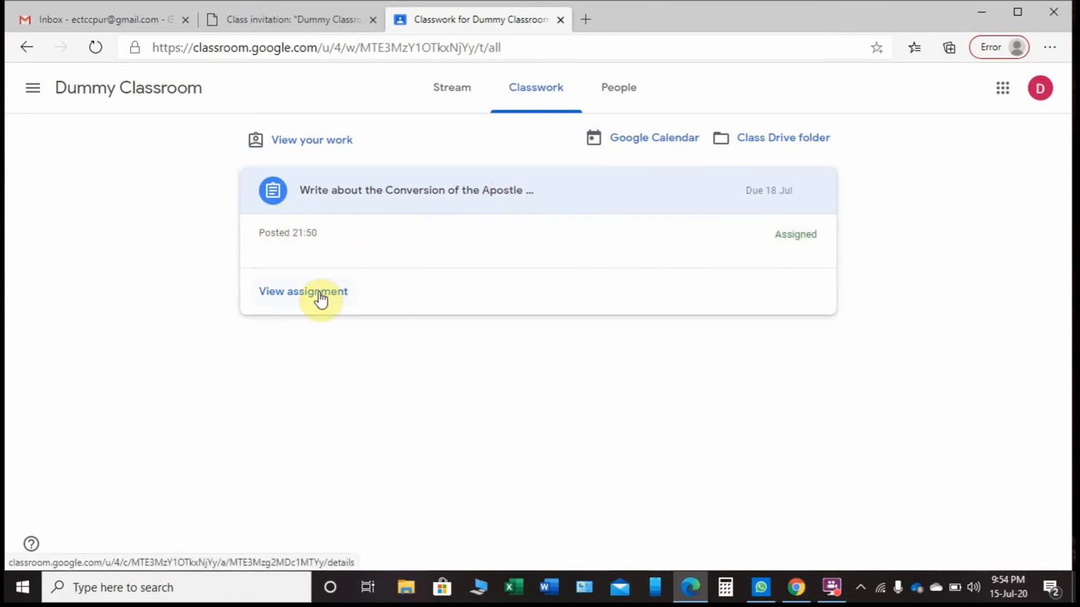
left_click(303, 291)
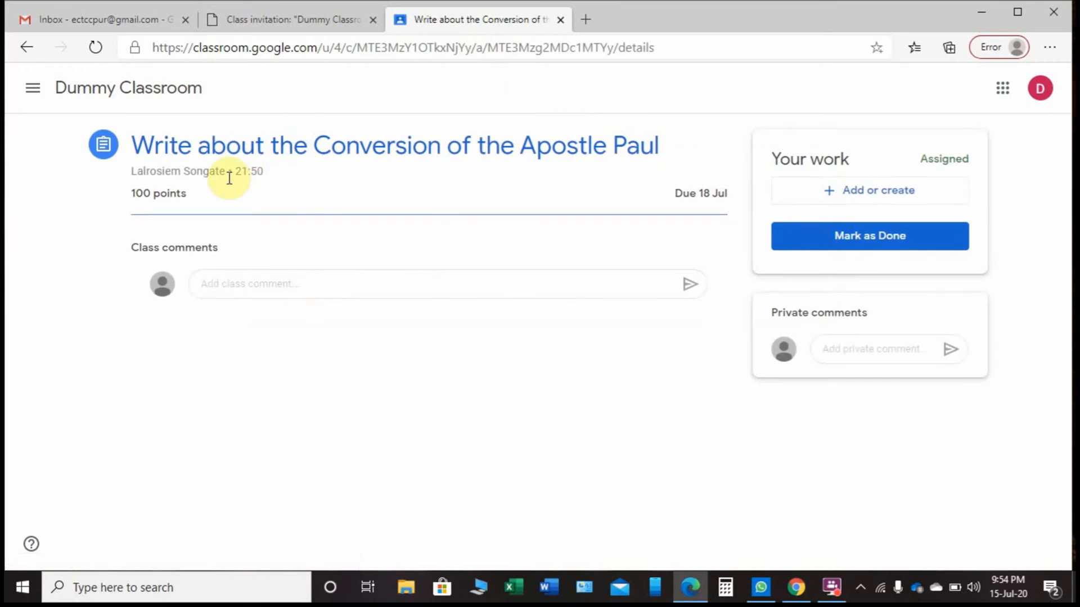
mouse_move(215, 198)
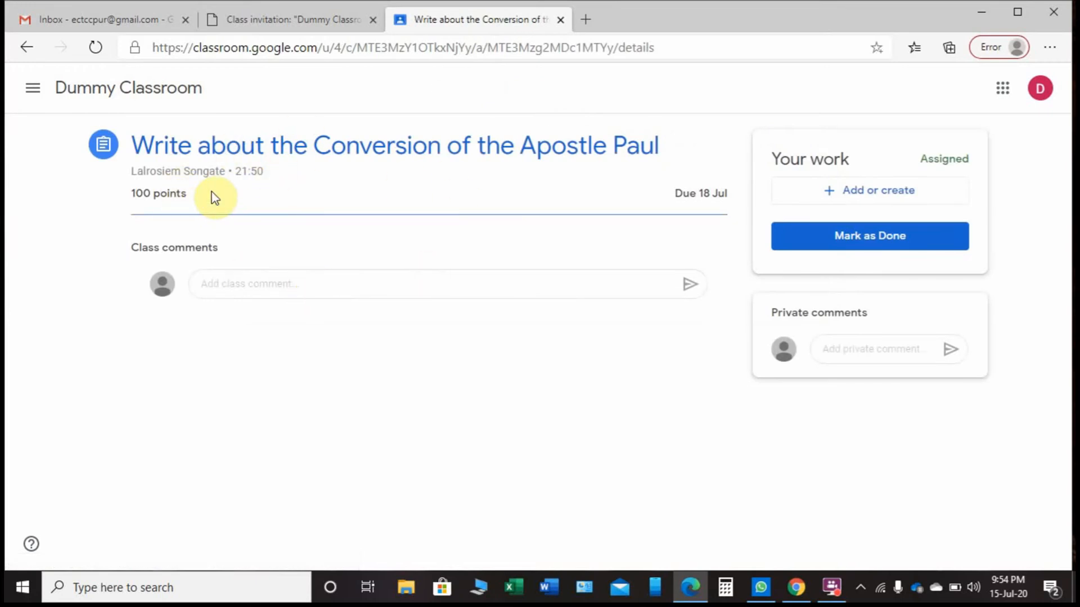
mouse_move(450, 224)
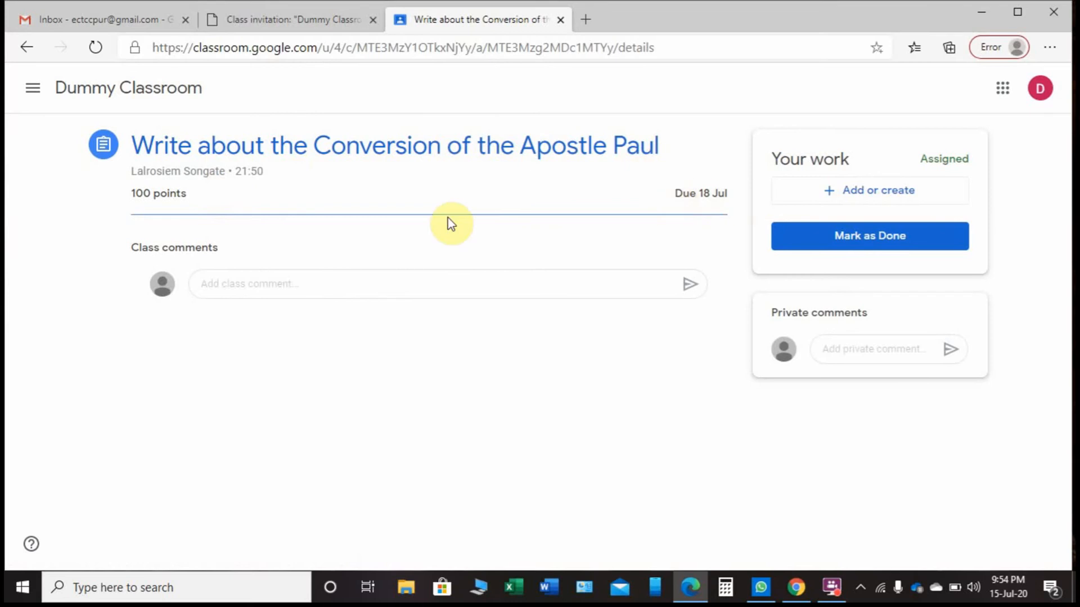
mouse_move(704, 202)
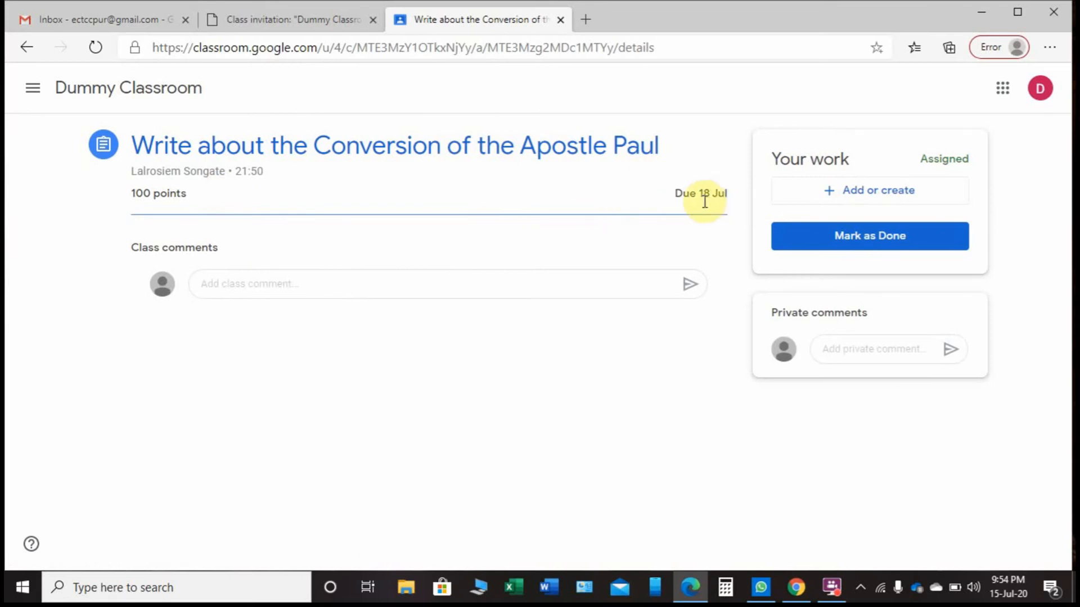
mouse_move(539, 240)
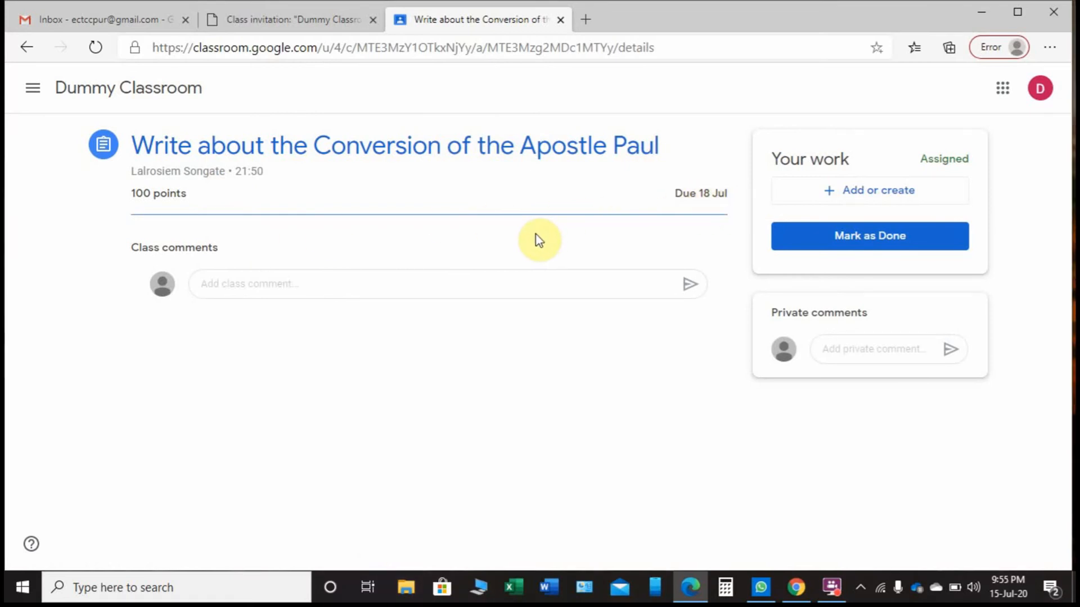
mouse_move(517, 249)
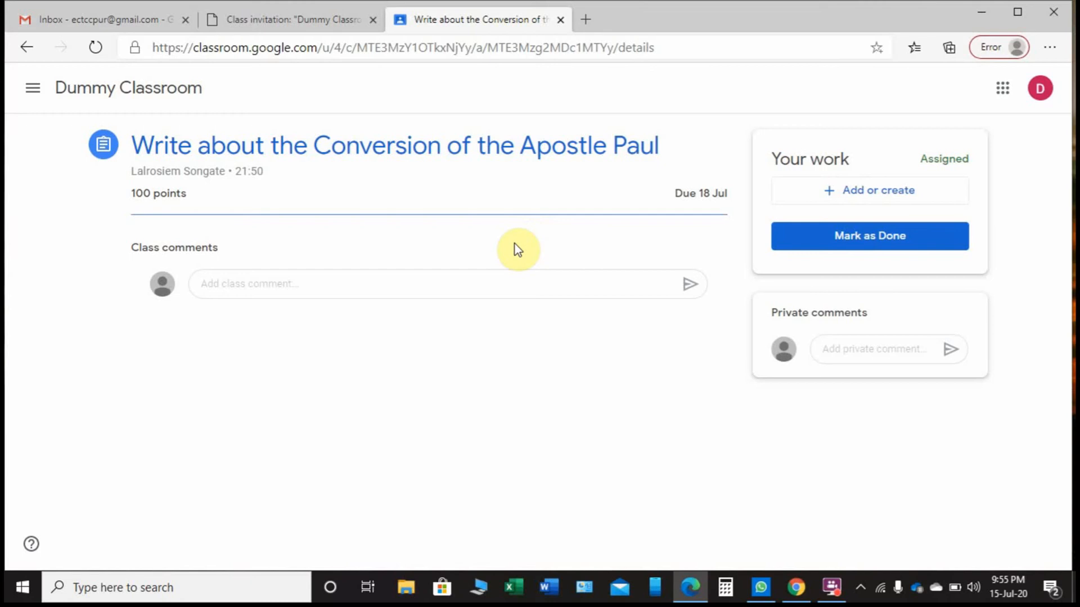
mouse_move(769, 112)
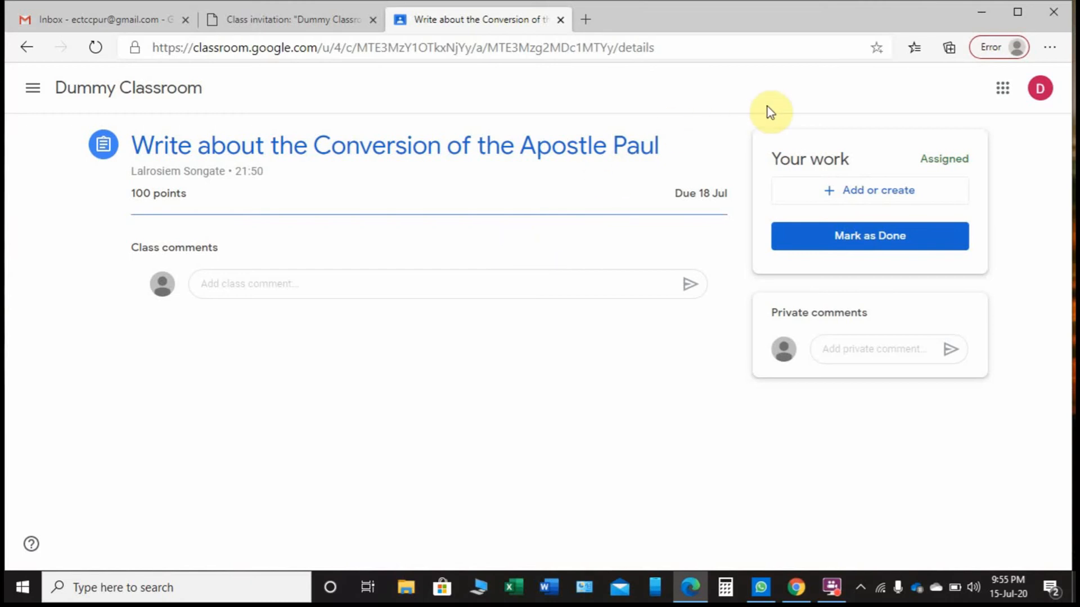
mouse_move(877, 191)
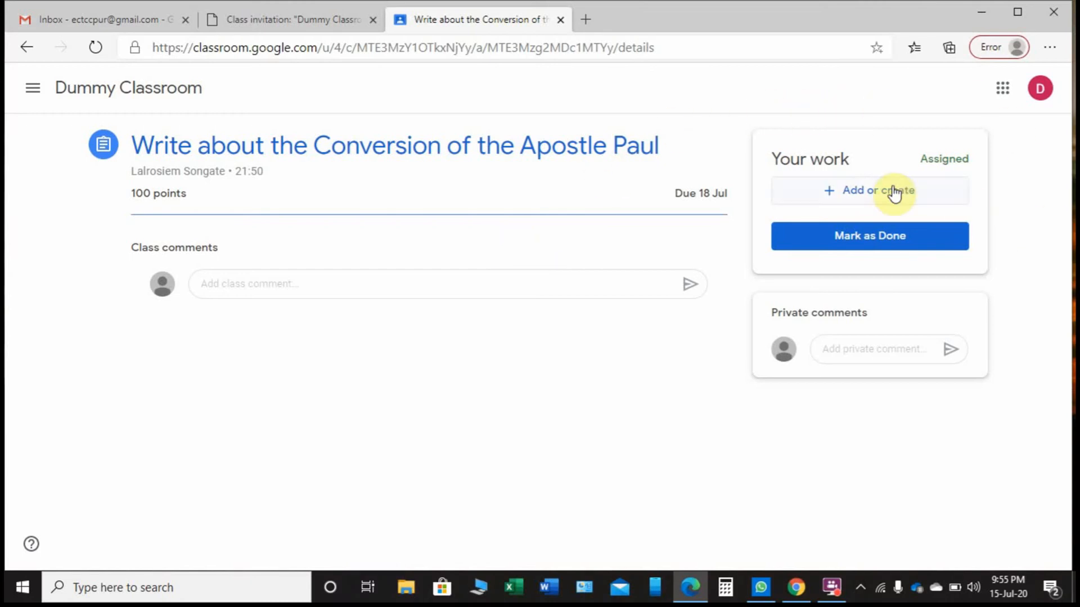
mouse_move(869, 235)
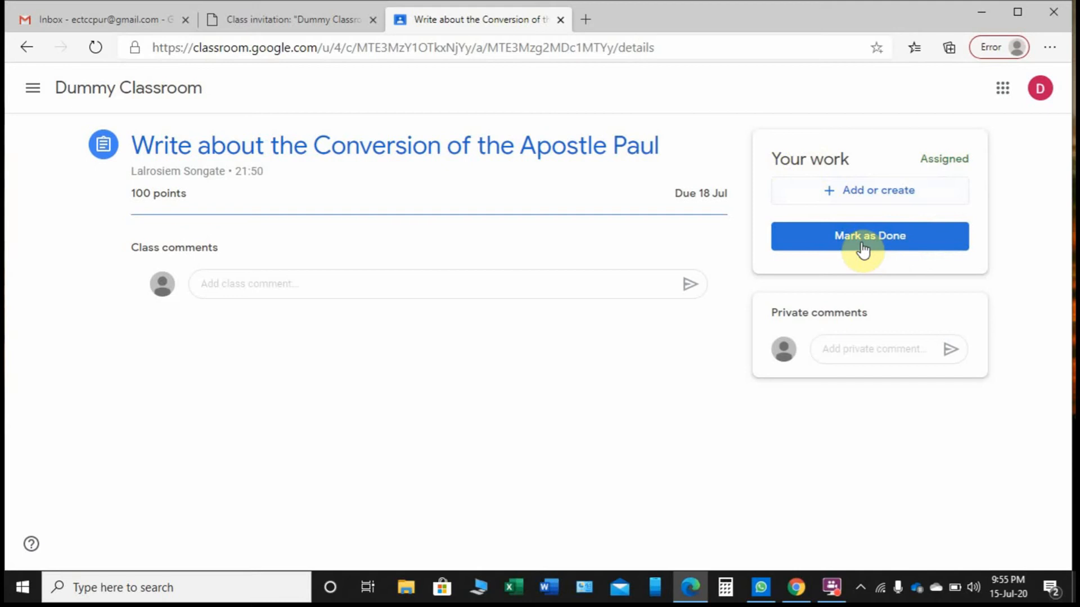
mouse_move(915, 244)
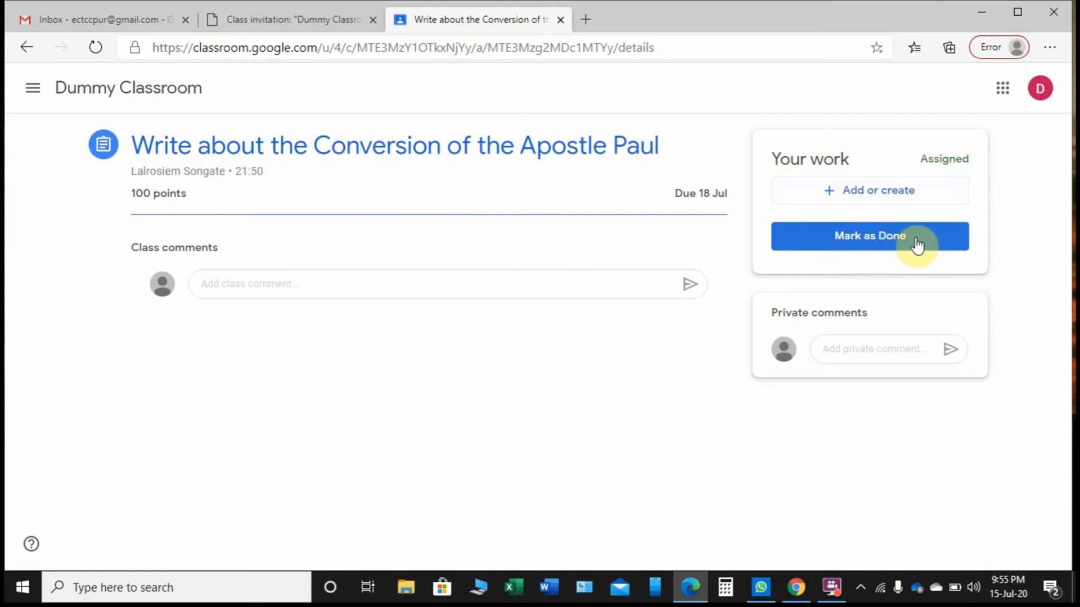
mouse_move(384, 136)
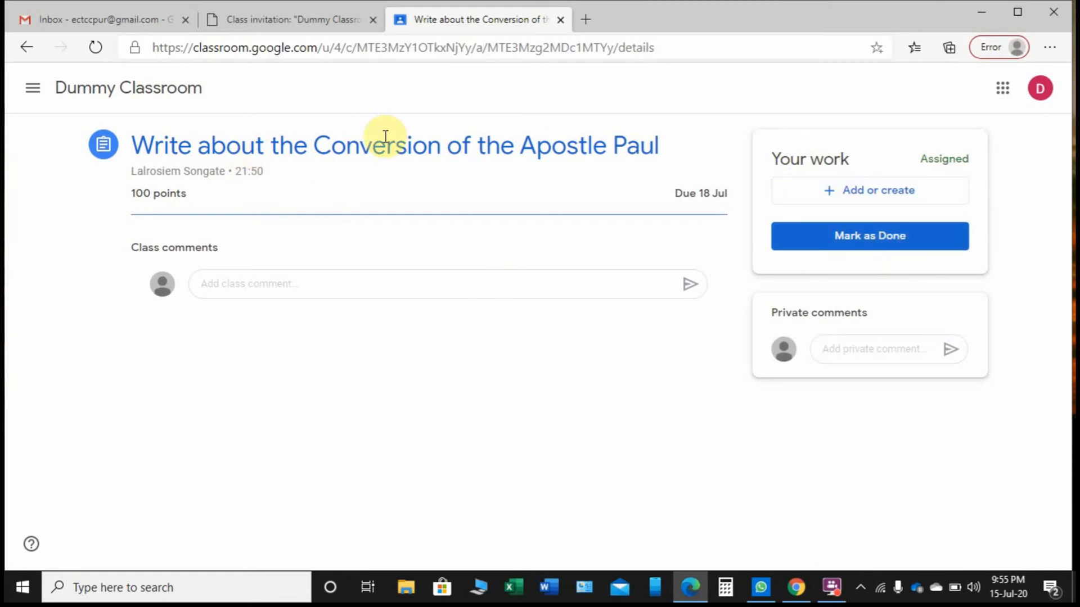
mouse_move(606, 191)
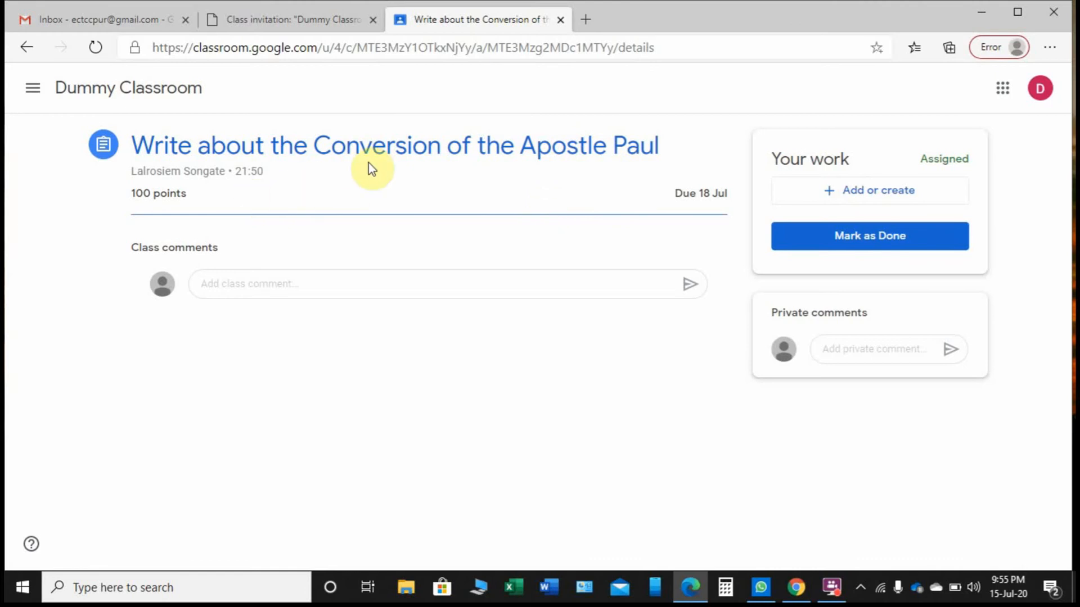
mouse_move(539, 189)
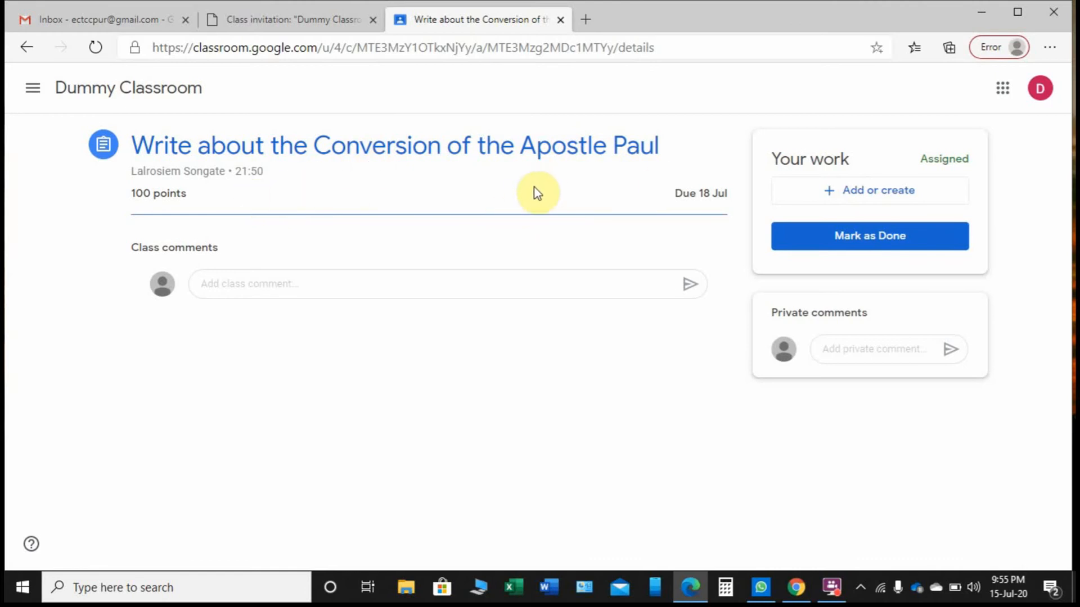
mouse_move(347, 214)
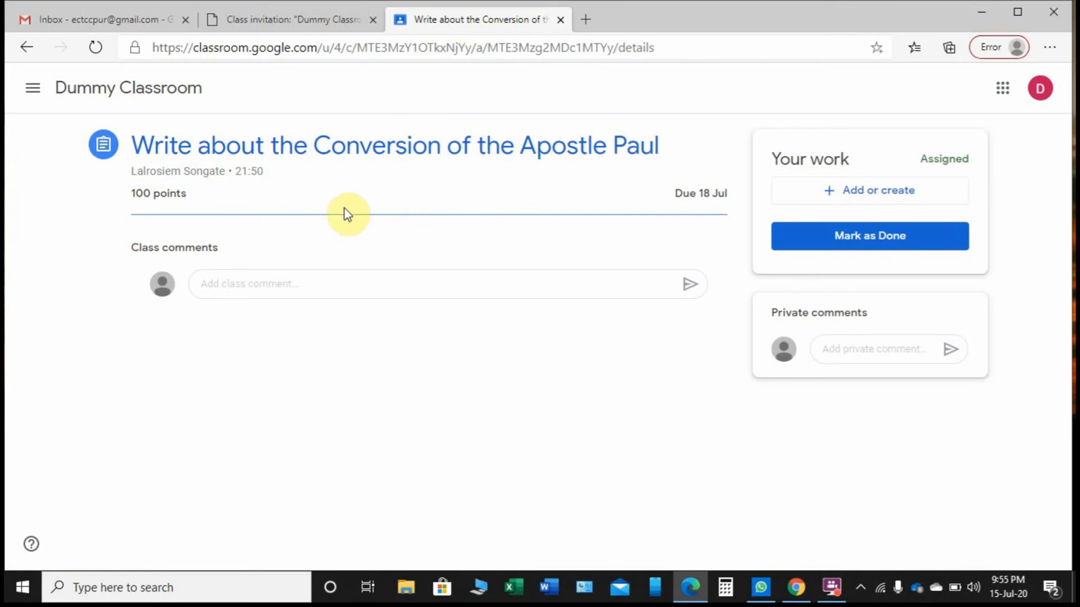
mouse_move(870, 235)
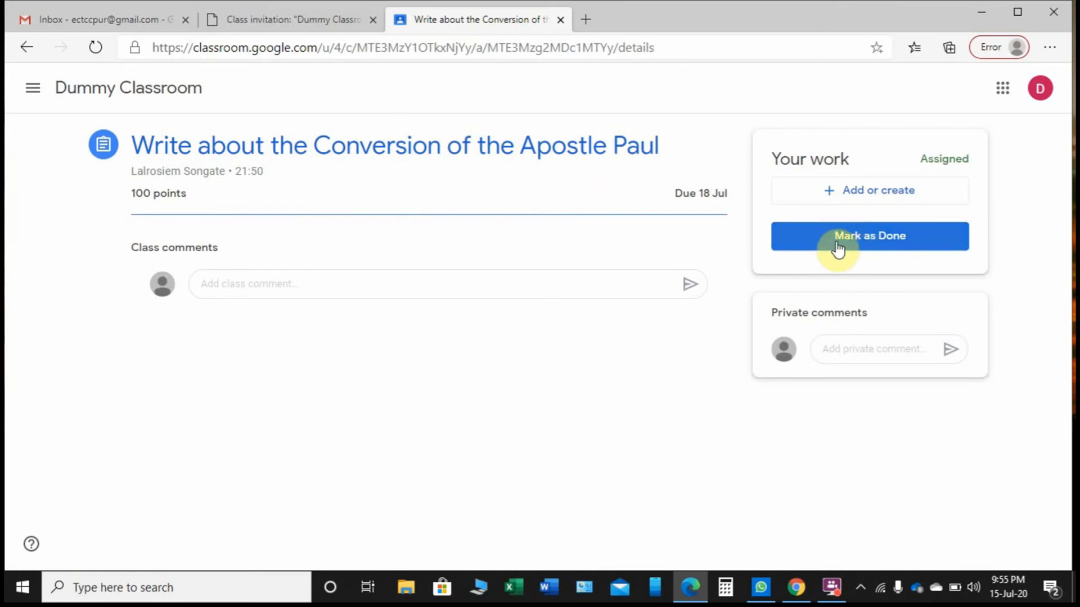
mouse_move(912, 246)
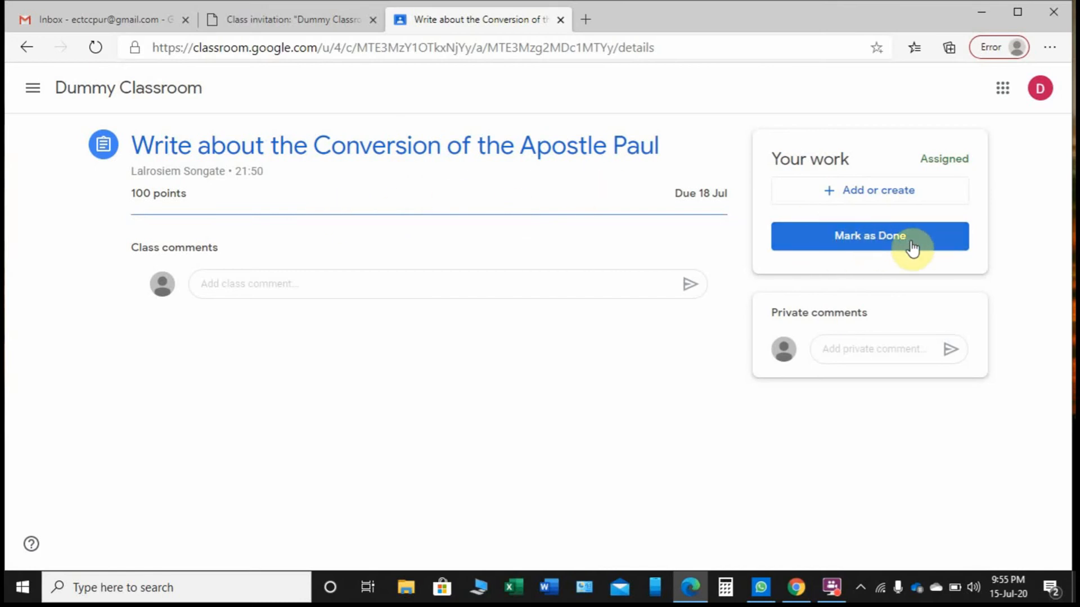
mouse_move(876, 277)
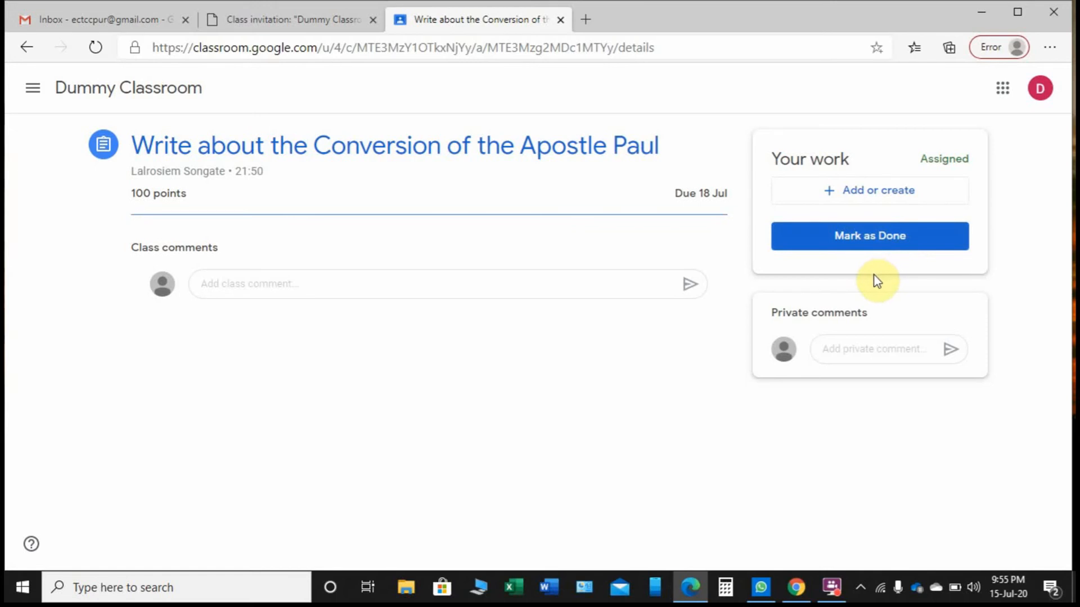
mouse_move(269, 191)
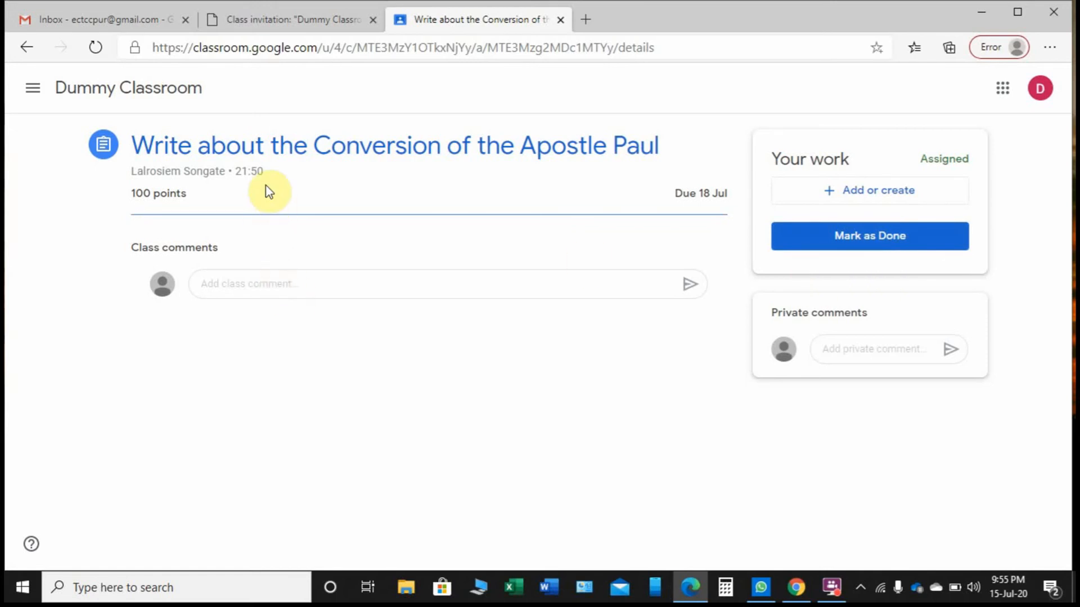
mouse_move(406, 157)
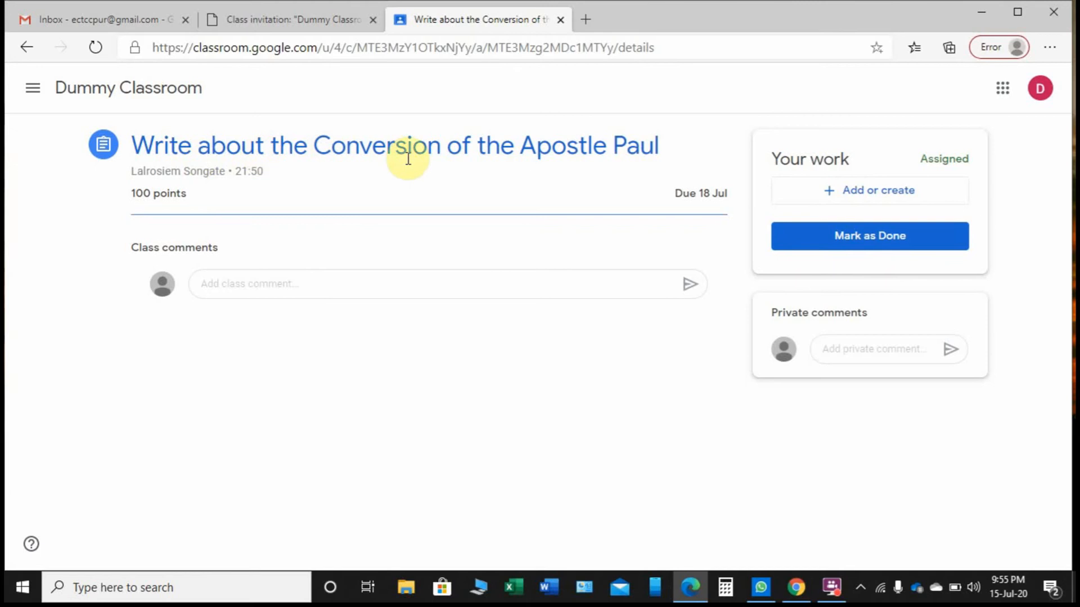
mouse_move(878, 214)
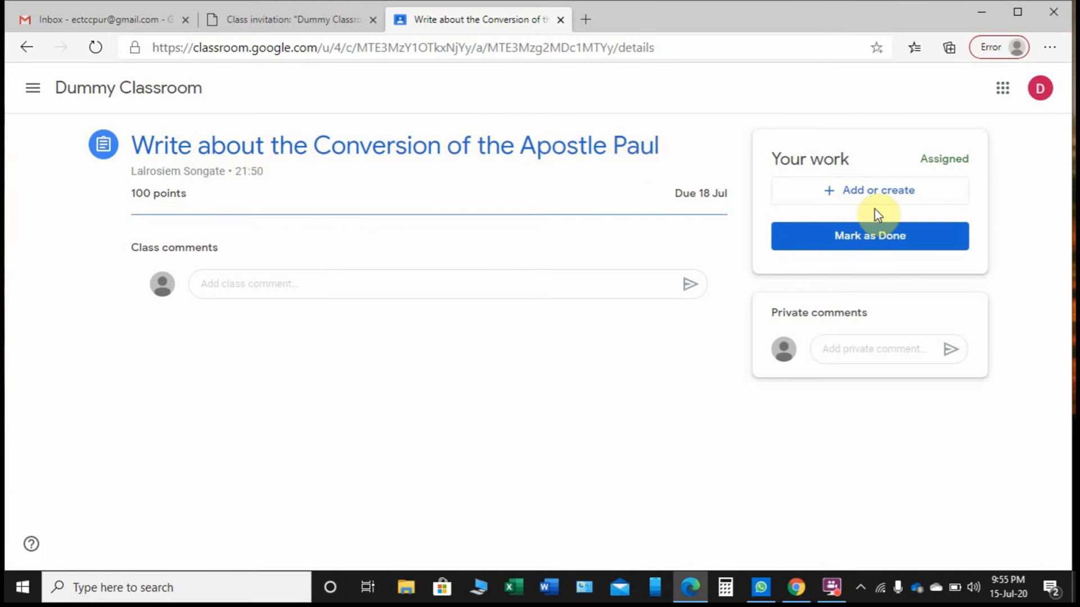
mouse_move(863, 201)
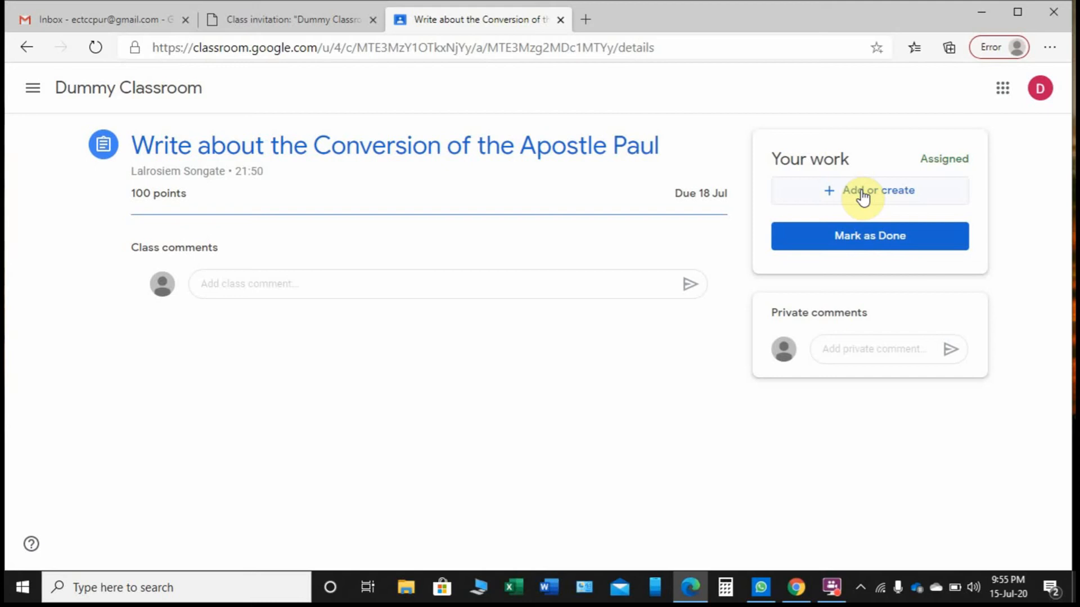
mouse_move(709, 528)
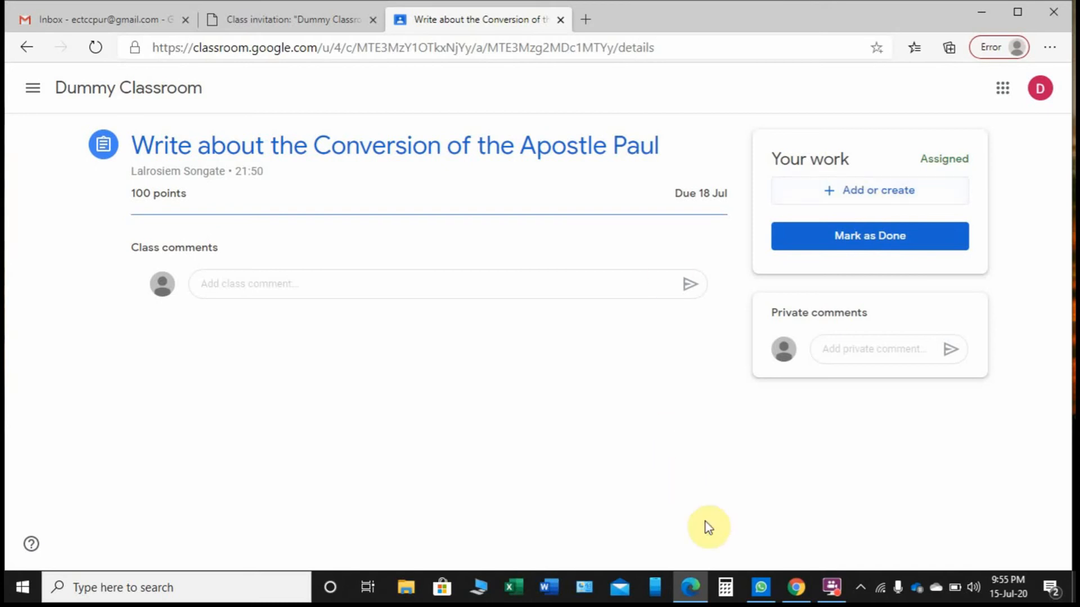
mouse_move(548, 587)
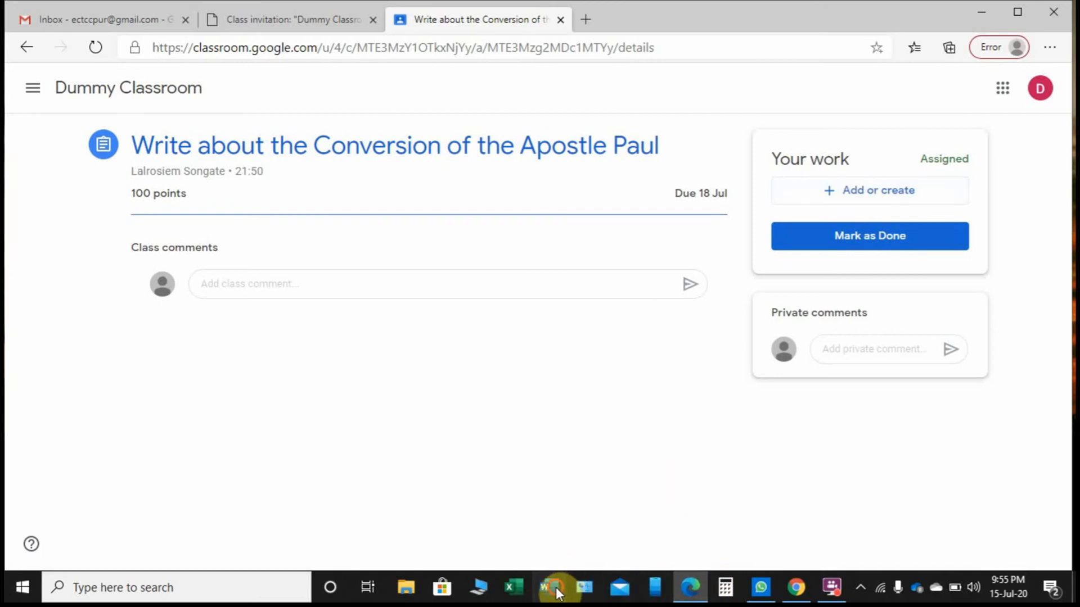
- Launch Microsoft Word and start a new blank document for the essay
left_click(544, 587)
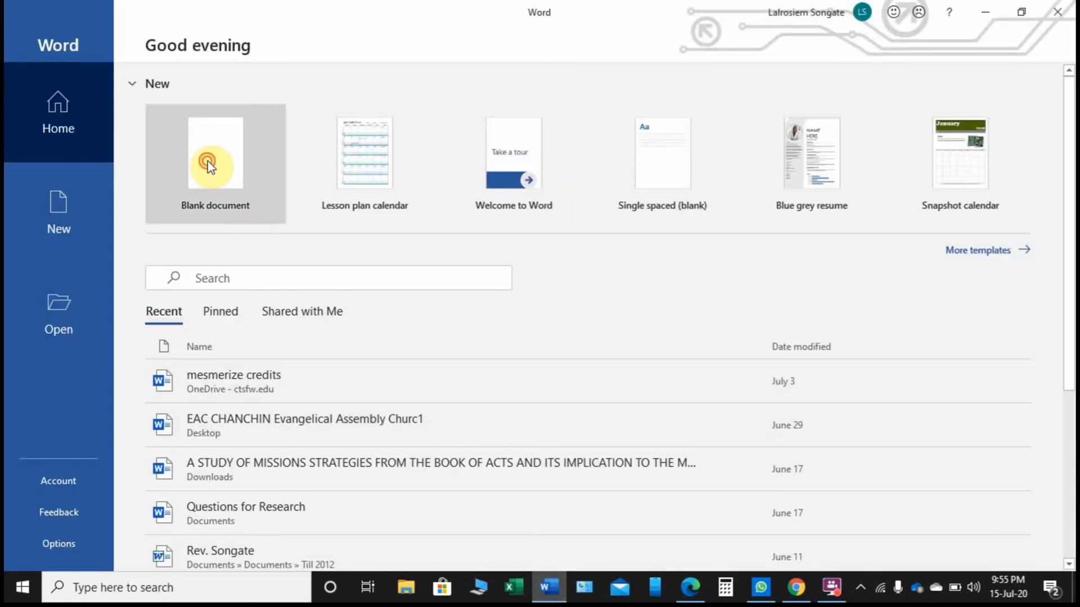
left_click(214, 153)
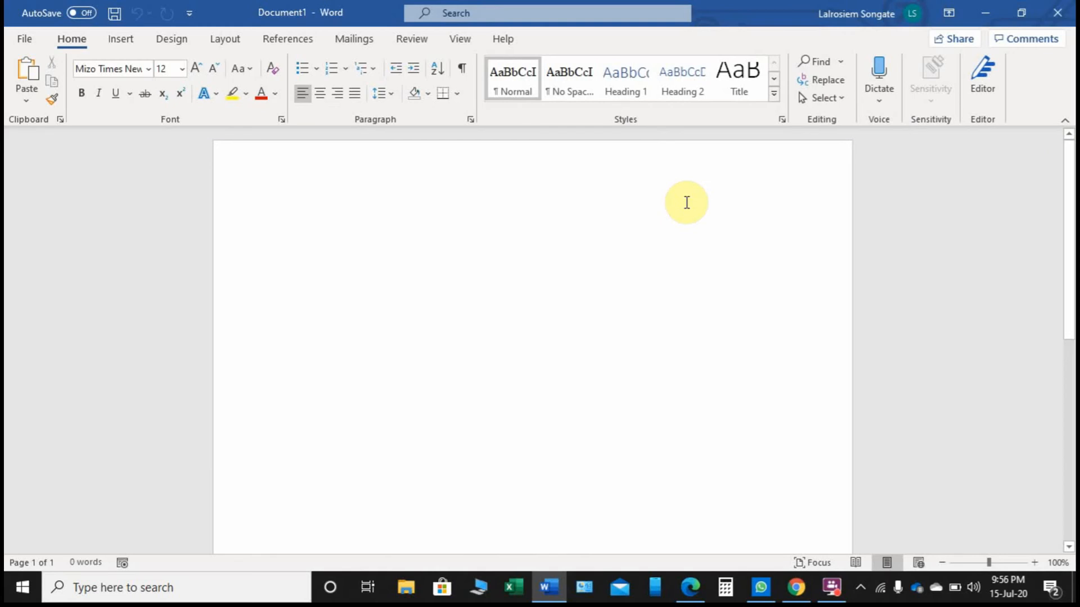
- Write the opening about Paul the apostle, a Pharisee from Tarsus educated under Gamaliel
left_click(288, 222)
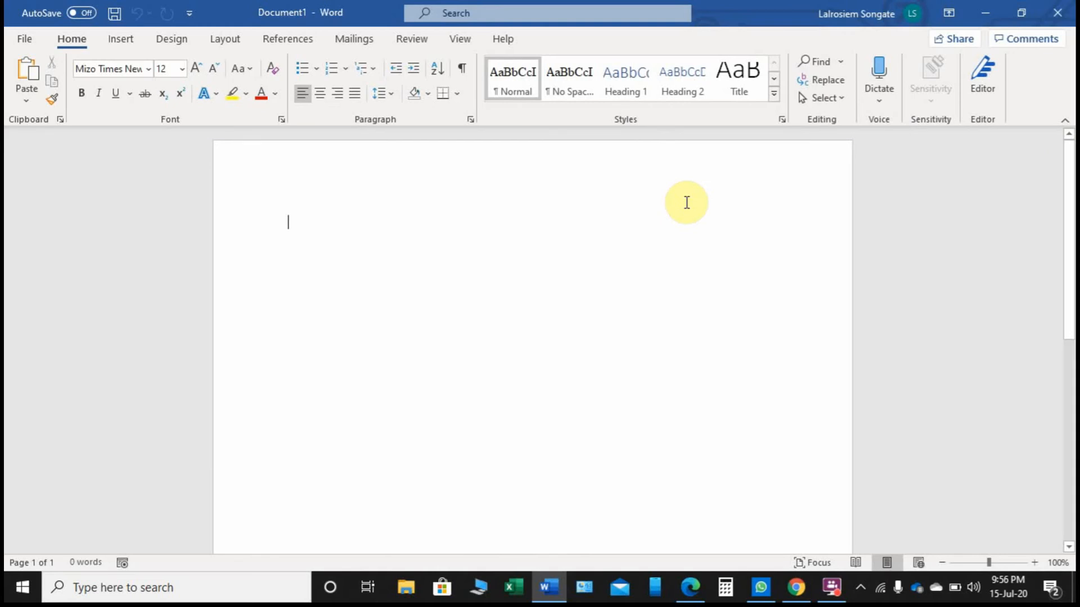
type("Paul the a")
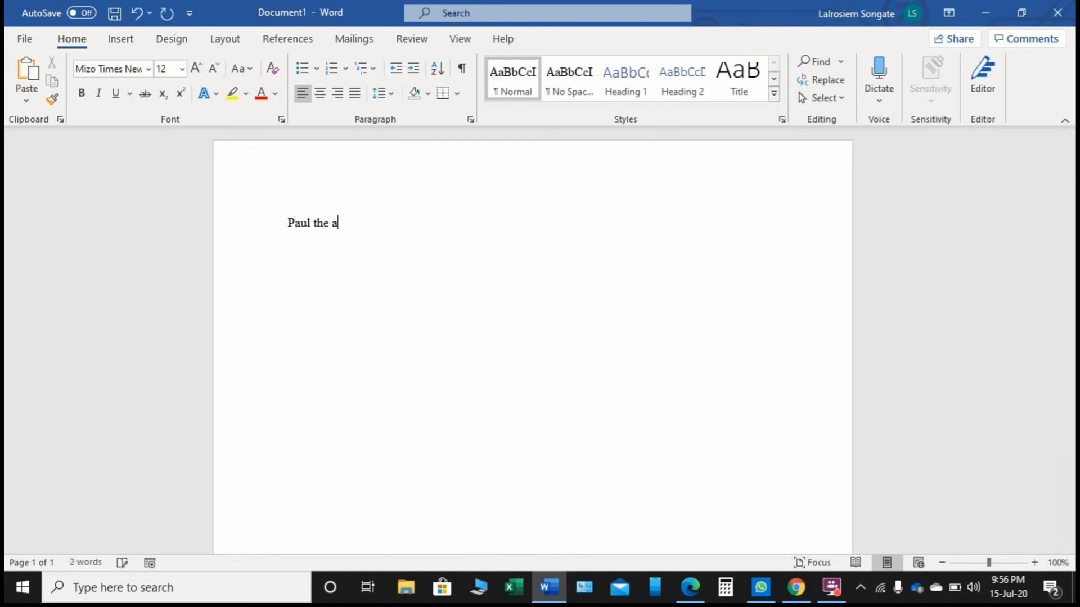
type("postle was")
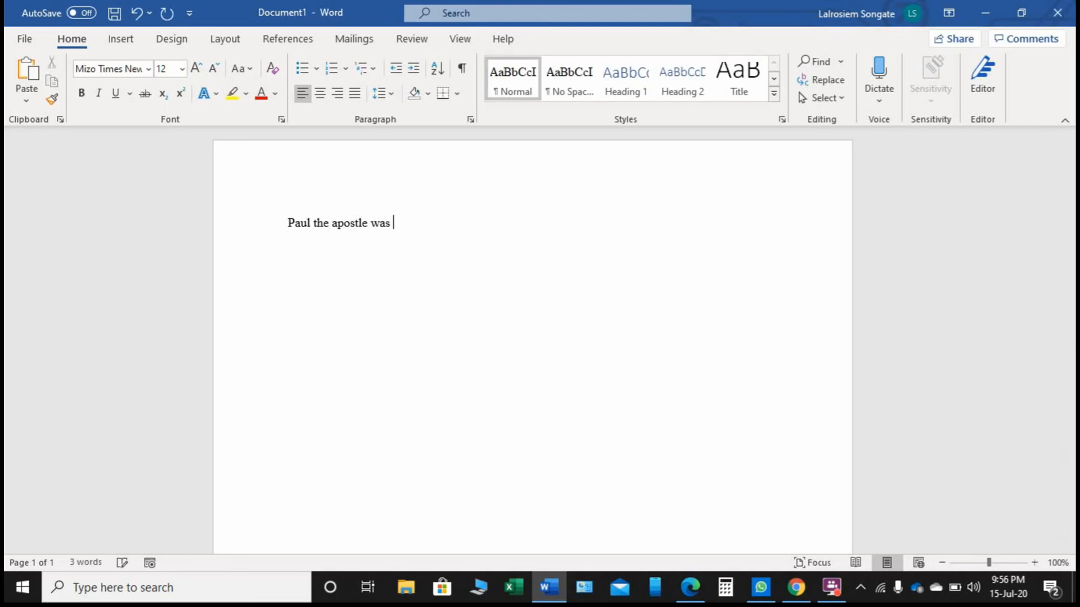
type("a")
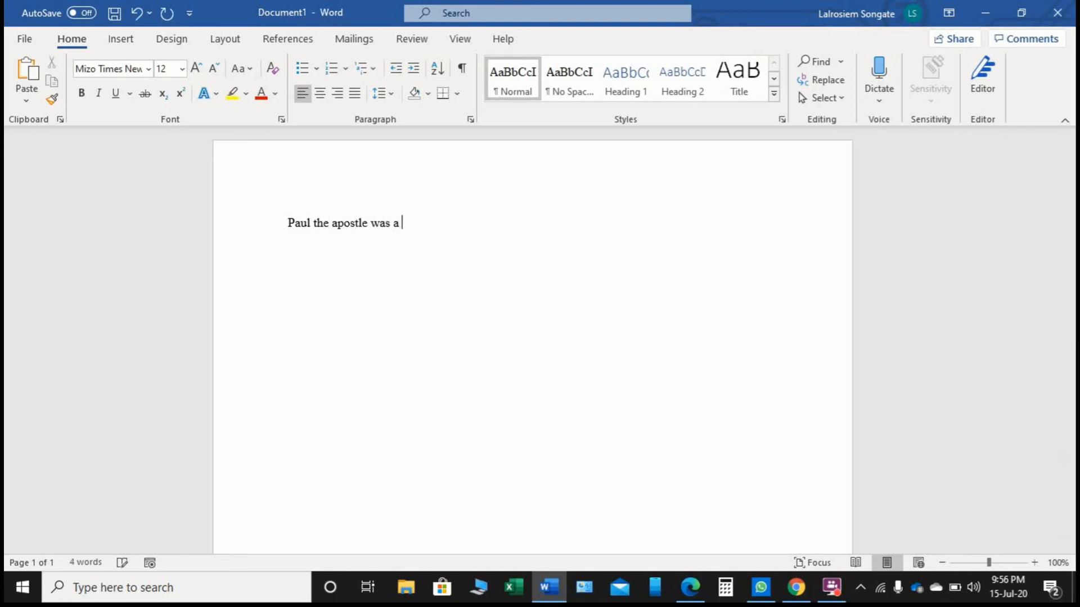
type("P")
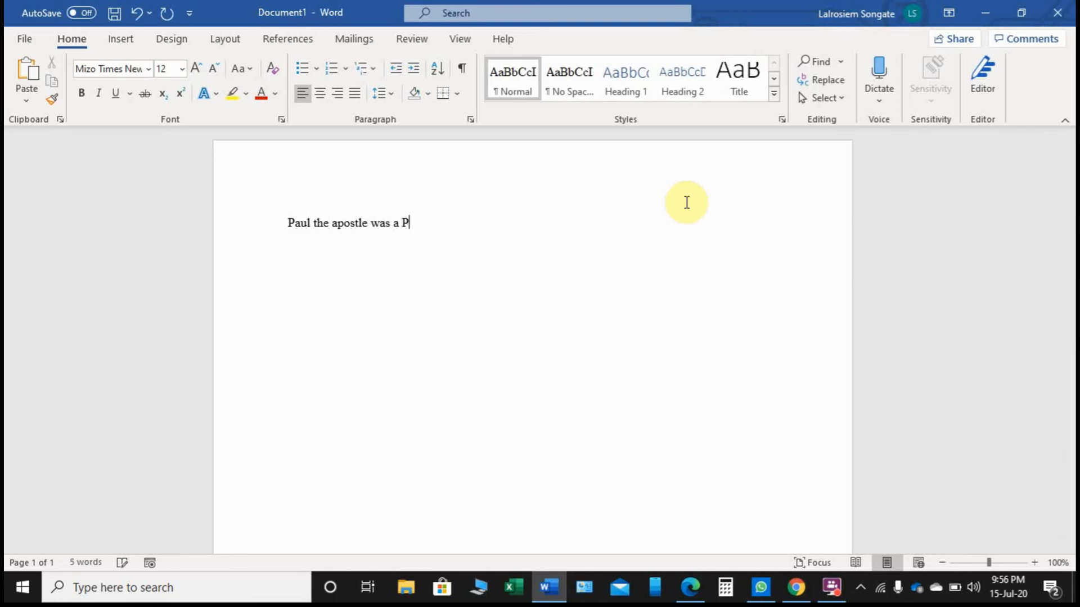
type("harisee")
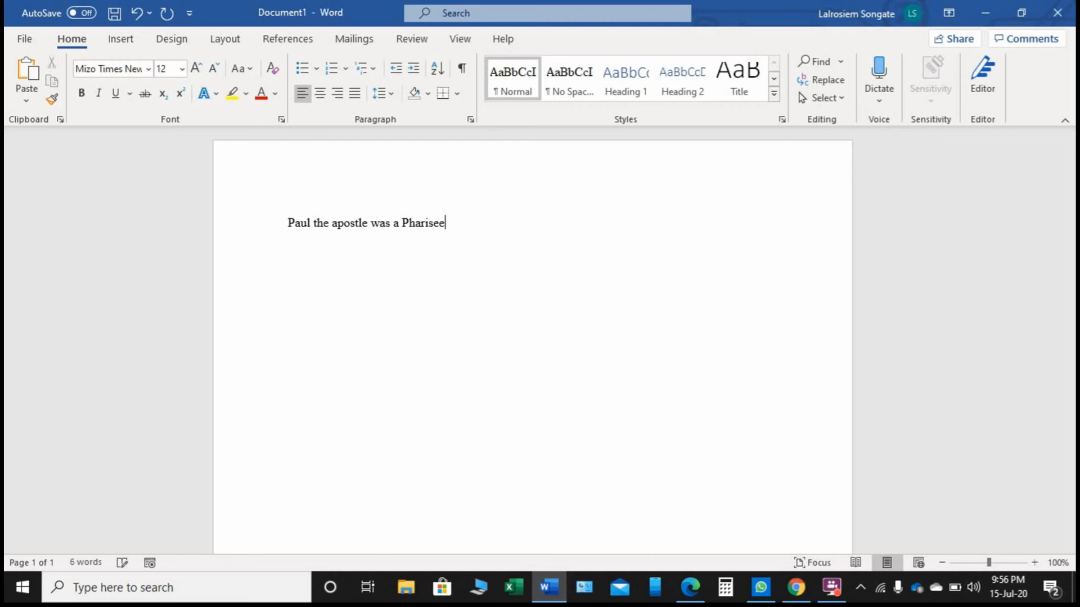
type("from")
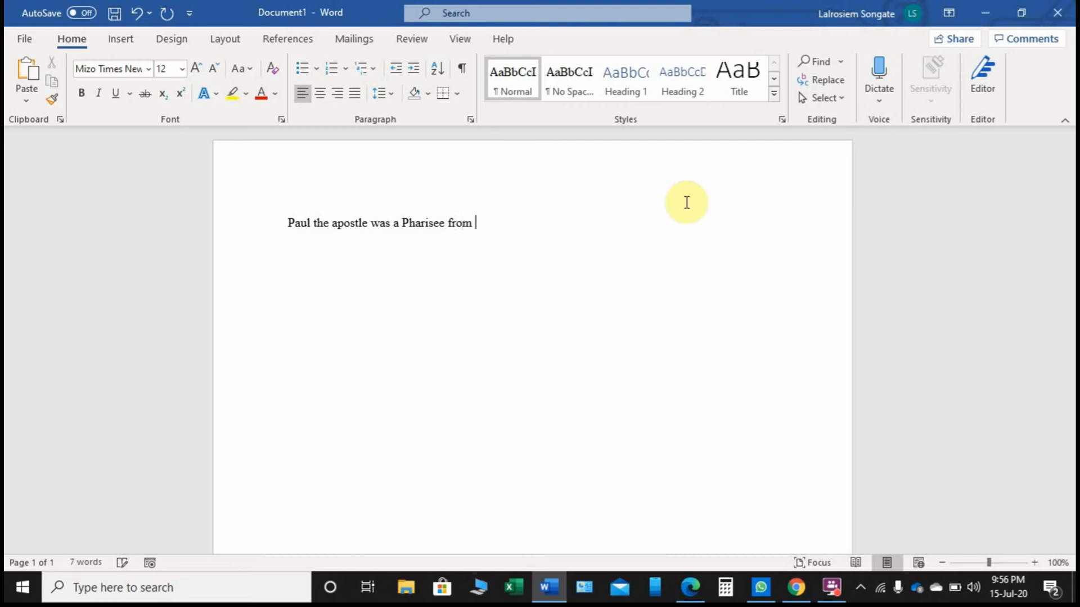
type("Tarsus a")
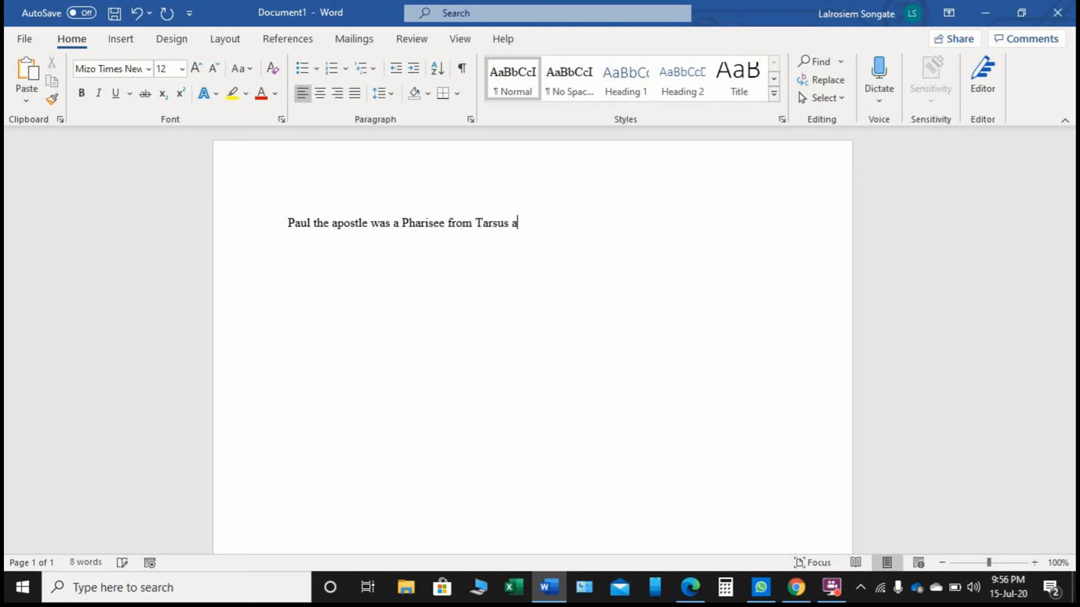
type("nd educated")
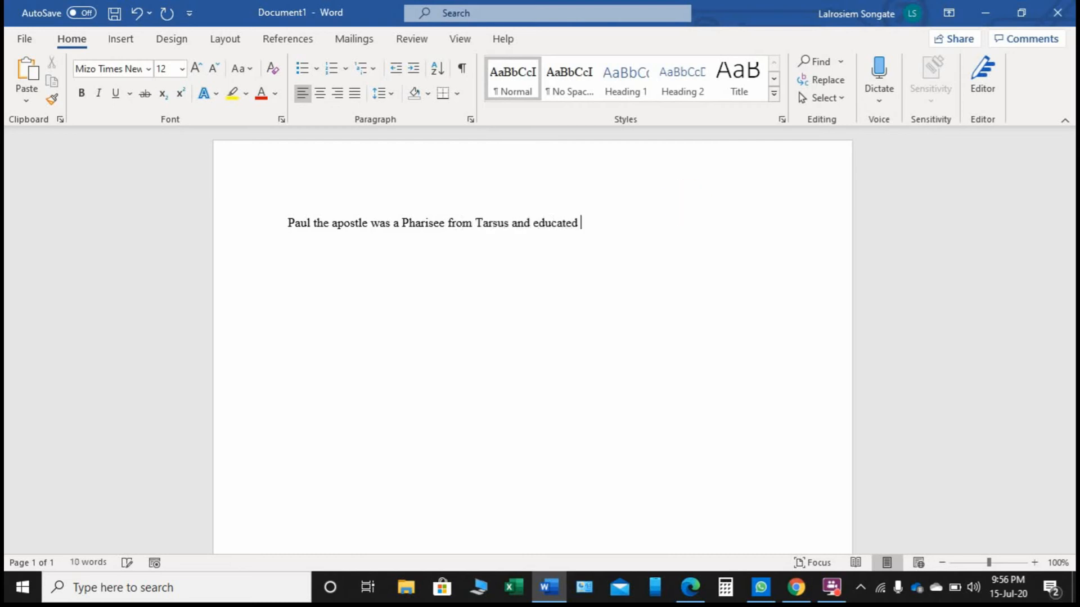
type("under the")
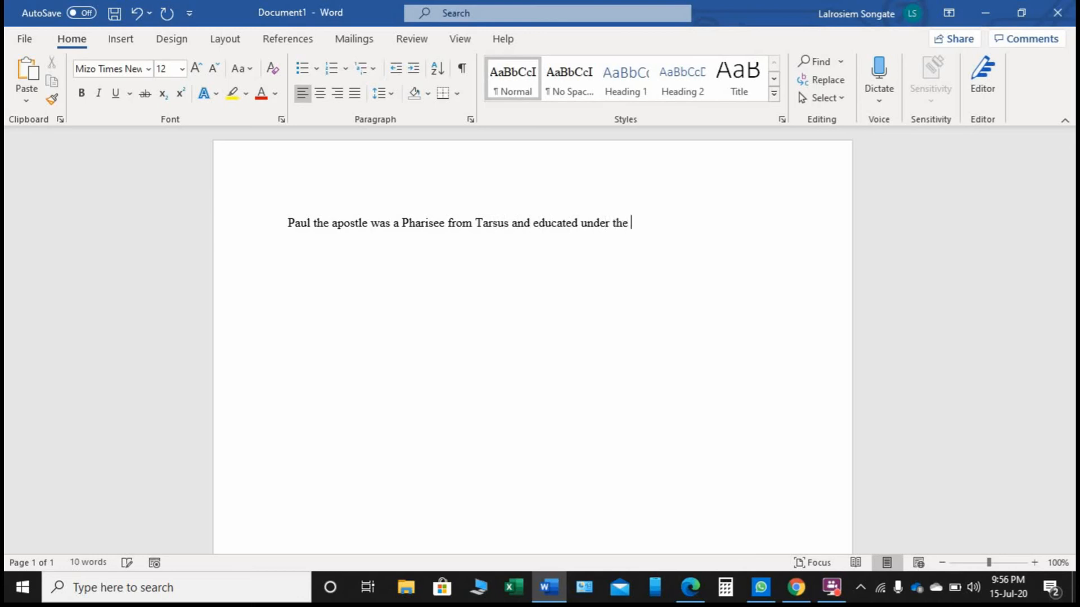
type("feet of t")
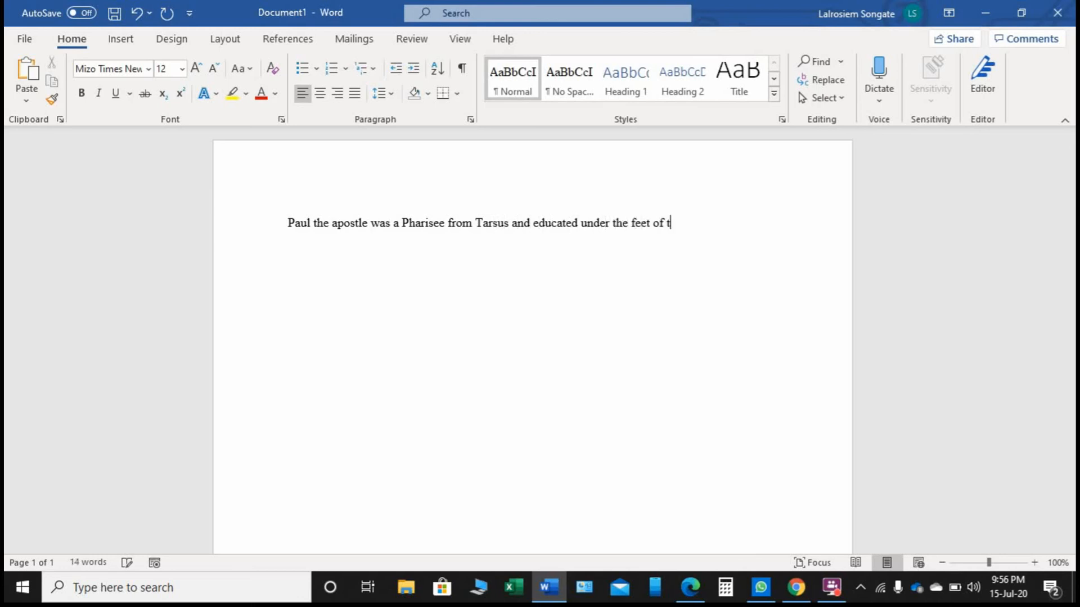
type("he famou")
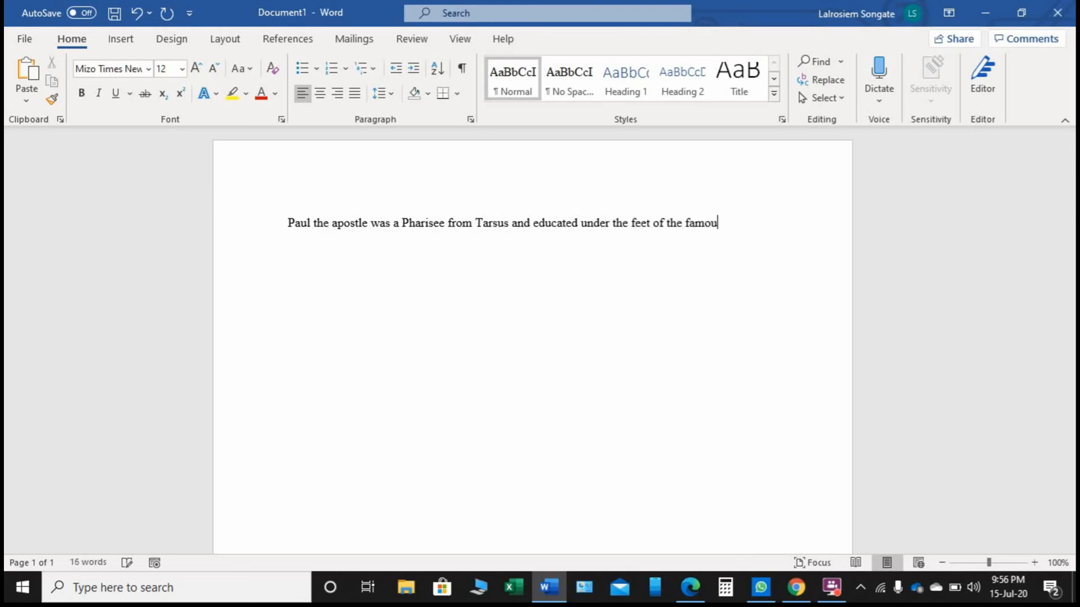
type("s scholar of")
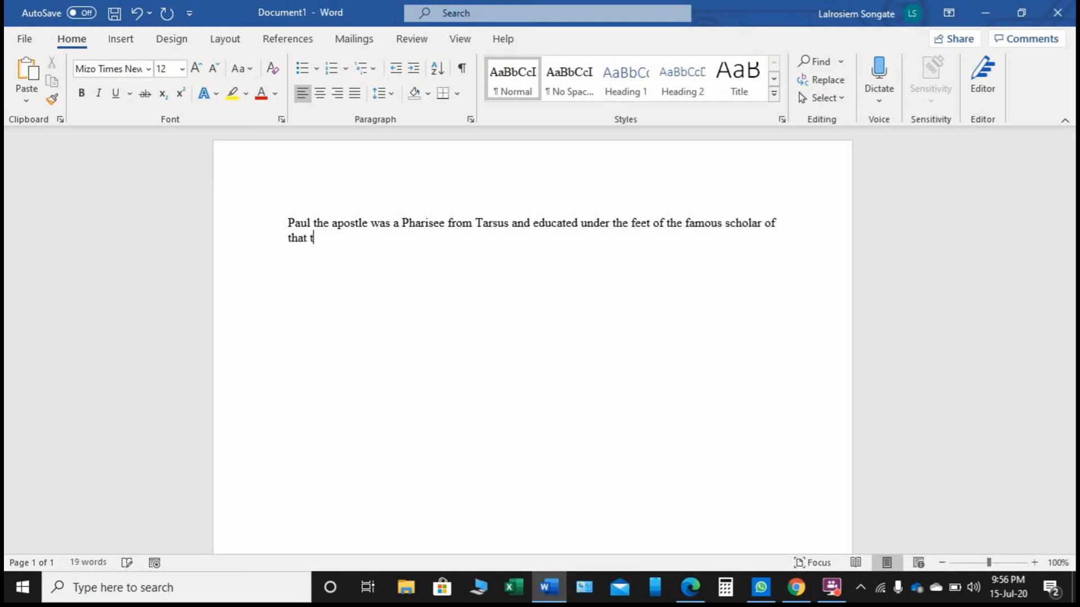
type("ime Gamaliel.")
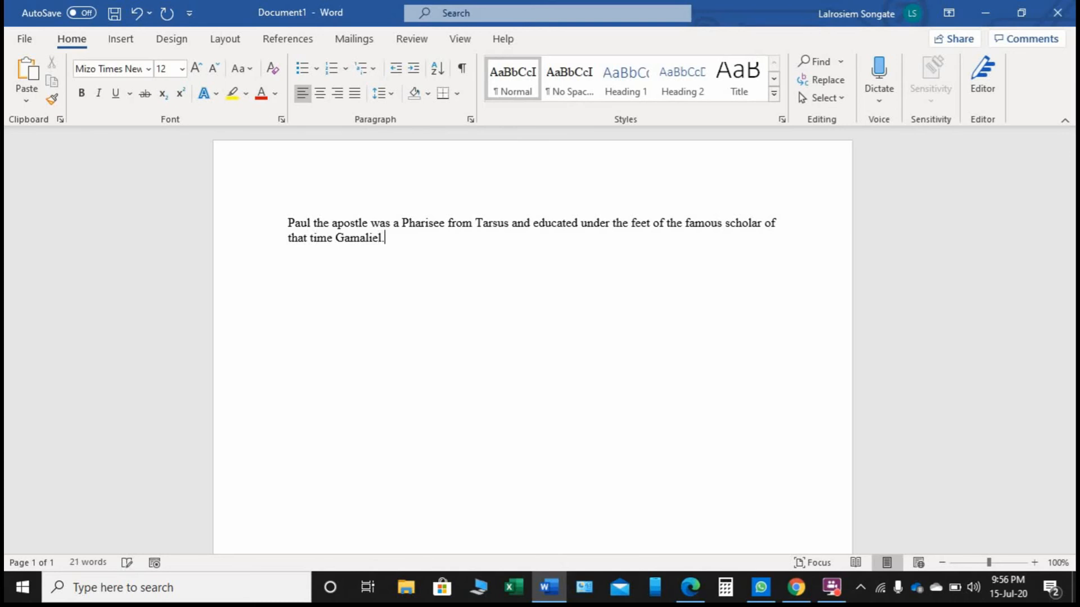
- Continue that he persecuted believers and went to Damascus to arrest and imprison Christians
type("He")
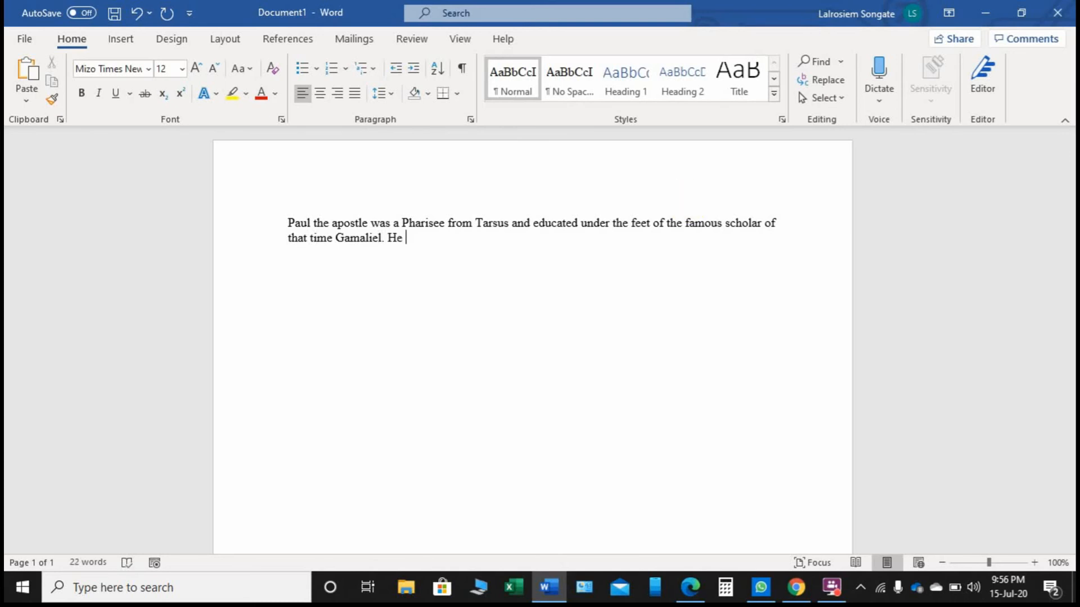
type("persecu")
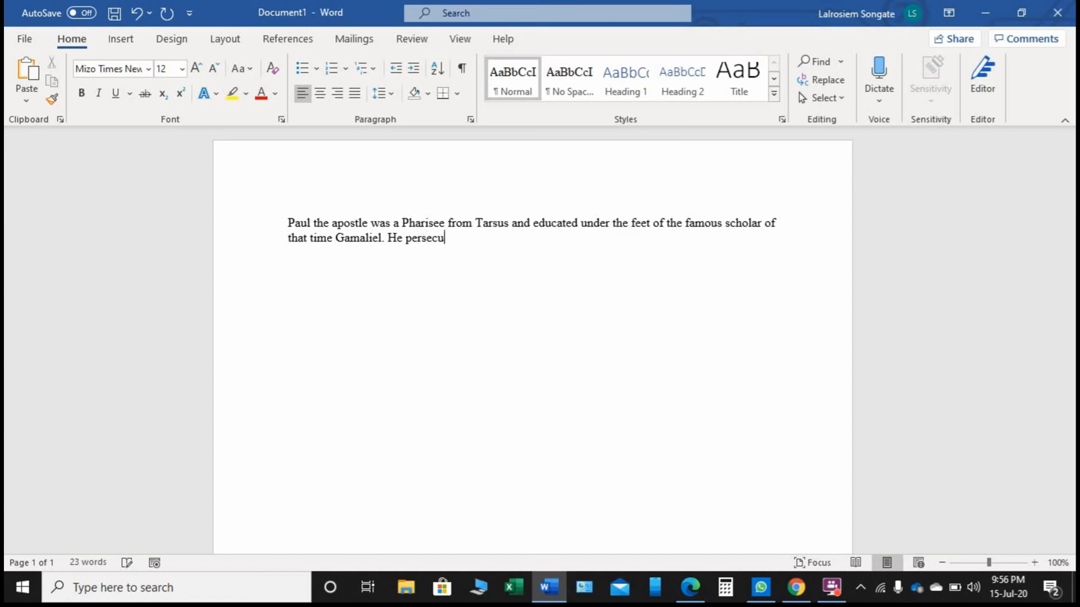
type("ted the t")
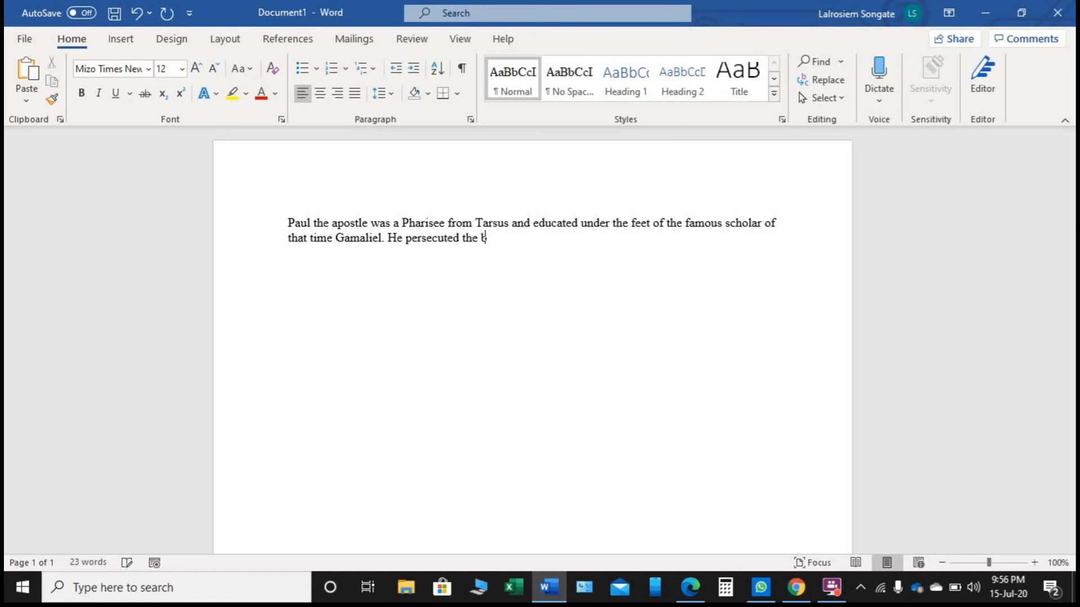
type("believers")
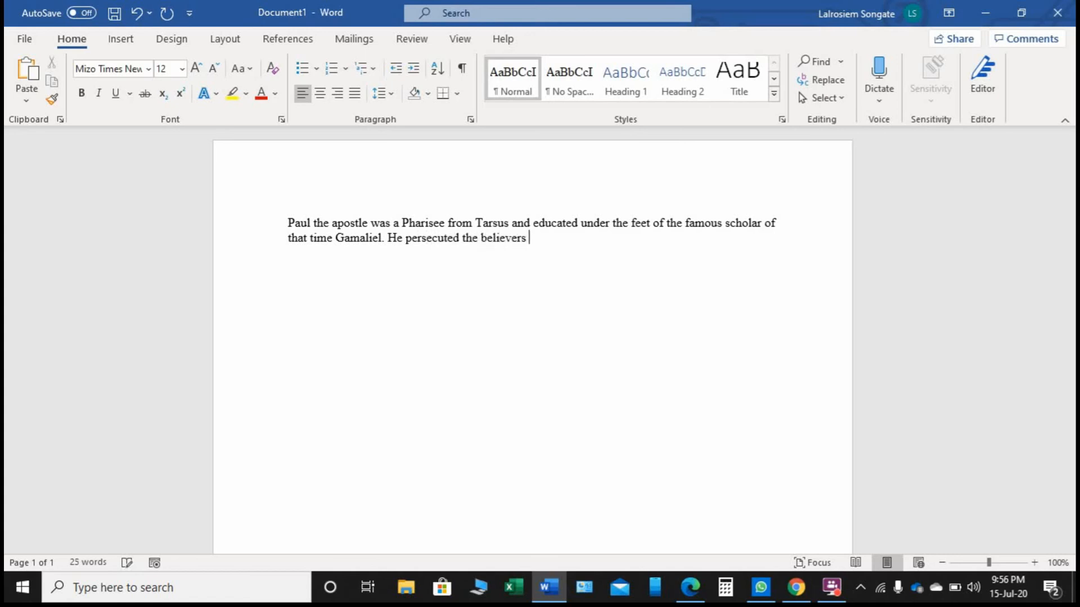
type("and infact he was")
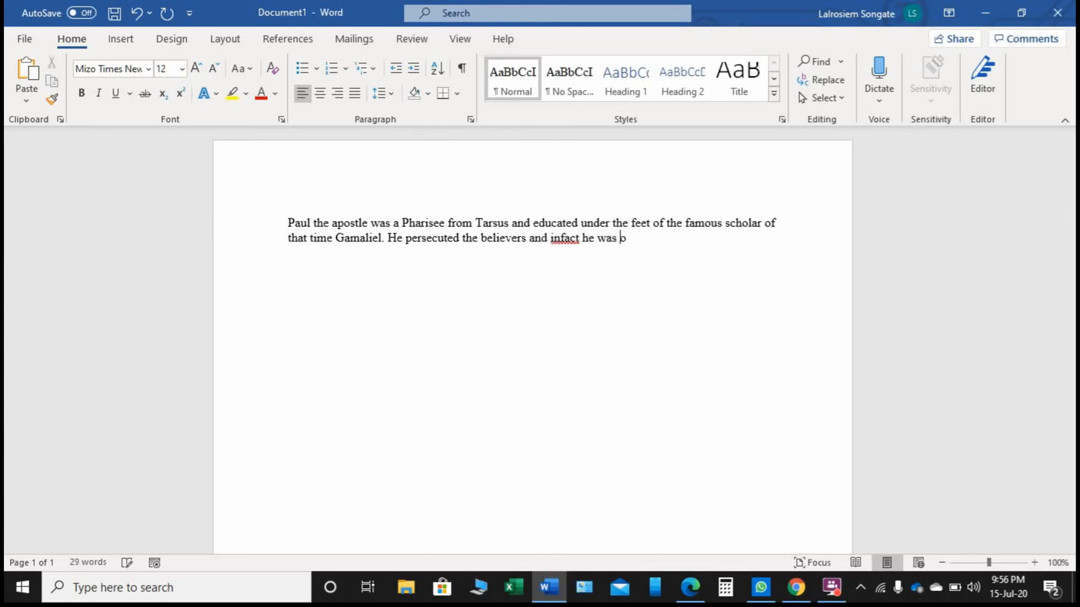
type("on his way")
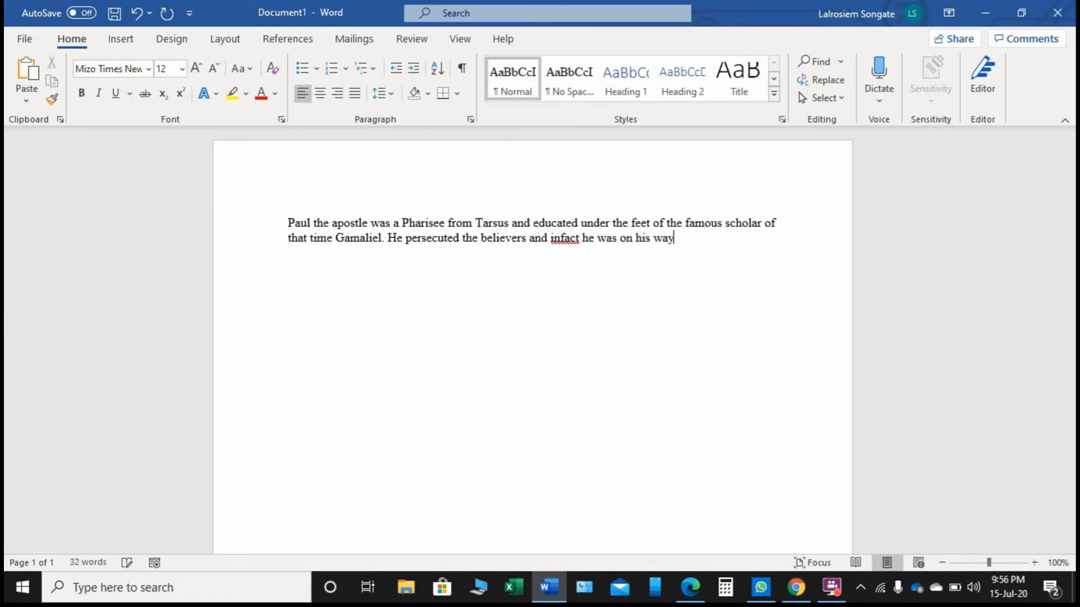
type("to Damu")
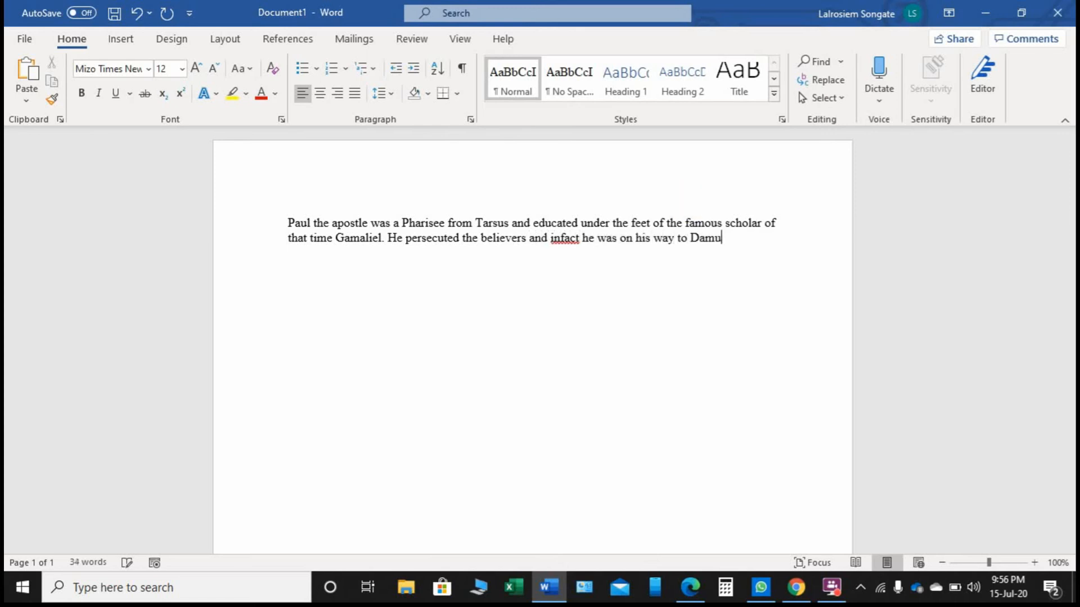
type("scus to")
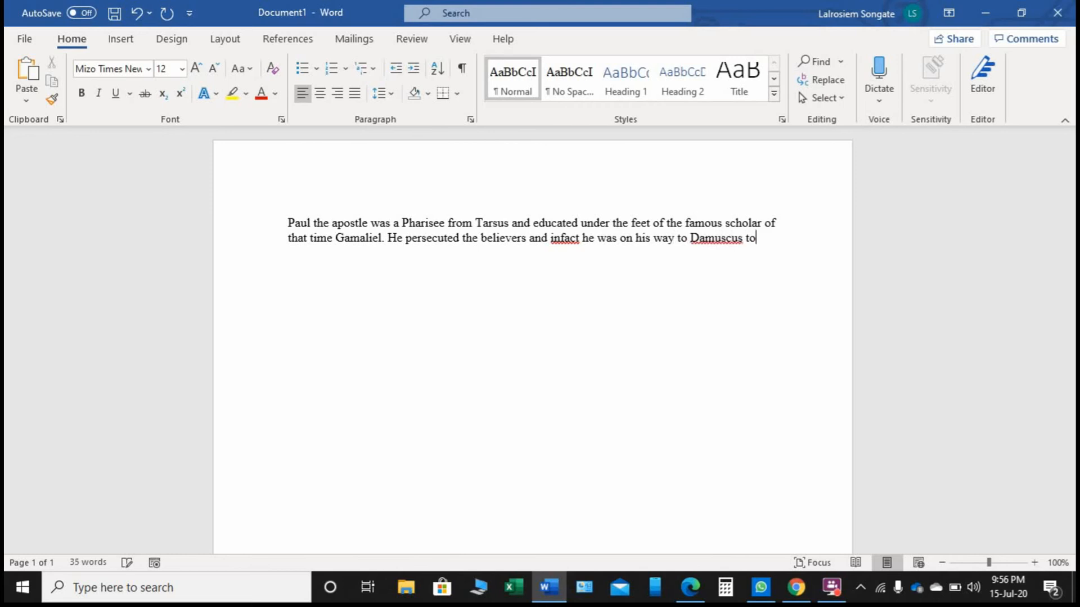
type("a")
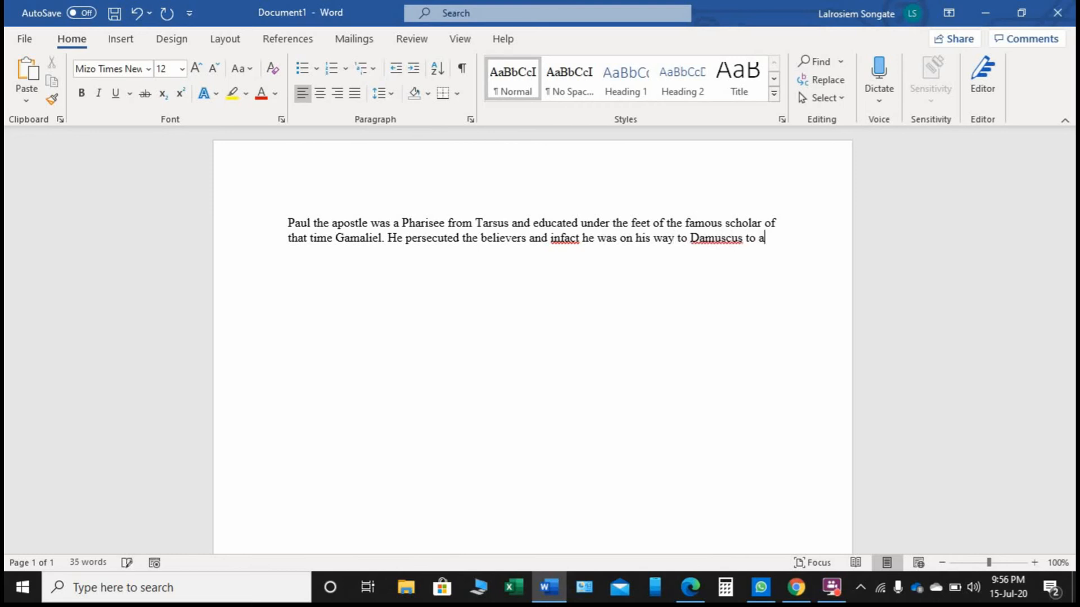
type("arrest Chri")
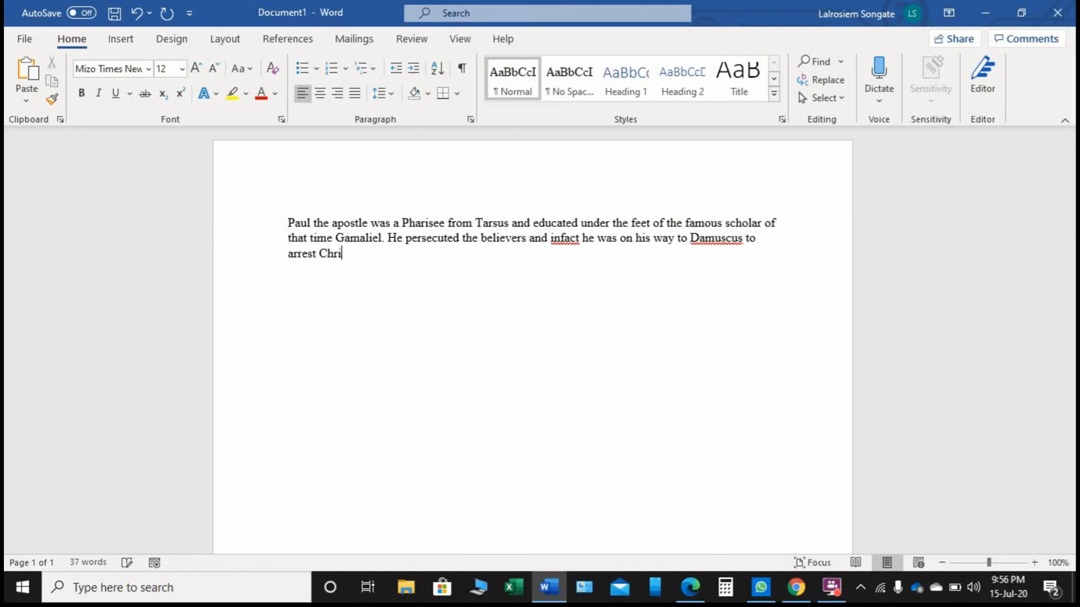
type("stians and put them in p")
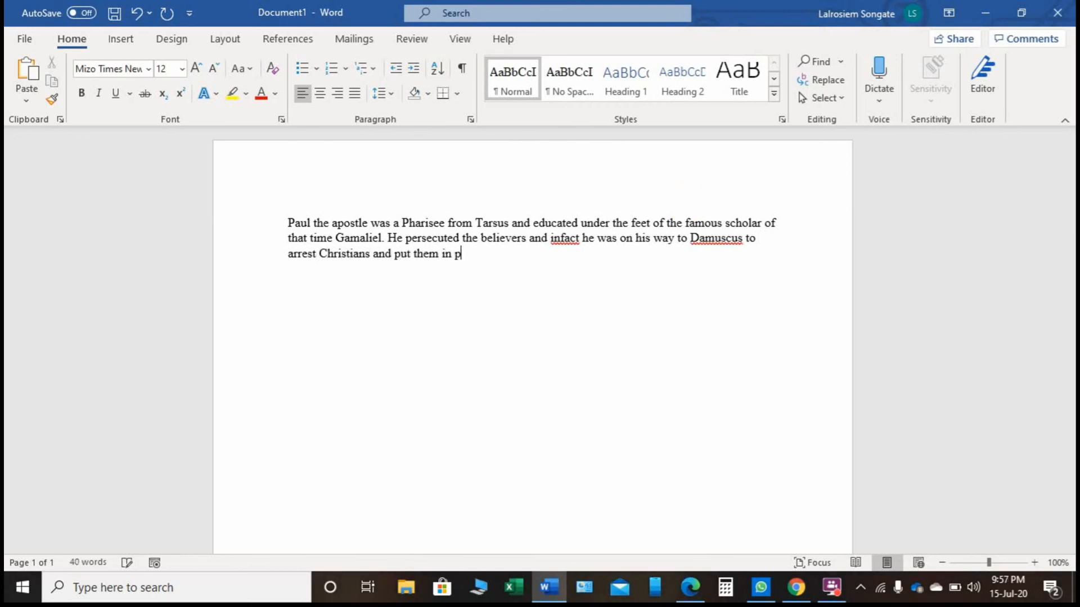
type("rison. B")
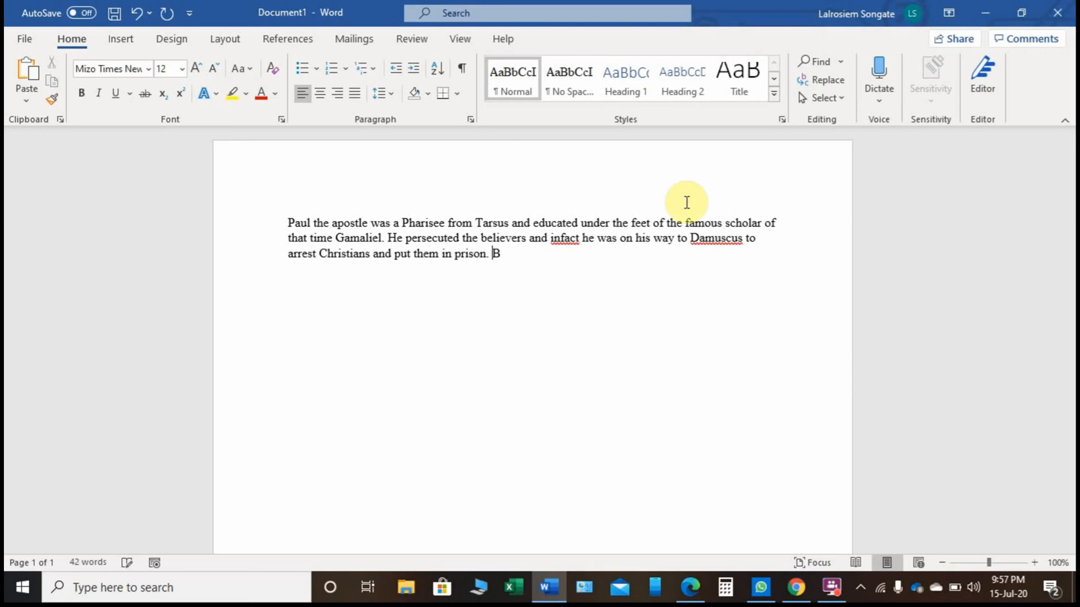
- Finish the paragraph explaining he was trying to defend the Jewish teaching against a false teacher
type("ecause he")
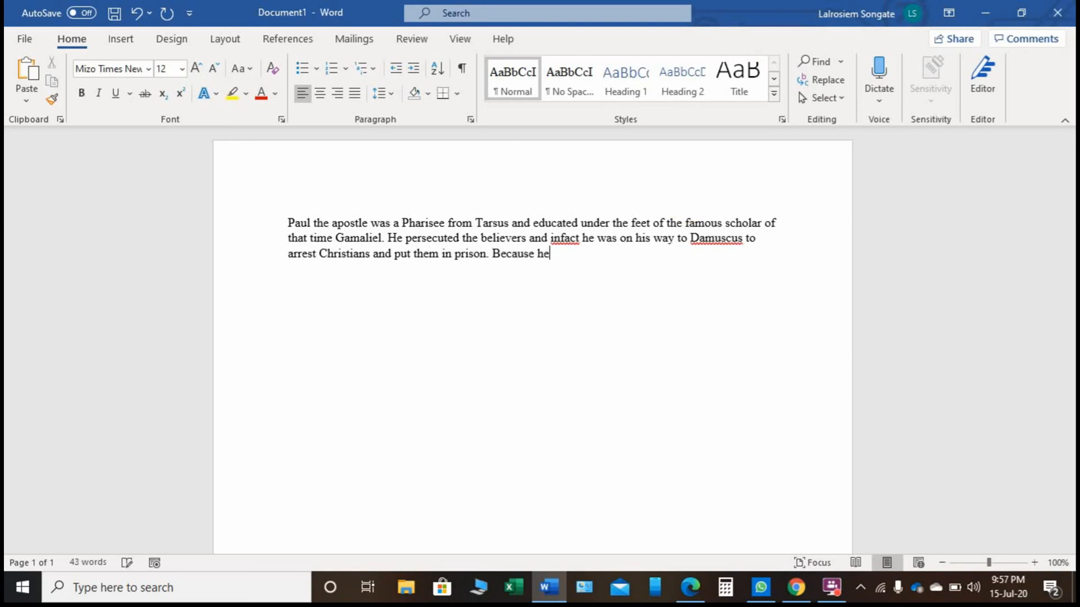
type("th")
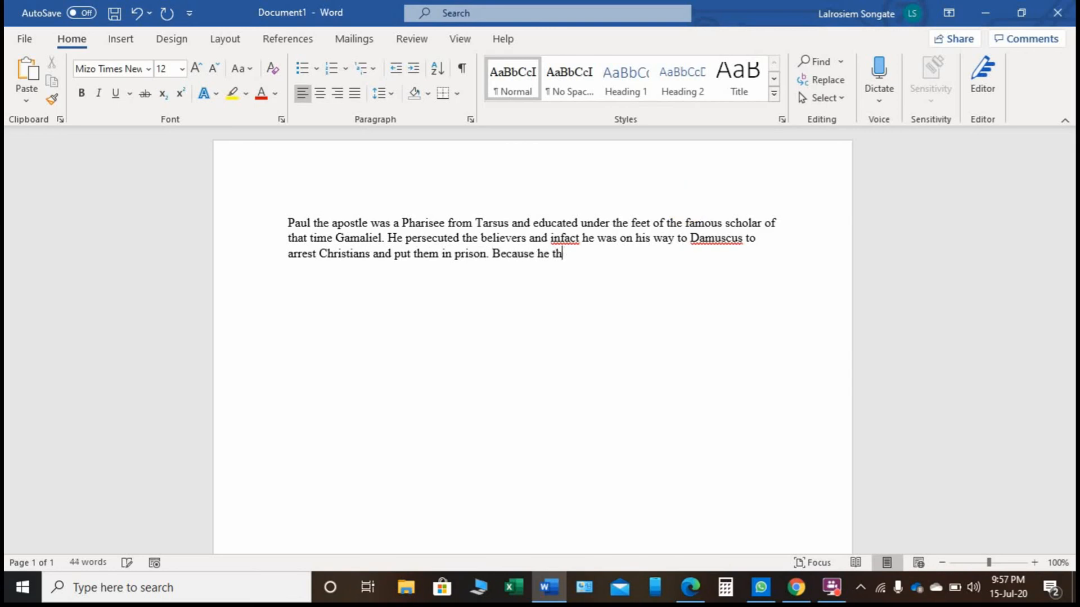
type("ought that Jesus was just a")
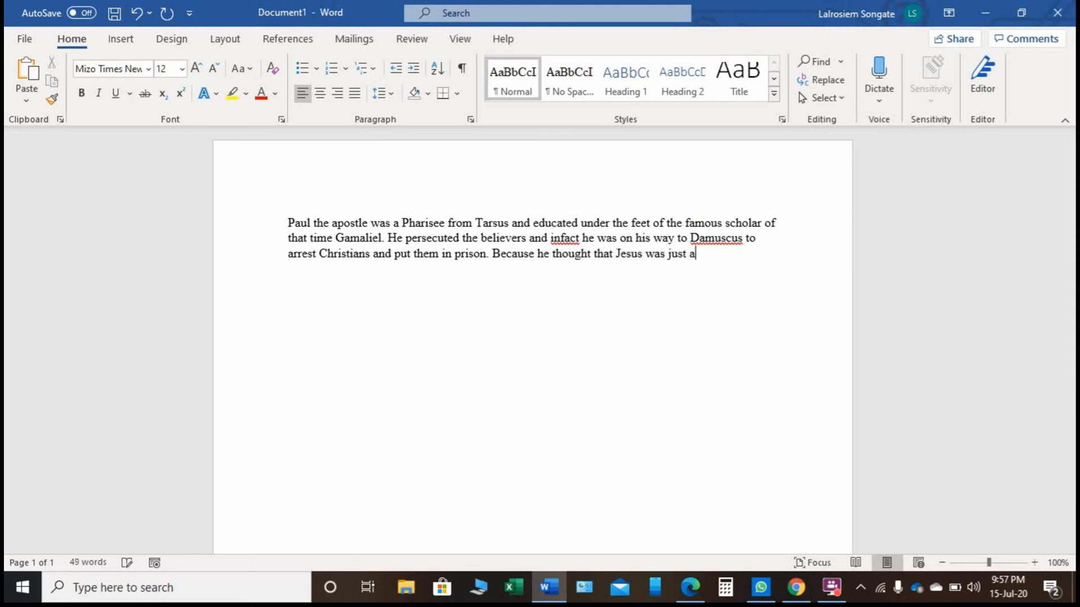
type("false")
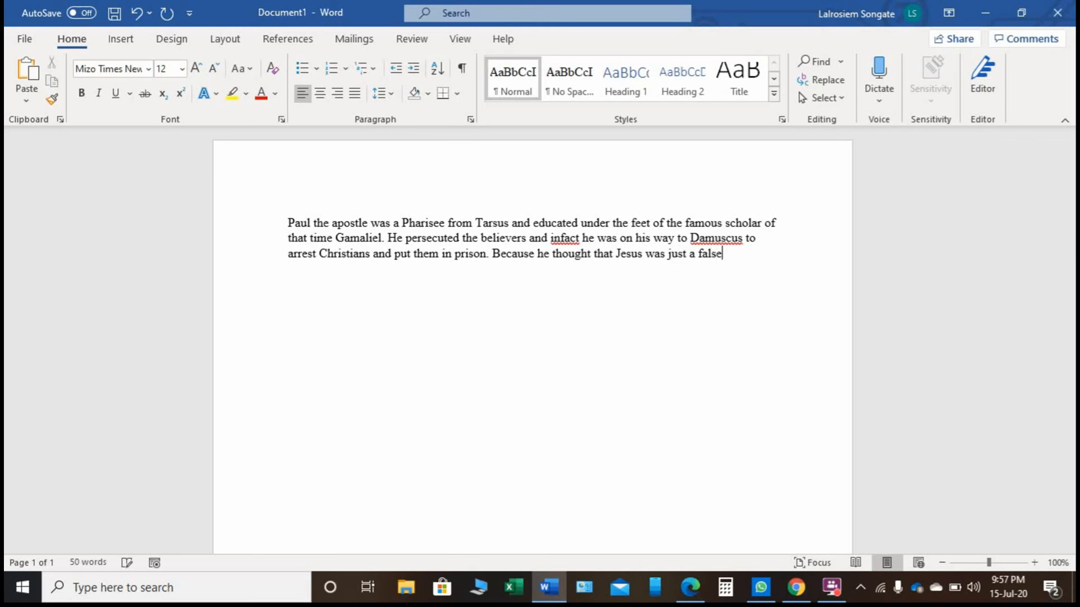
type("teacher a")
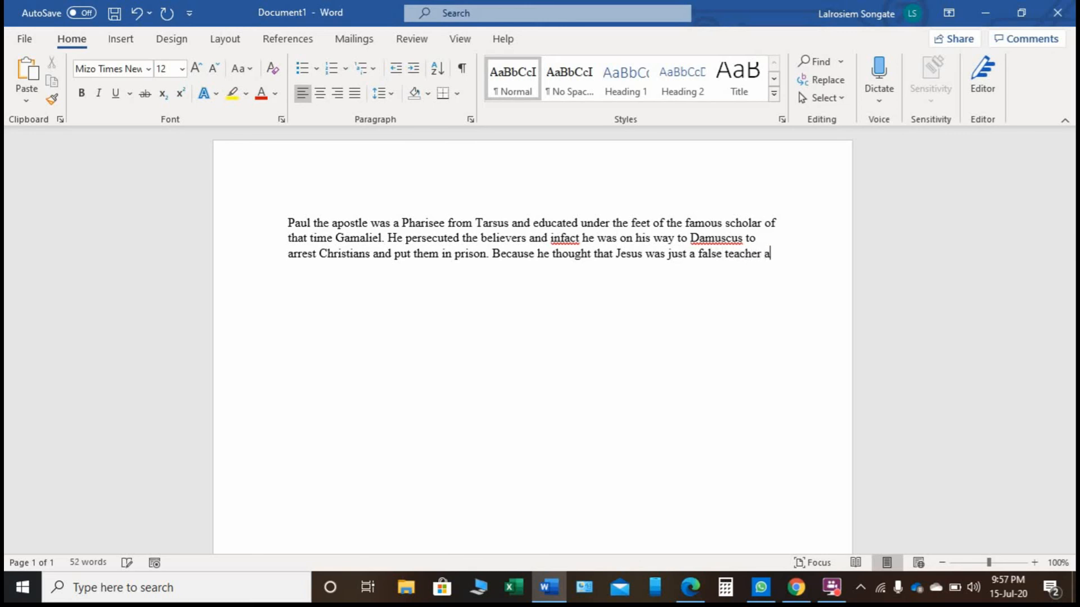
type("nd he was")
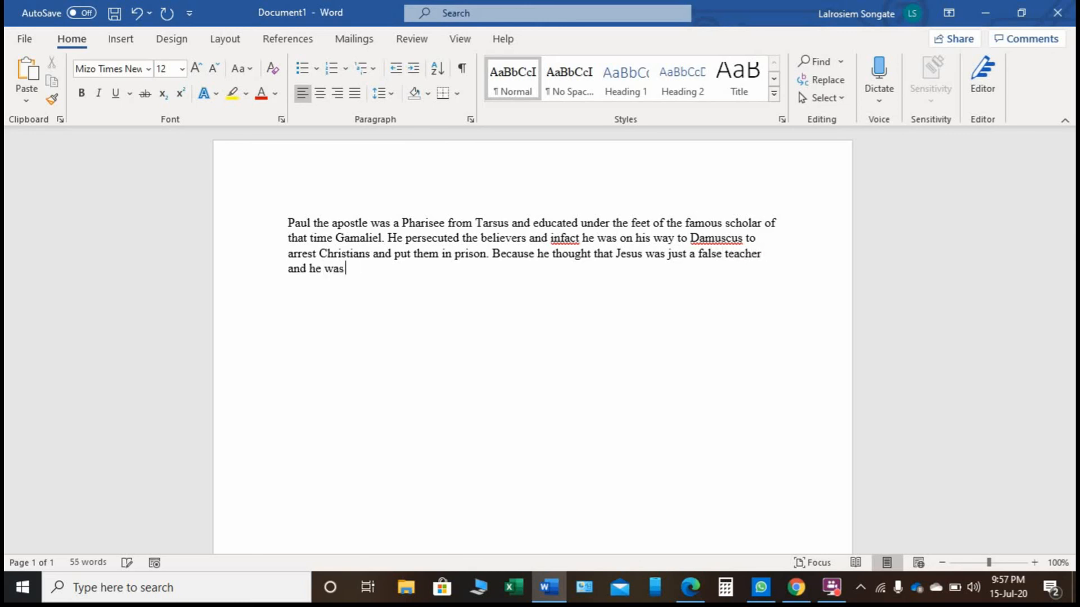
type("trying t")
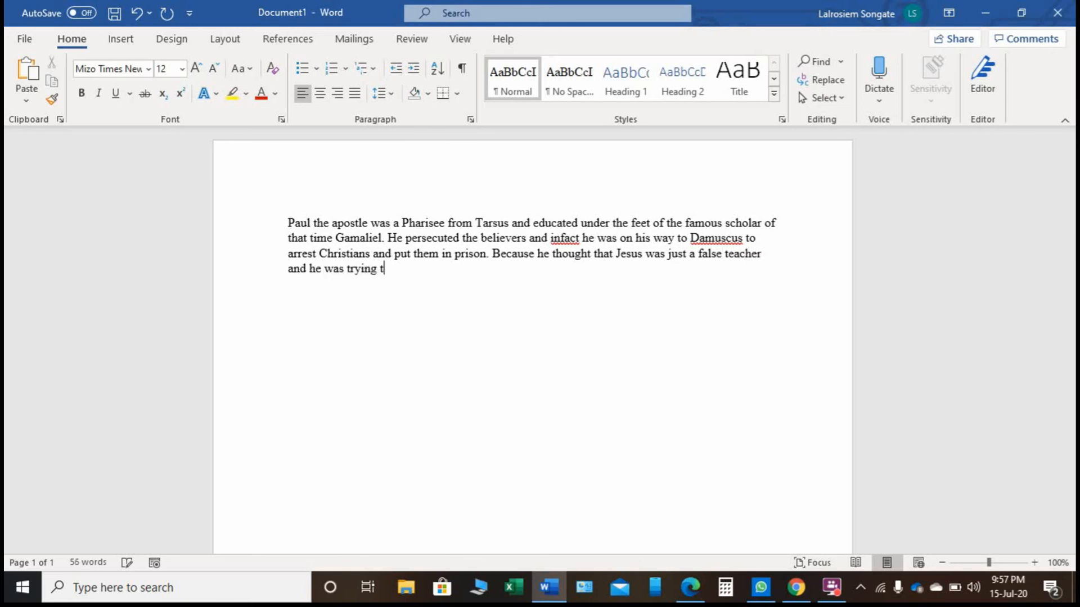
type("o defend")
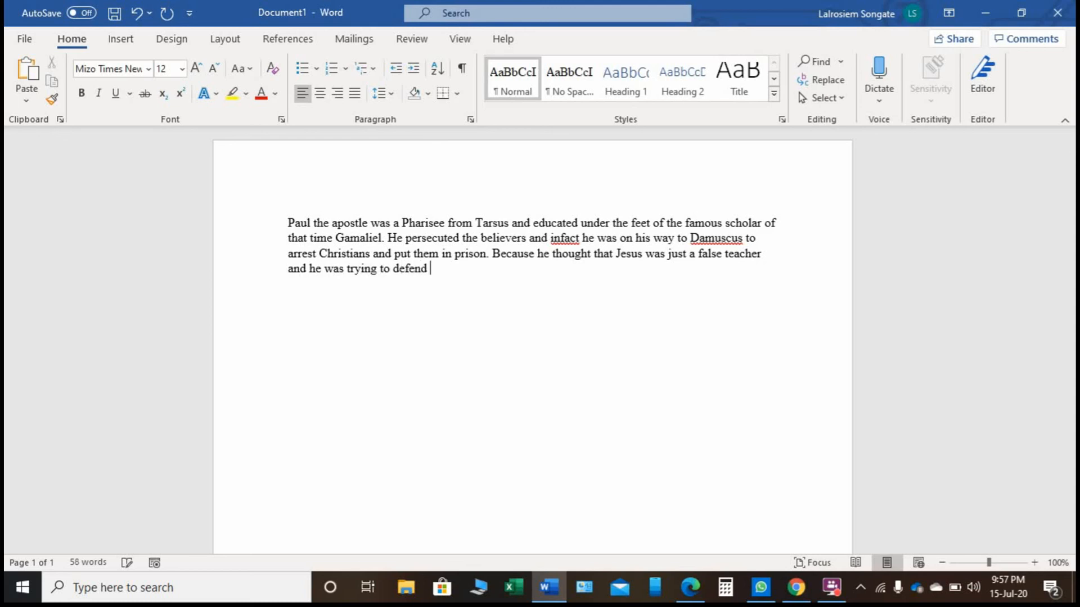
type("the Jewi")
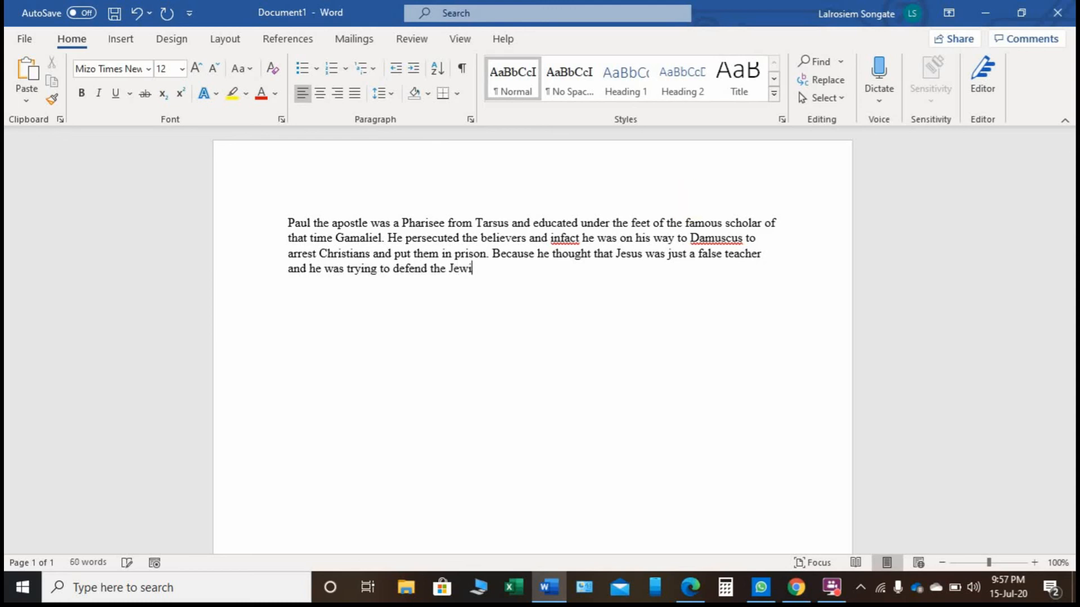
type("sh teachi")
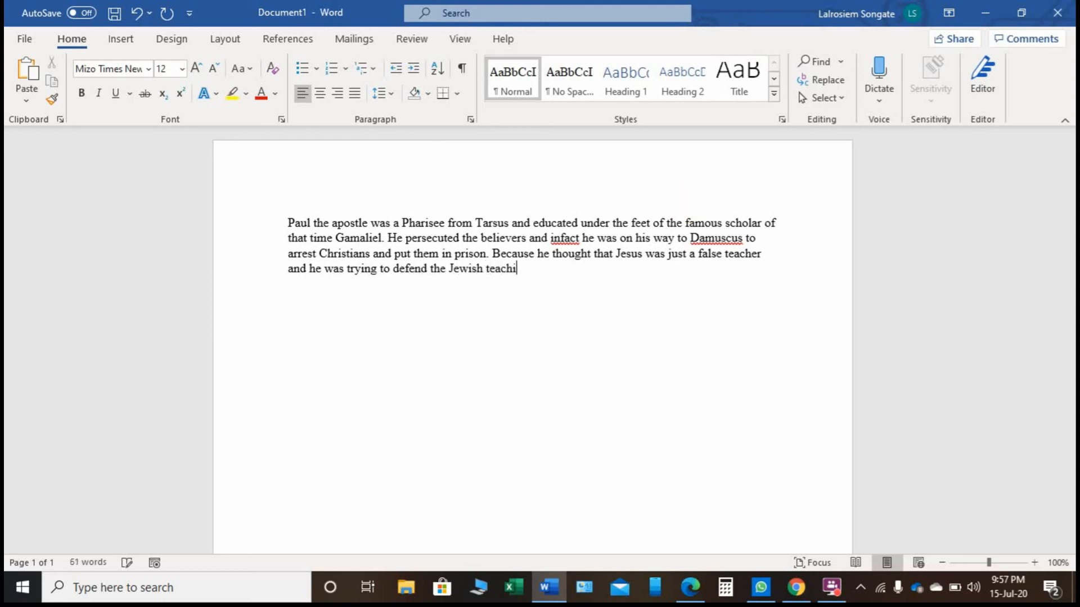
type("ng.")
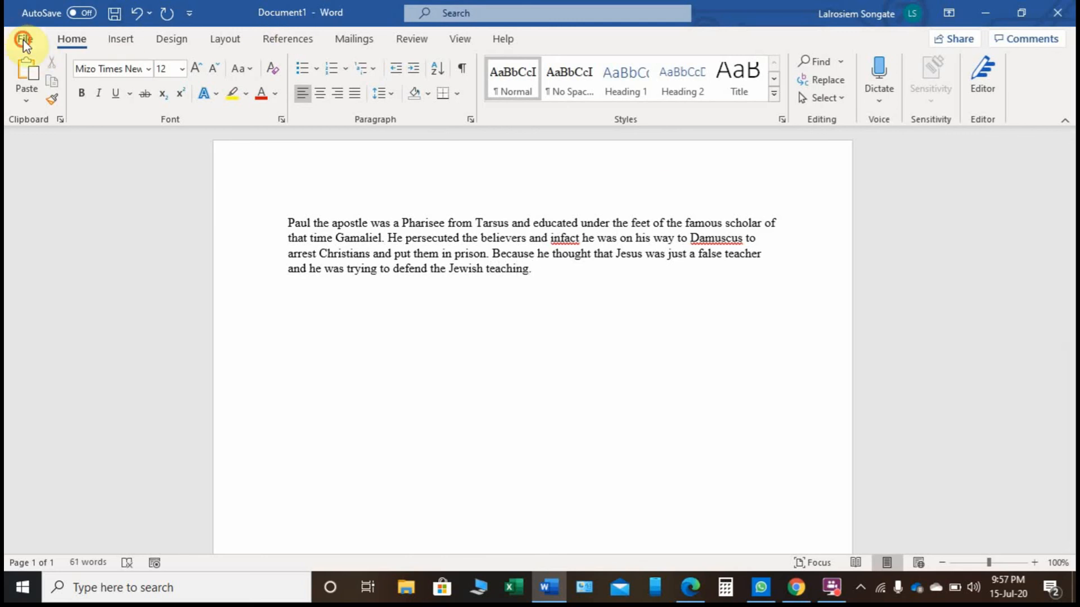
left_click(26, 39)
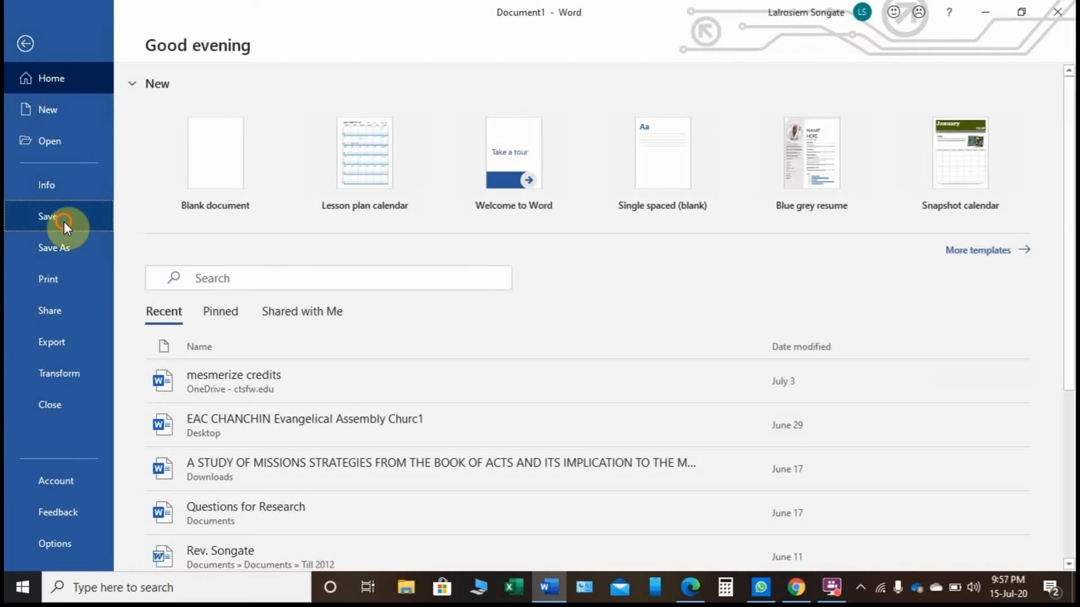
- Save the essay to the Desktop as the Word document Paul Conversion.docx
left_click(54, 247)
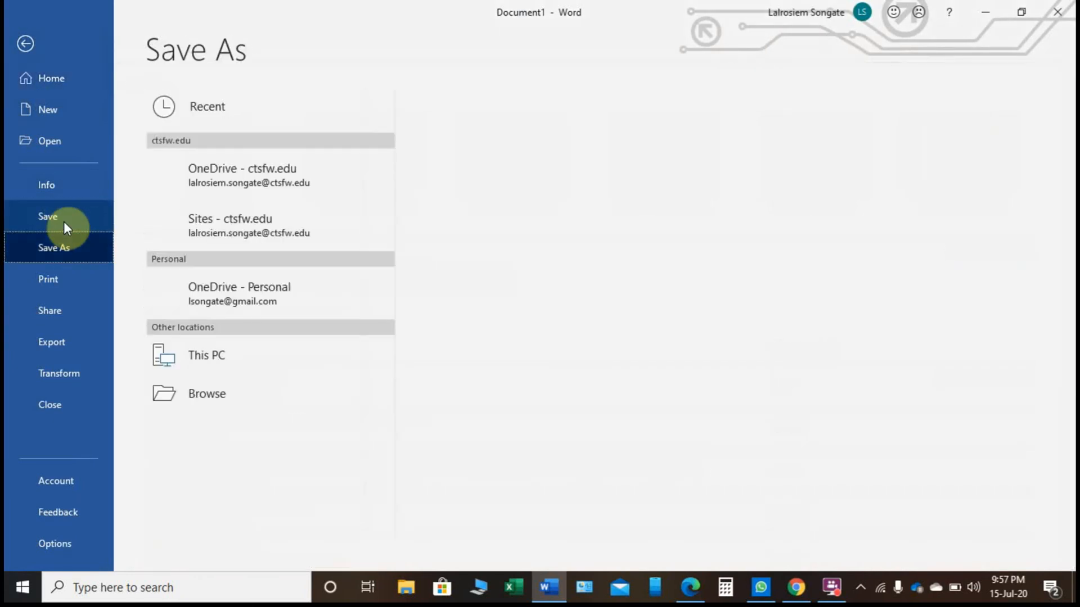
left_click(206, 354)
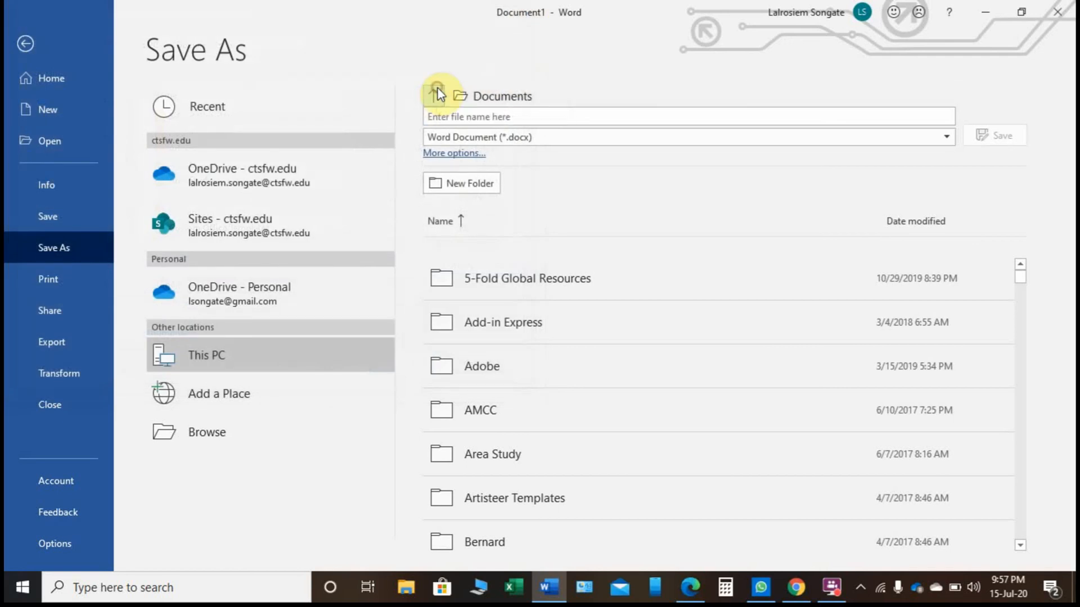
left_click(434, 95)
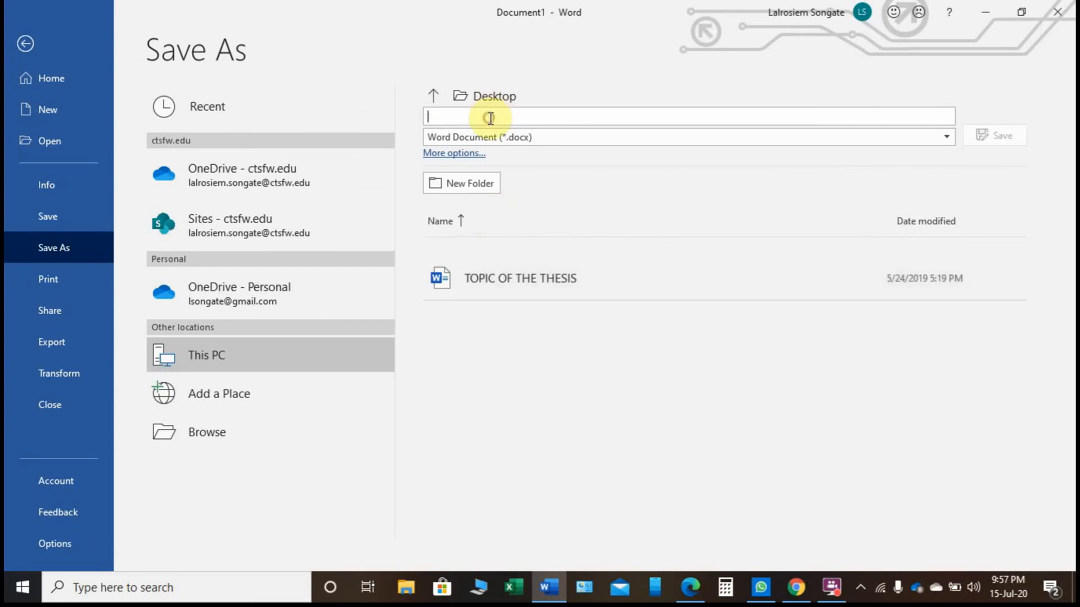
type("Pau")
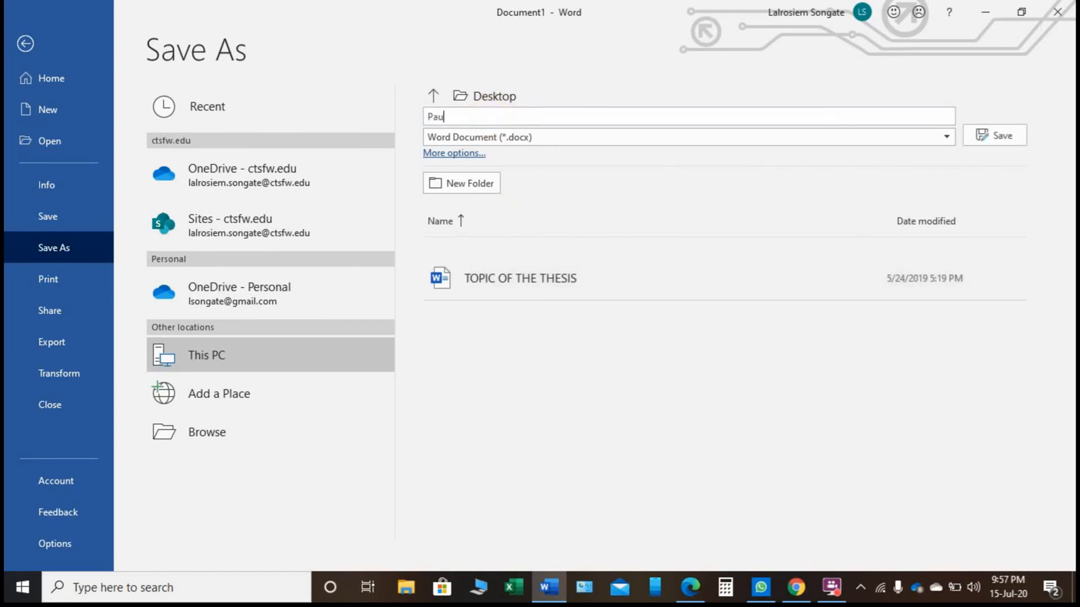
type("l Conversion")
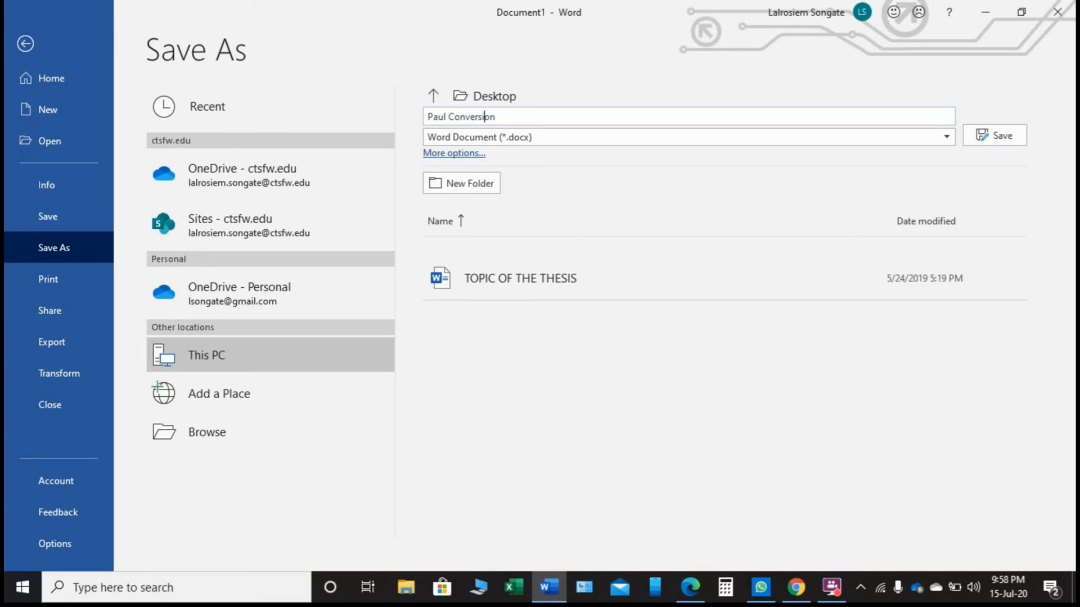
left_click(994, 135)
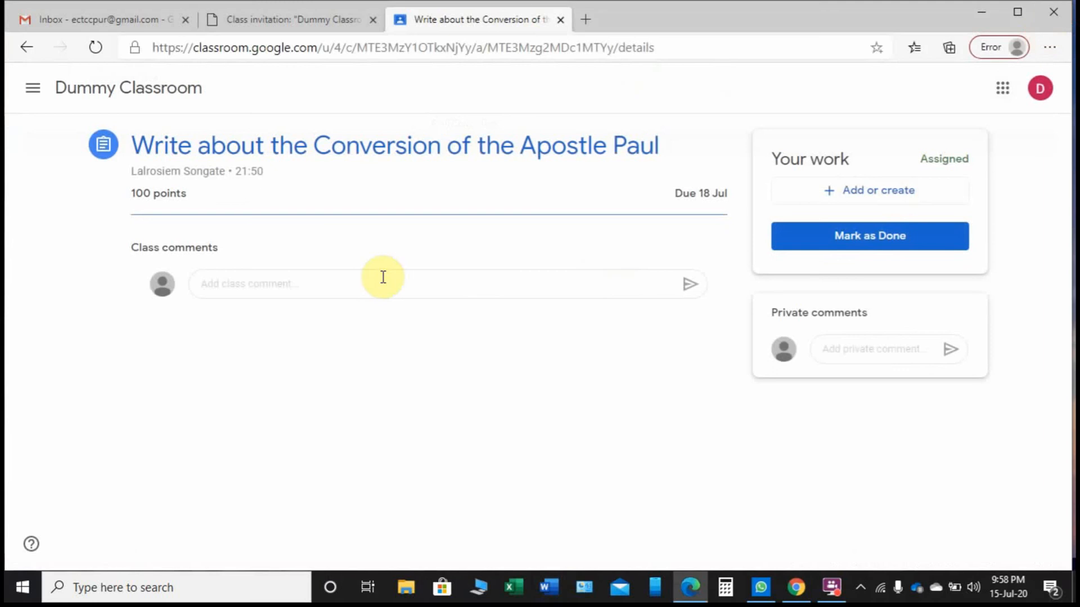
mouse_move(854, 191)
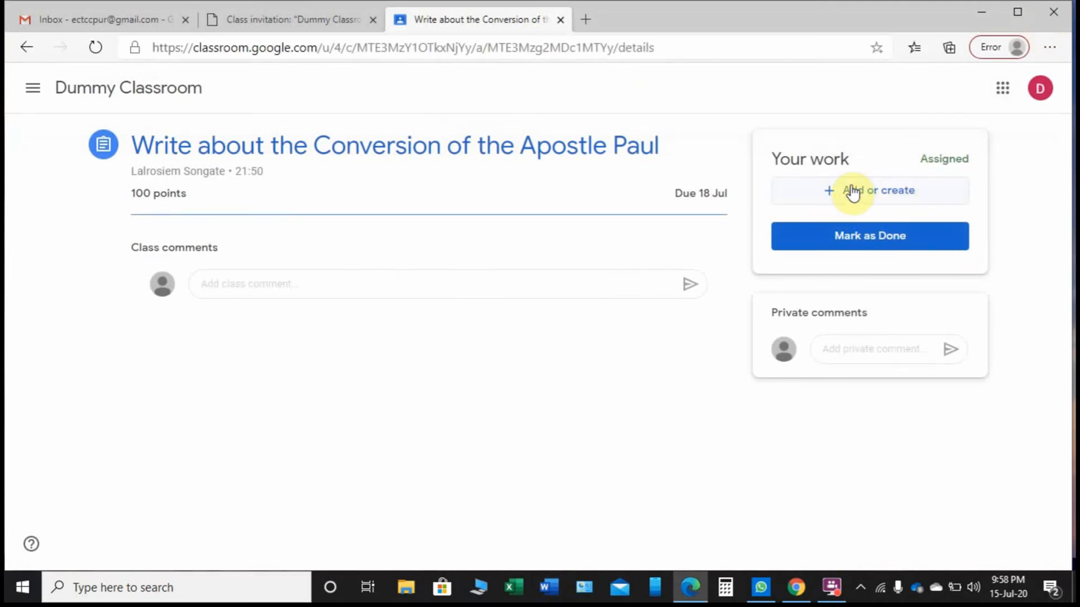
mouse_move(853, 200)
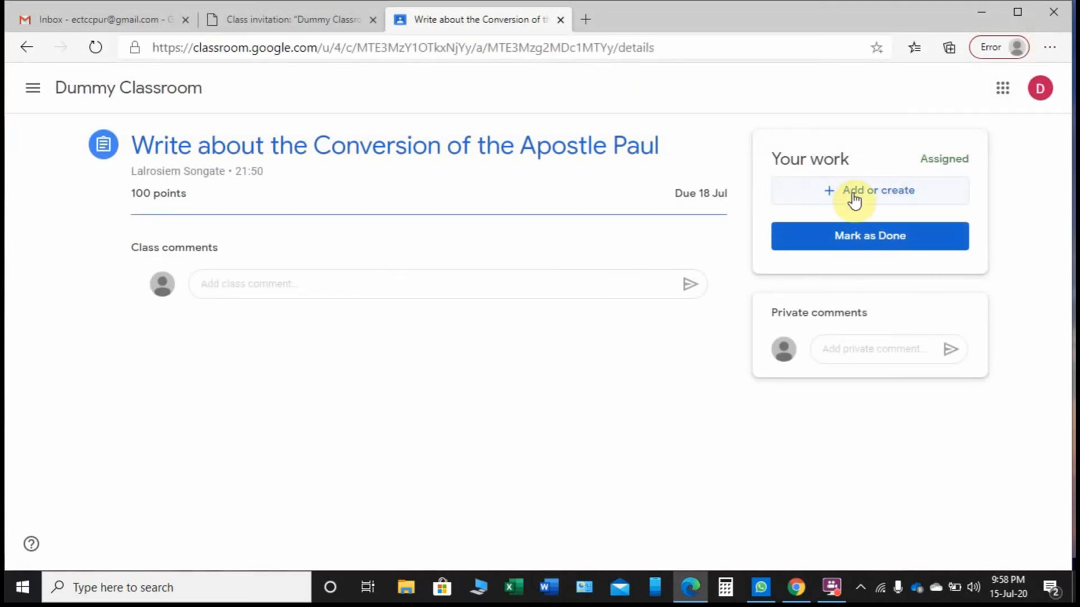
- From the assignment's Add or create menu, choose File and browse the computer for an upload
left_click(869, 191)
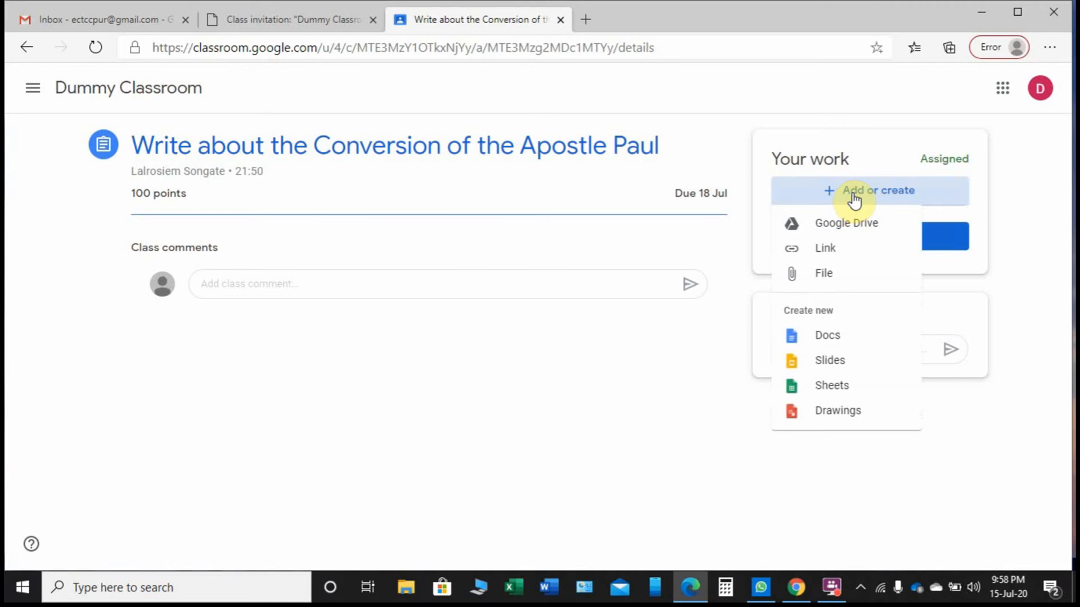
mouse_move(823, 273)
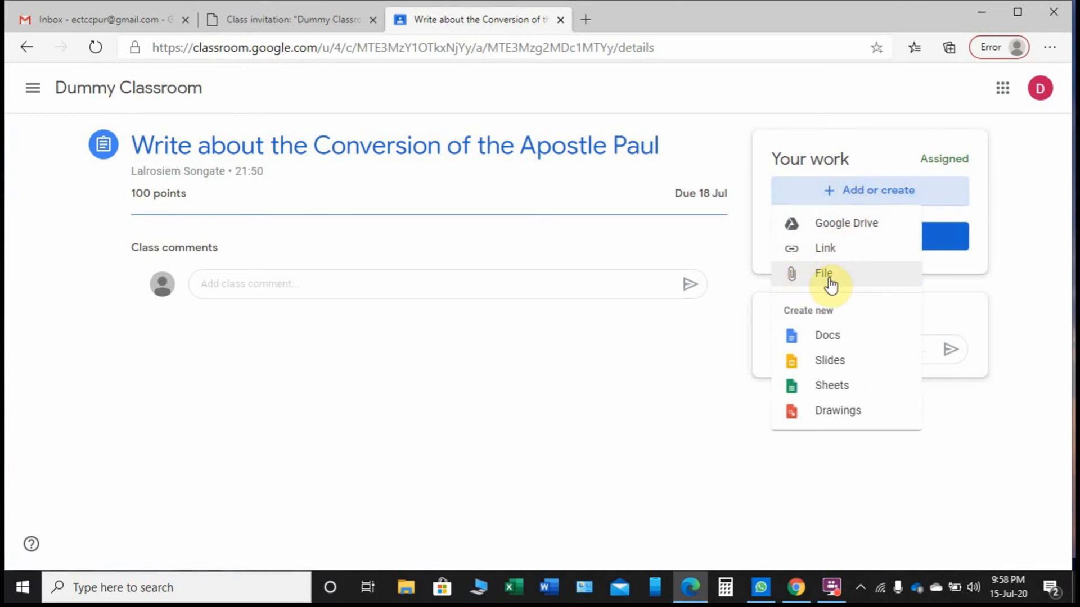
left_click(823, 273)
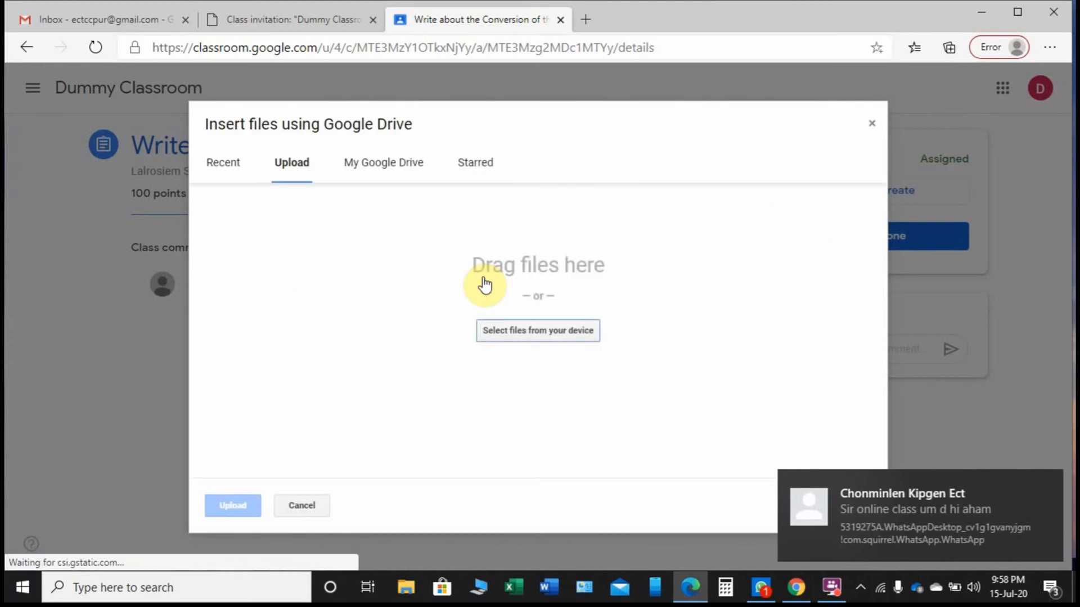
mouse_move(303, 171)
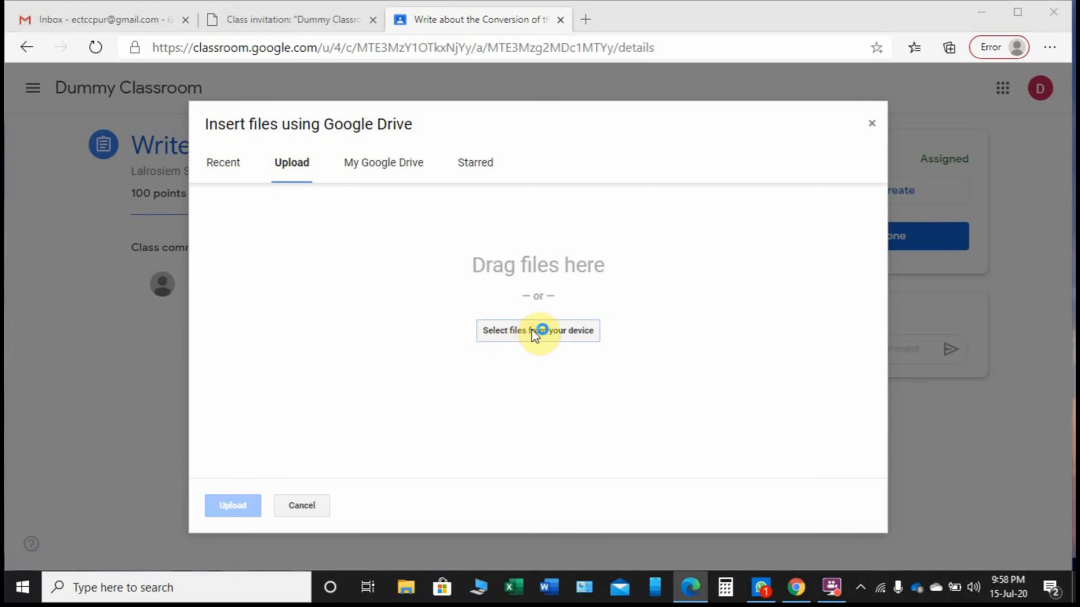
left_click(538, 331)
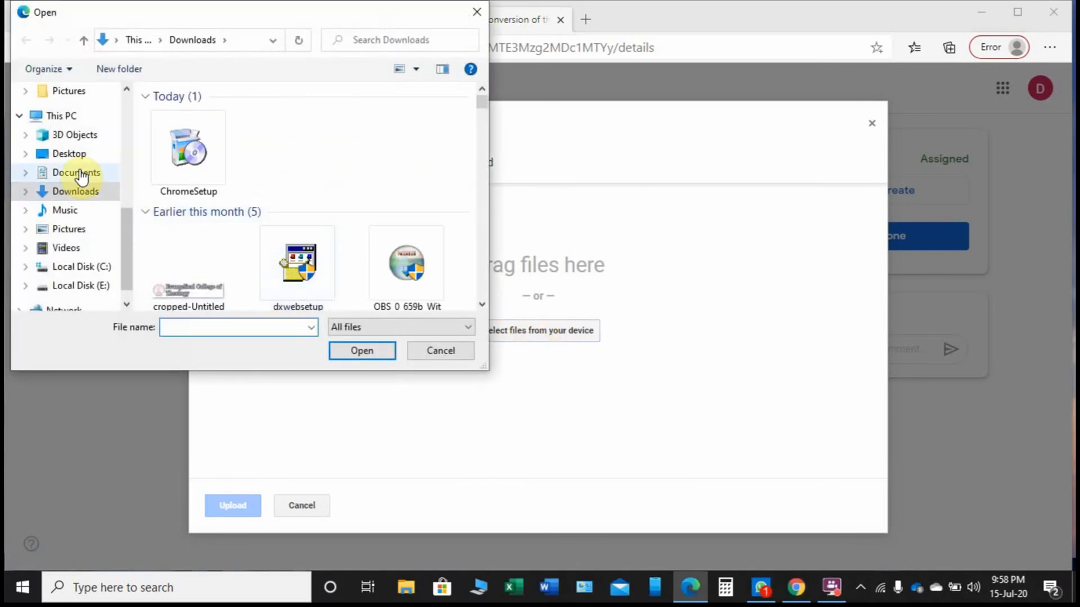
- Select Paul Conversion.docx from the Desktop and upload it to the assignment
left_click(69, 153)
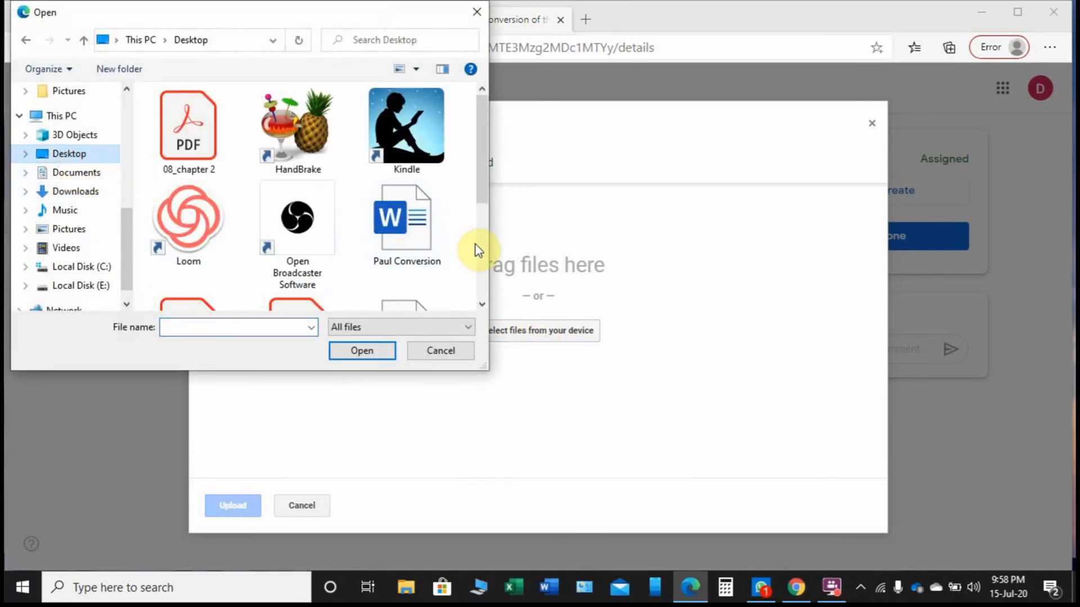
left_click(406, 217)
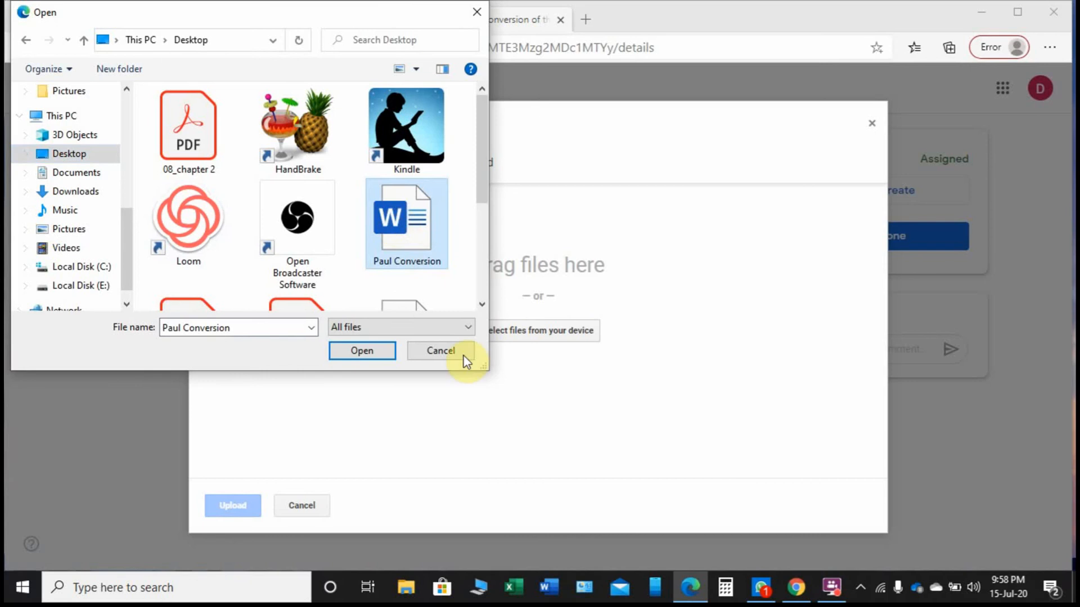
left_click(361, 350)
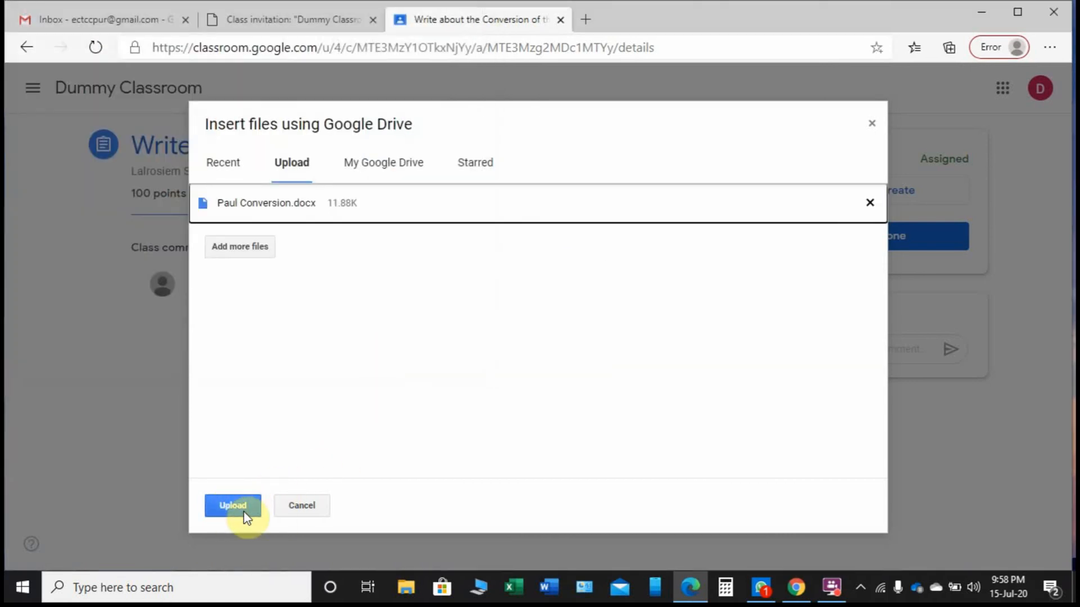
left_click(232, 504)
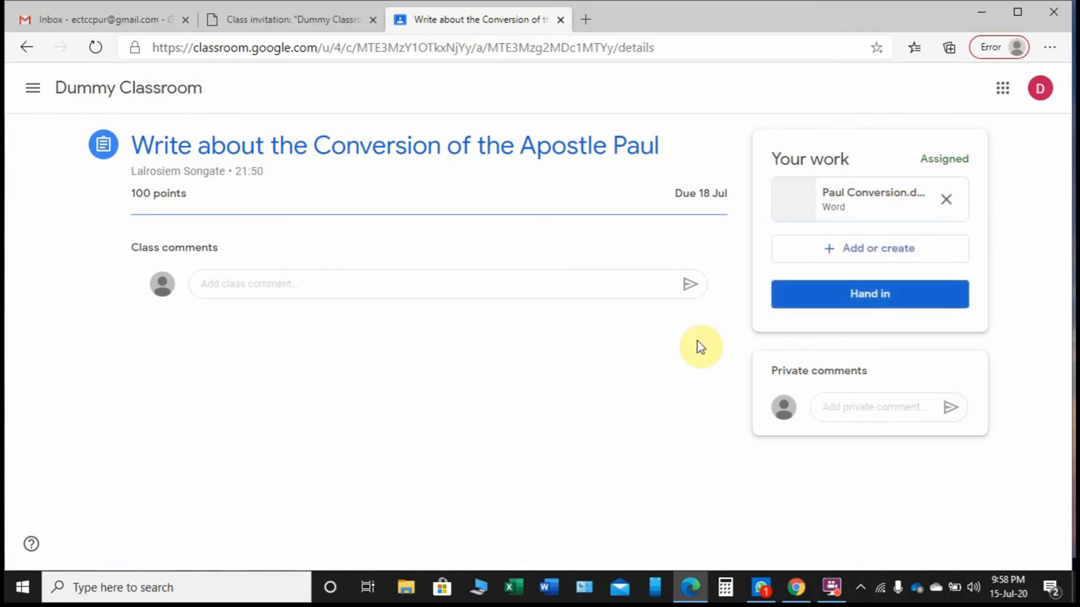
- Hand in the assignment with Paul Conversion.docx, dismissing the tip and confirming submission
left_click(869, 294)
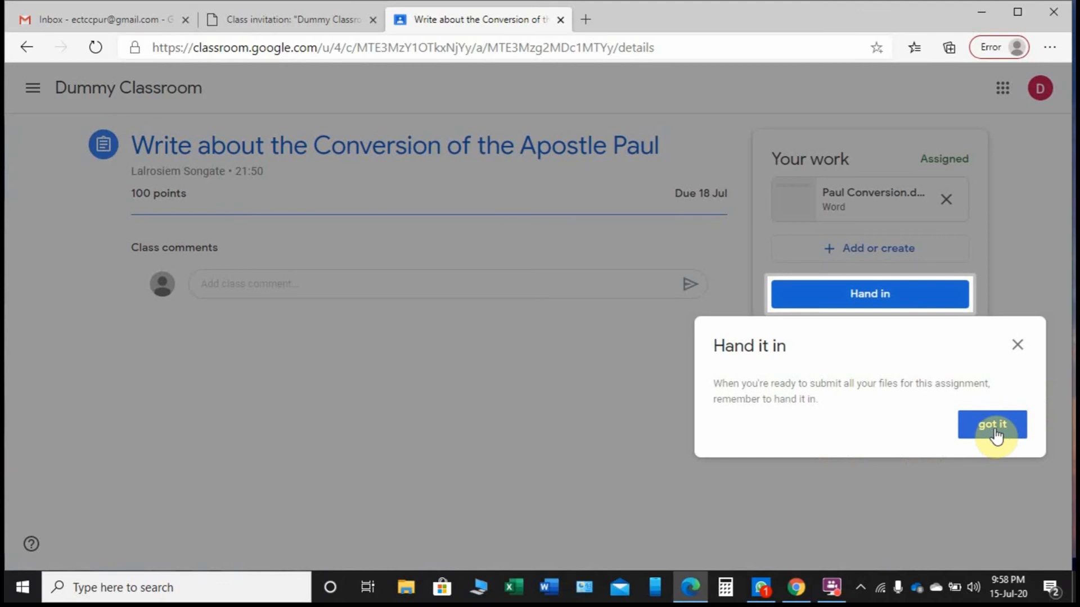
left_click(992, 424)
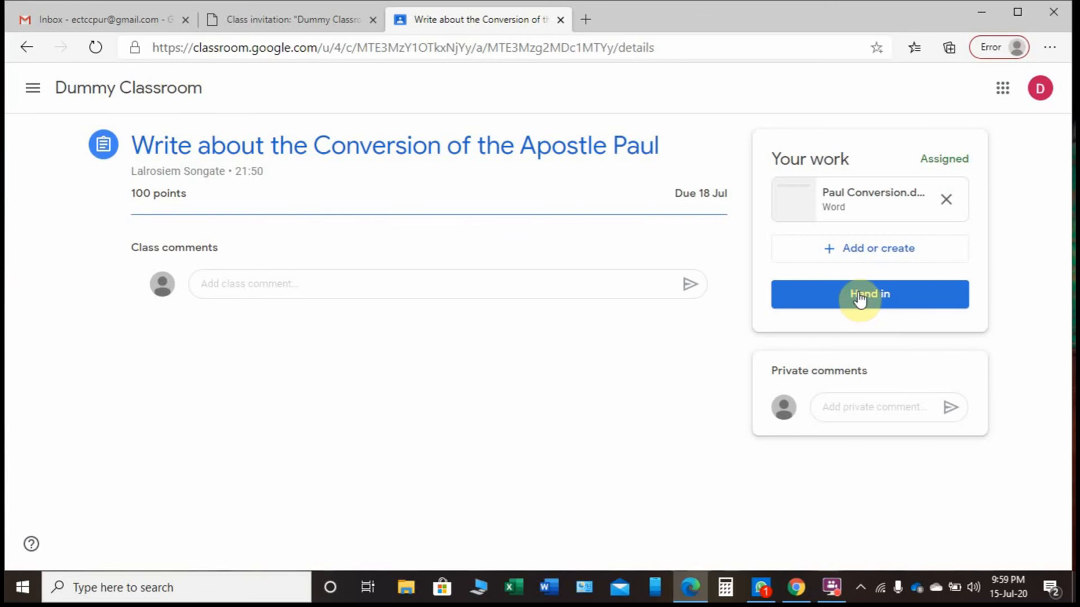
left_click(870, 294)
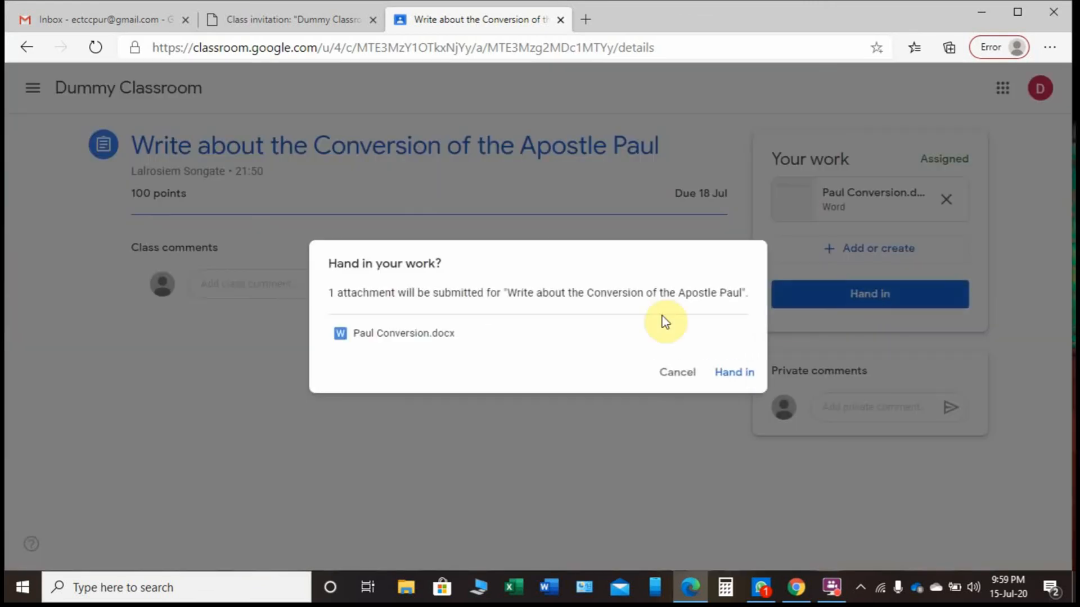
mouse_move(557, 312)
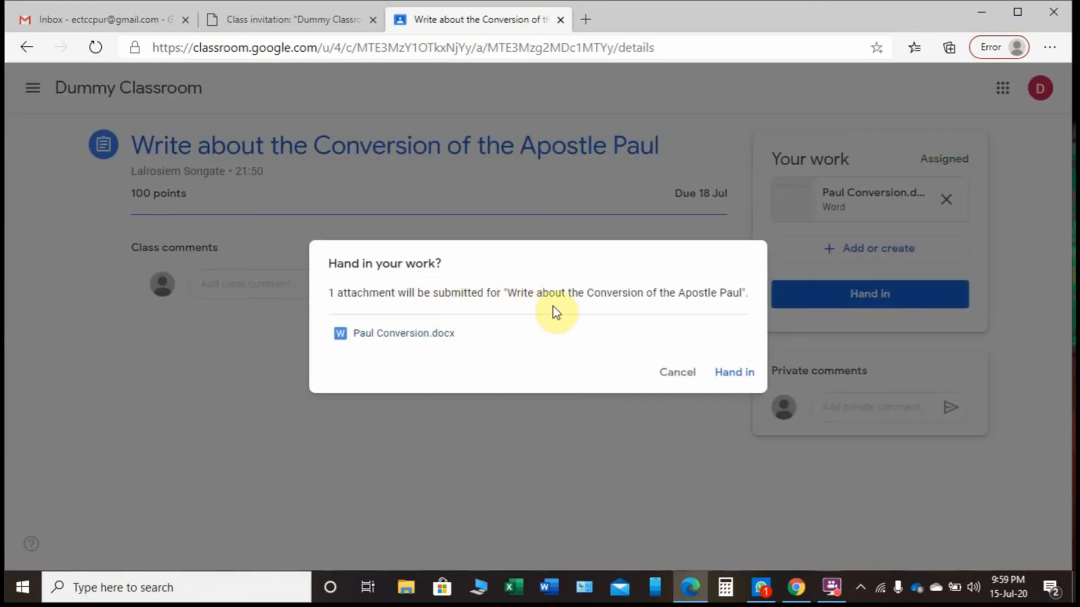
mouse_move(734, 372)
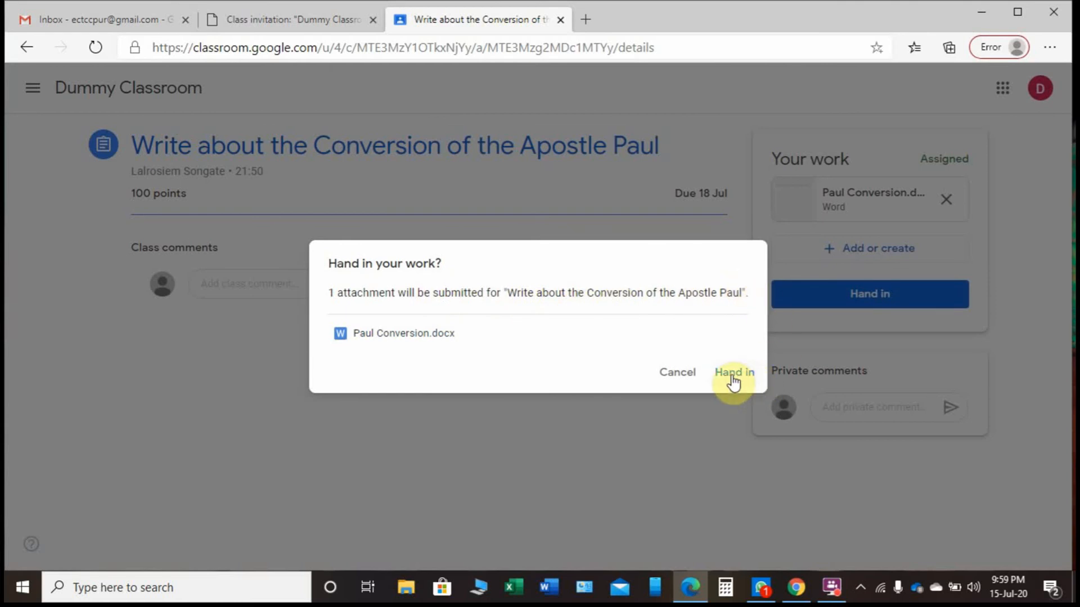
left_click(733, 372)
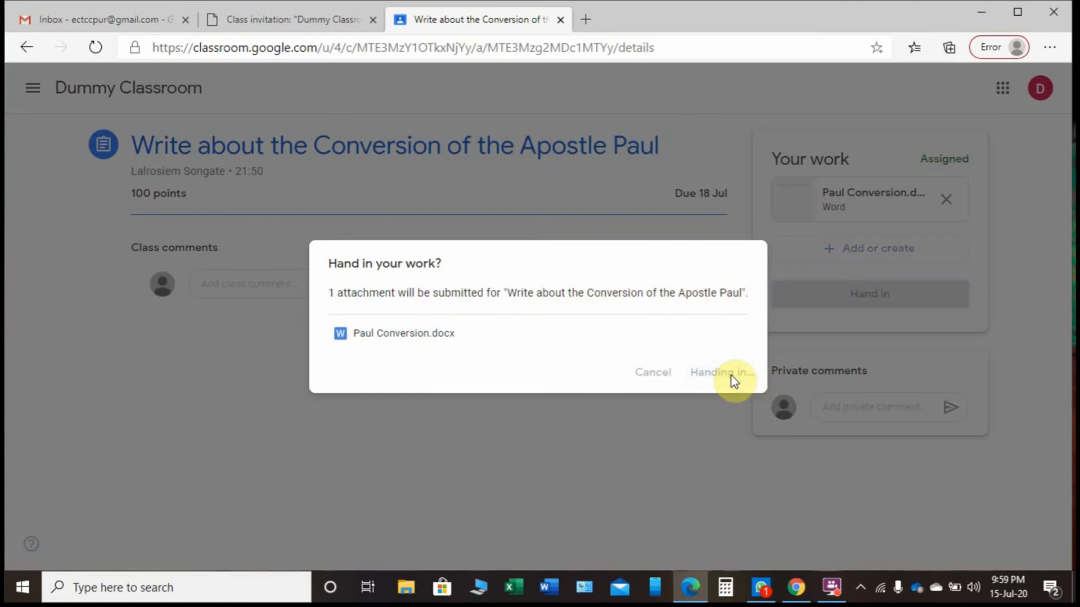
left_click(721, 372)
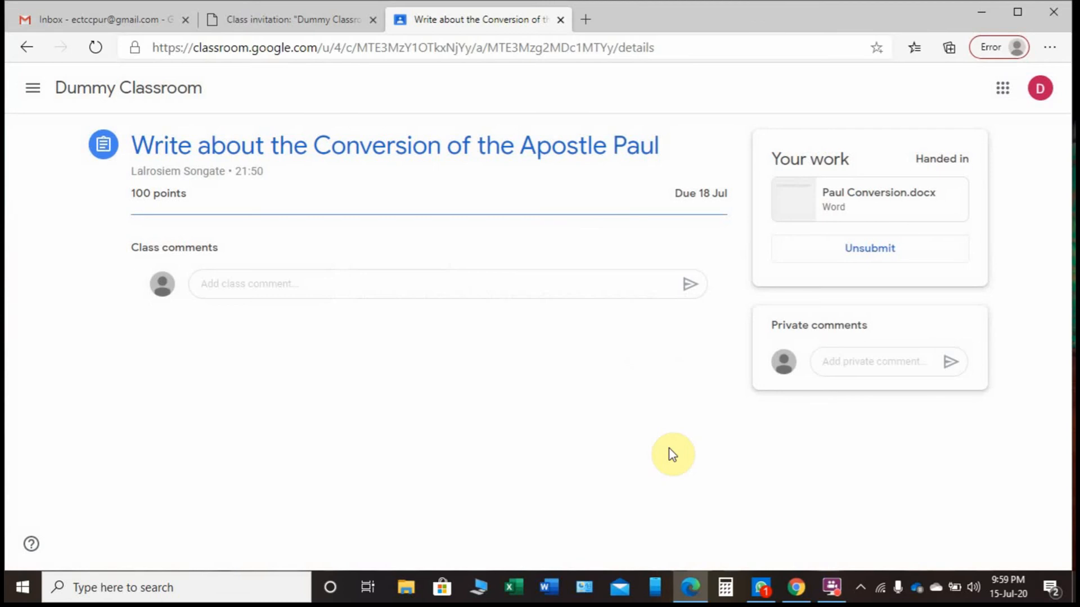
mouse_move(661, 455)
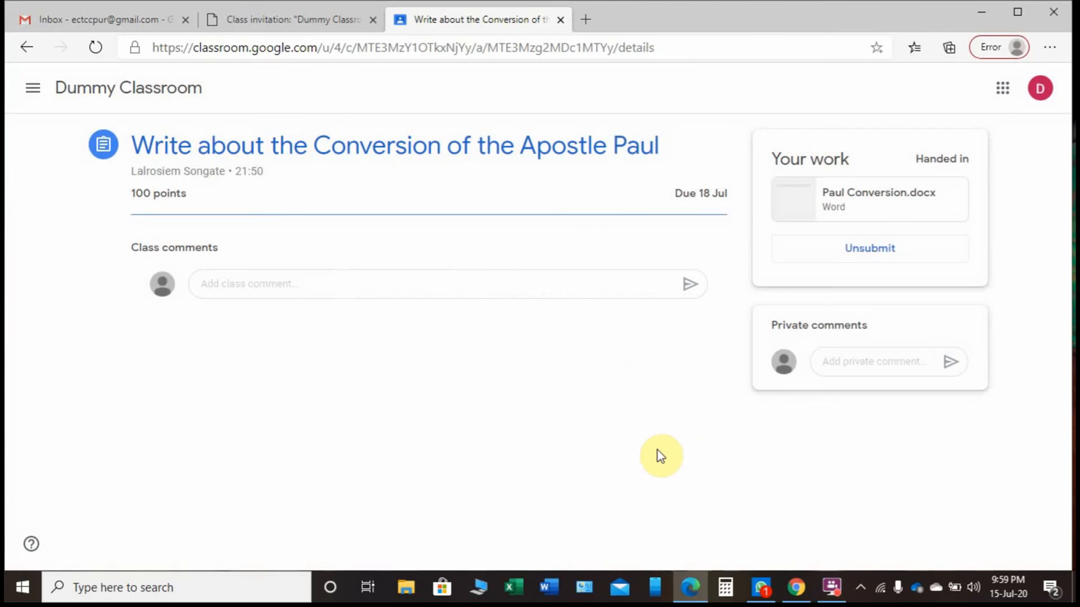
mouse_move(652, 455)
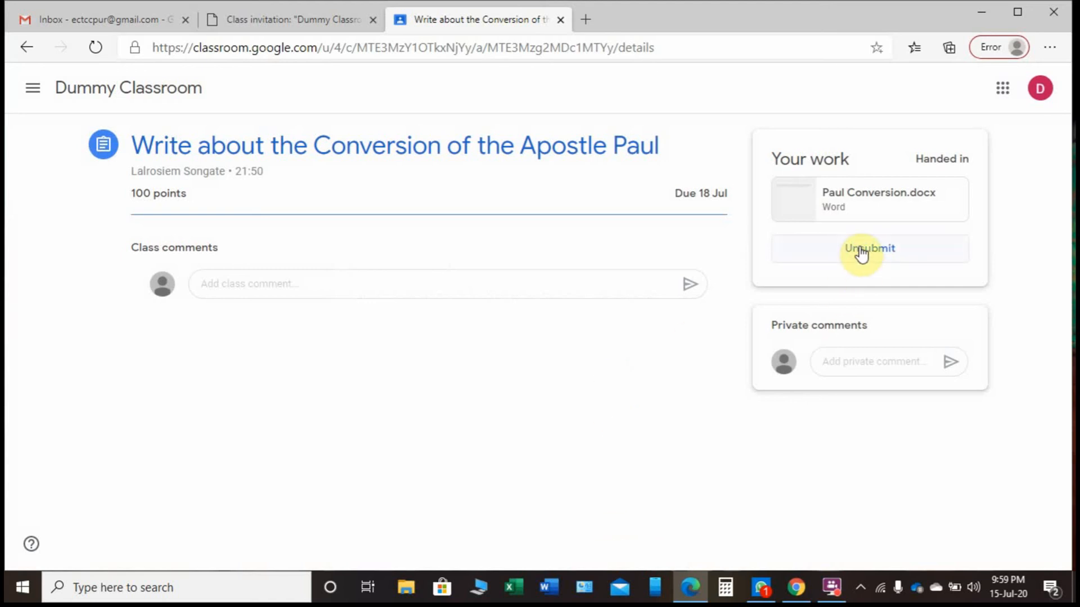
mouse_move(789, 323)
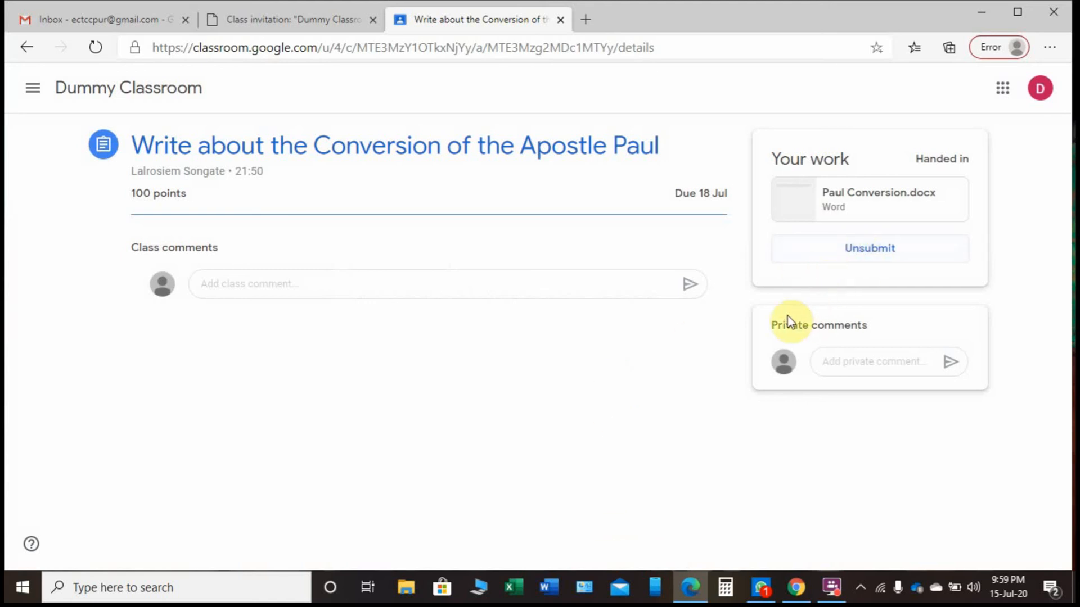
mouse_move(752, 249)
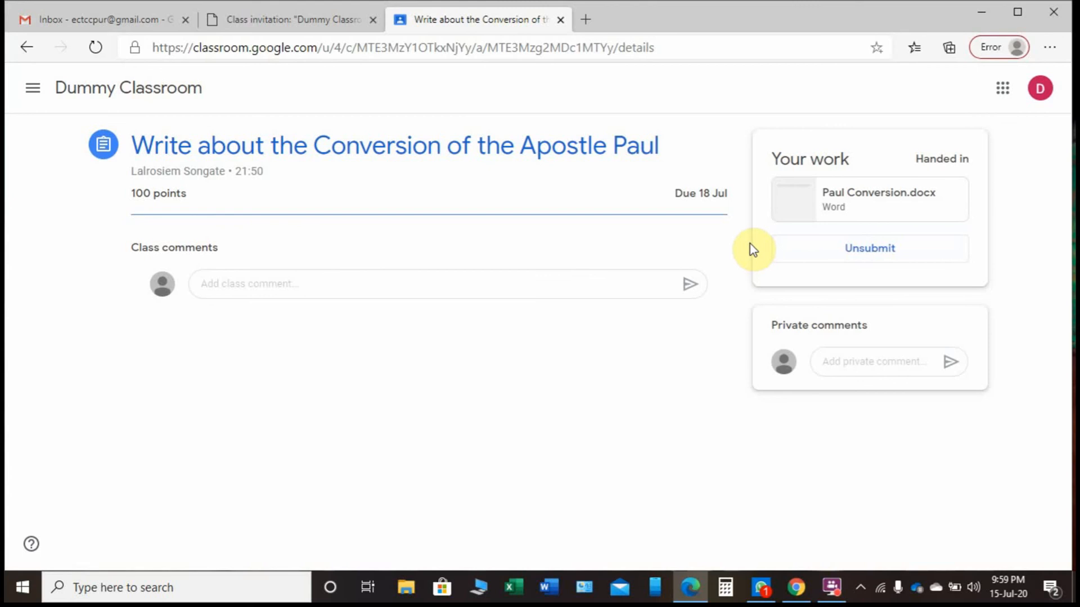
mouse_move(450, 174)
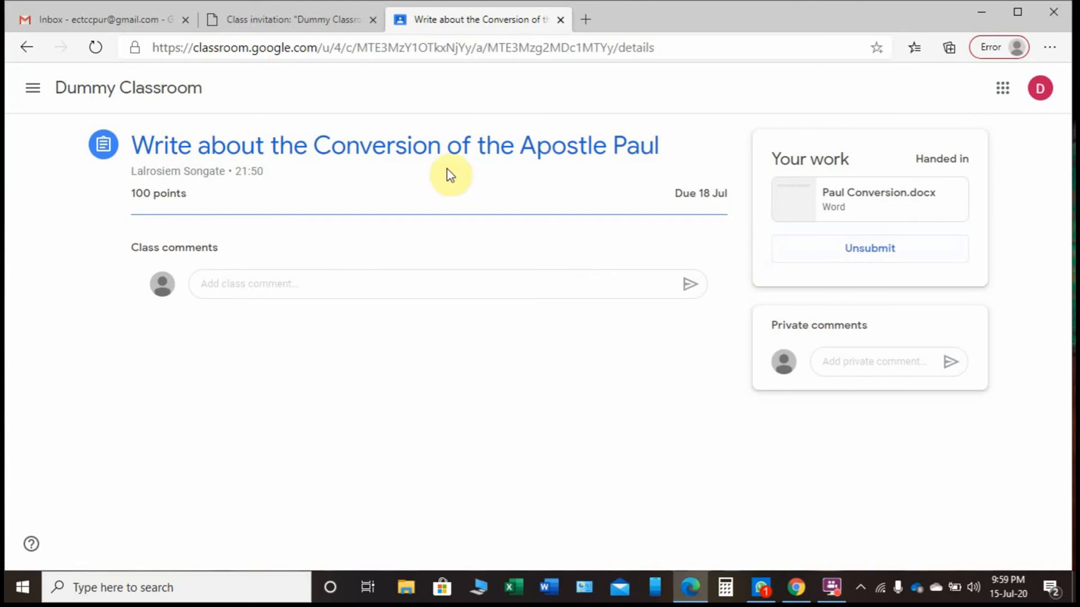
mouse_move(586, 258)
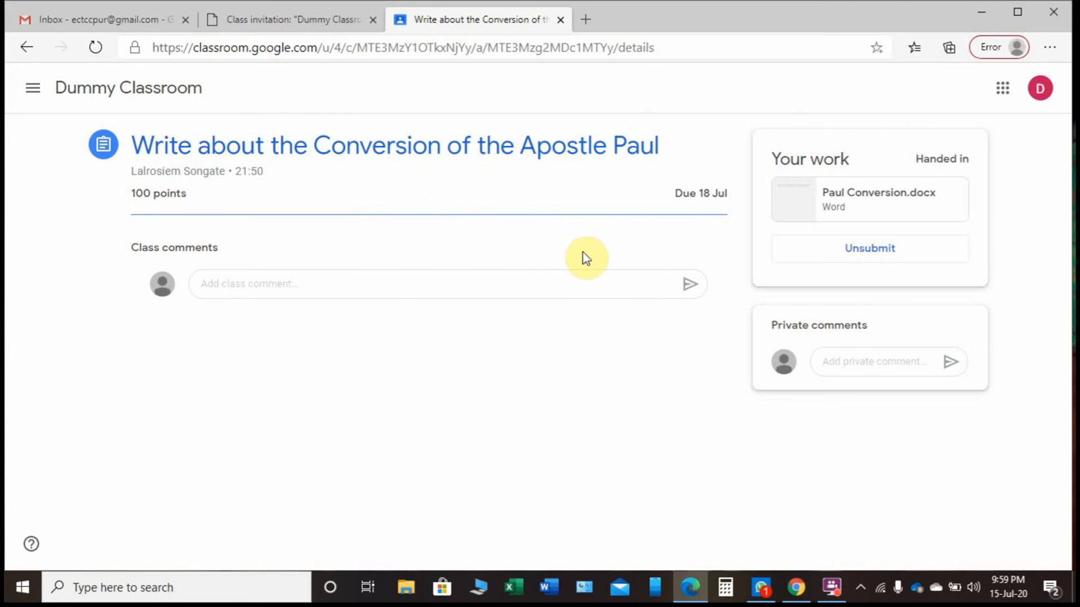
mouse_move(541, 203)
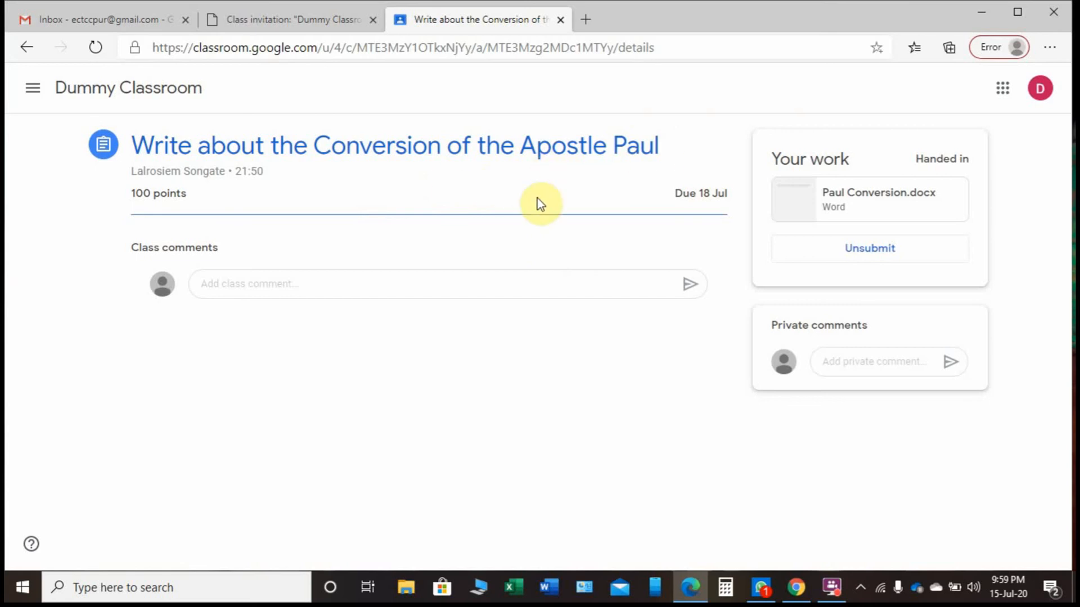
mouse_move(480, 211)
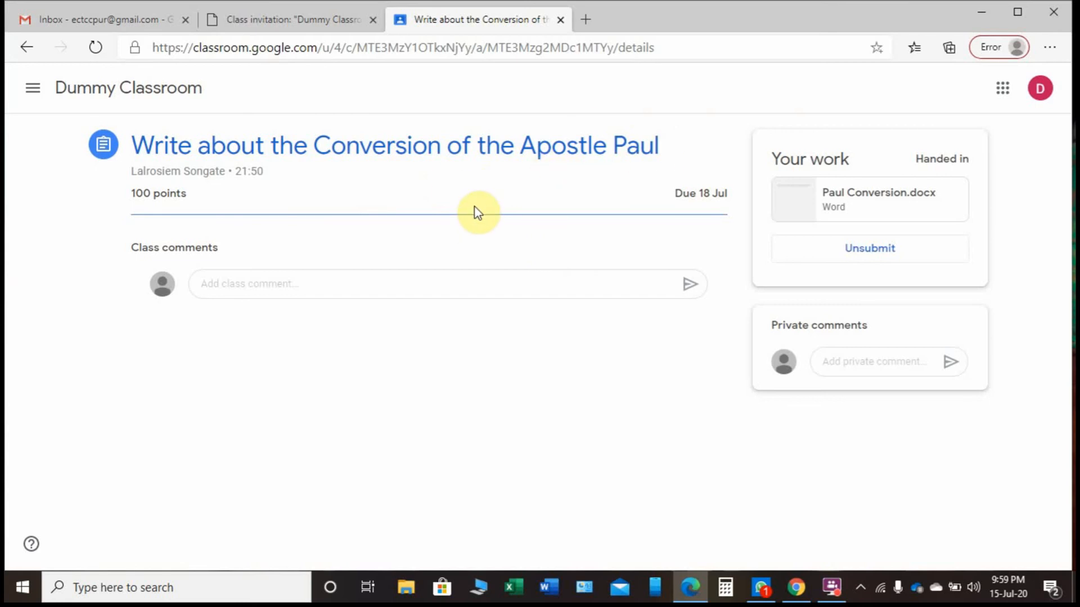
mouse_move(1031, 172)
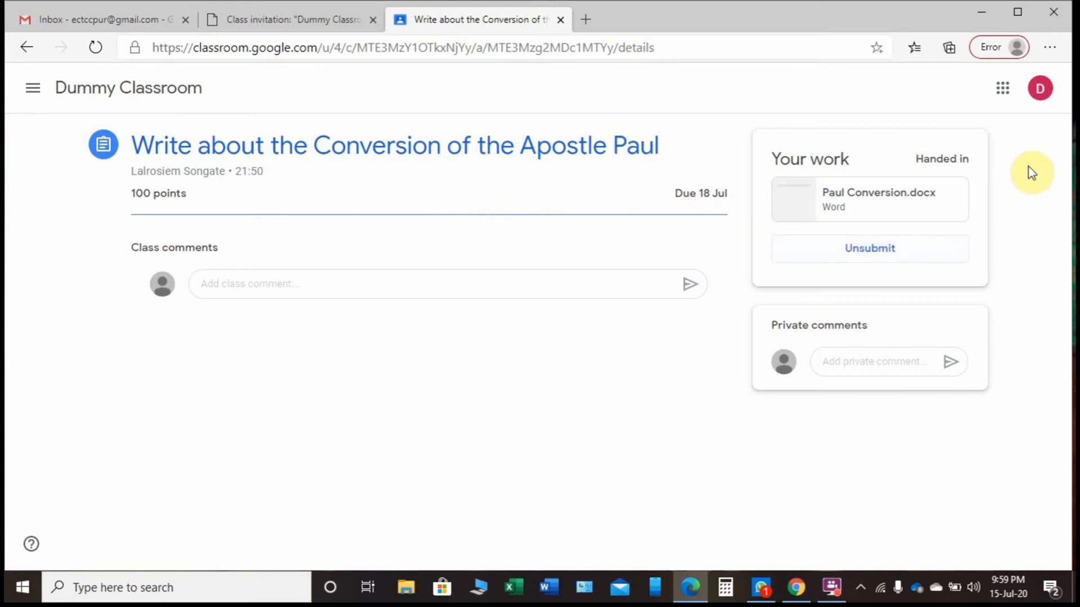